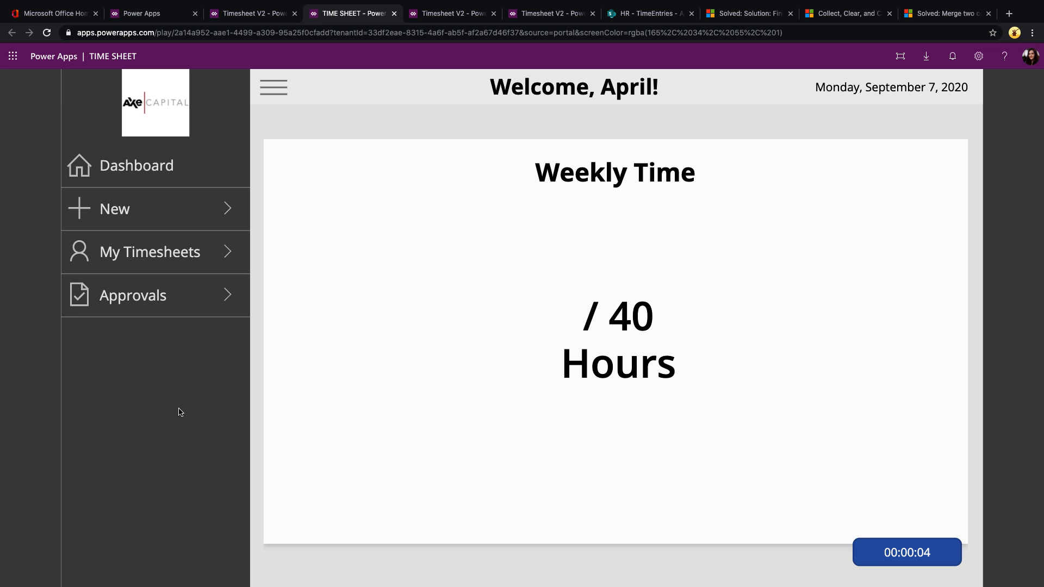
pyautogui.moveTo(424, 344)
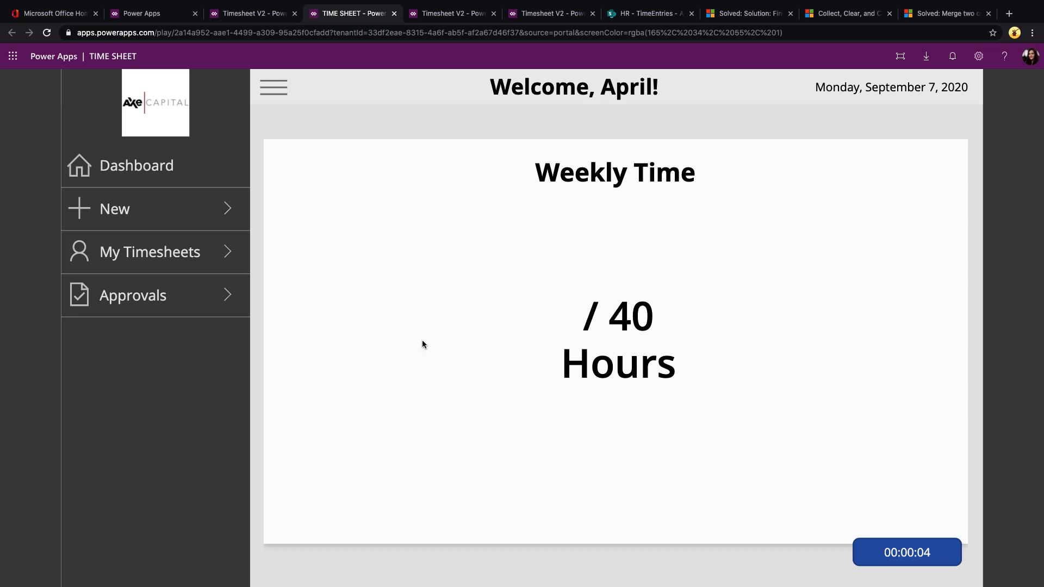
pyautogui.moveTo(212, 252)
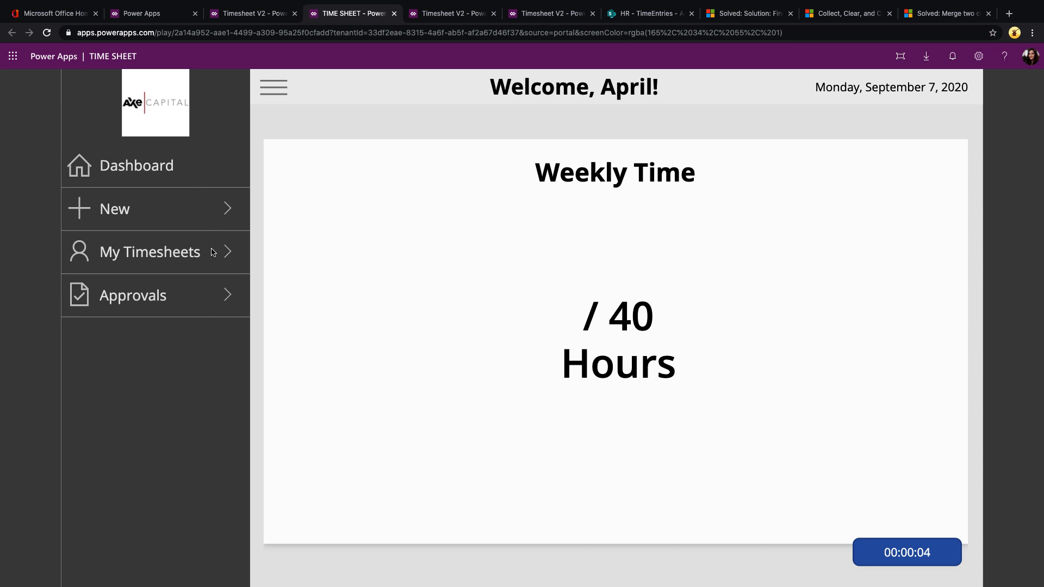
# Start a time card for the week of September 14 and bill its row to Client Y.
pyautogui.click(114, 209)
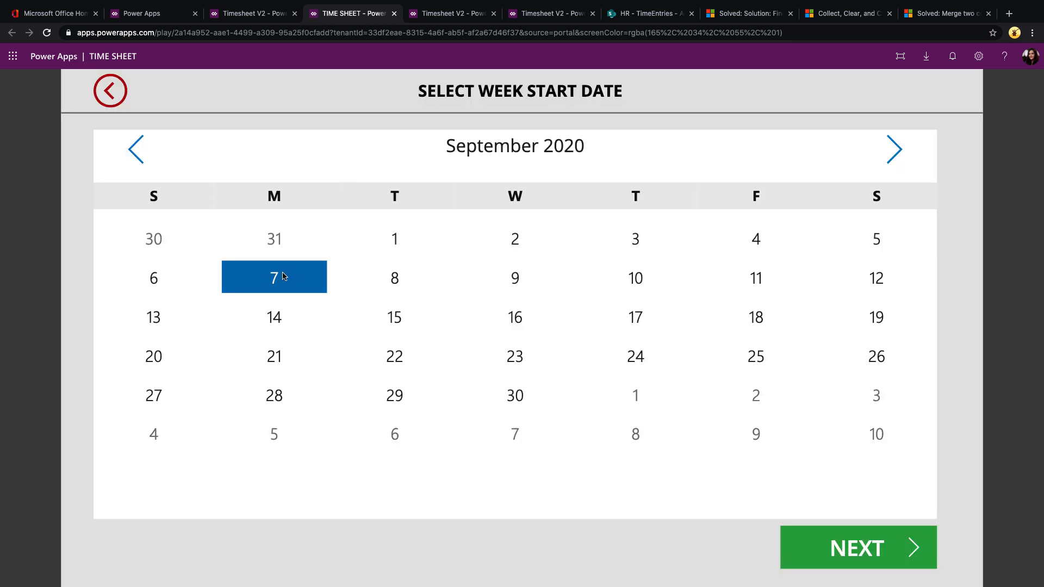
pyautogui.click(274, 316)
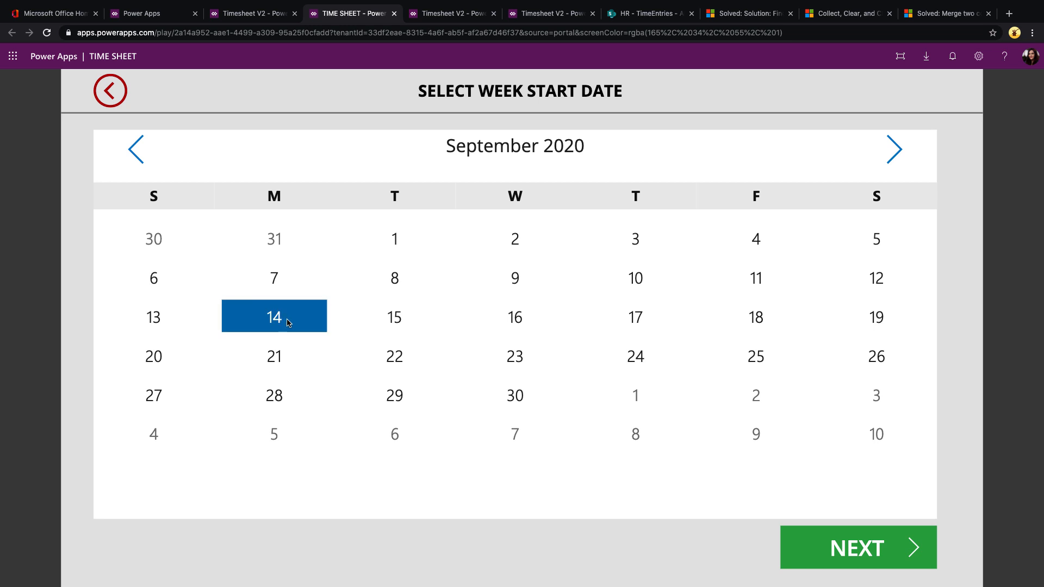
pyautogui.click(857, 546)
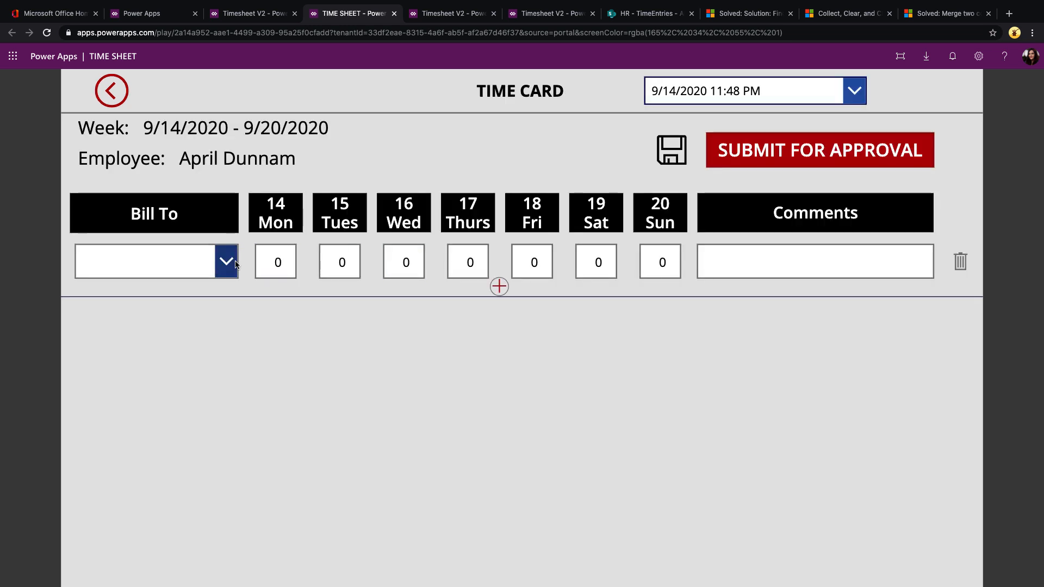
pyautogui.click(225, 260)
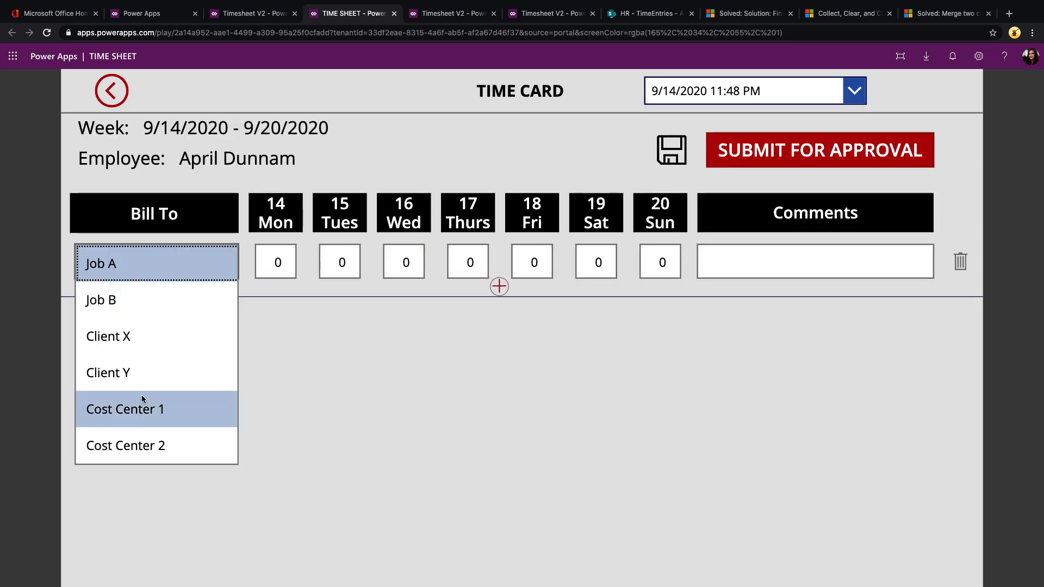
pyautogui.click(108, 372)
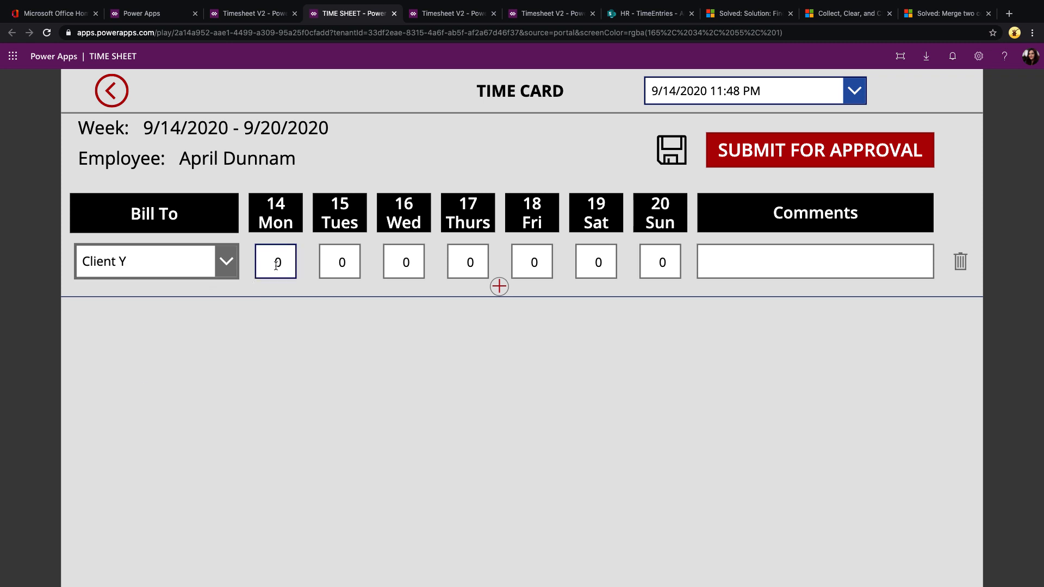
# Return to the dashboard and reopen the saved 9/14/2020 timesheet with hours entered.
pyautogui.click(111, 90)
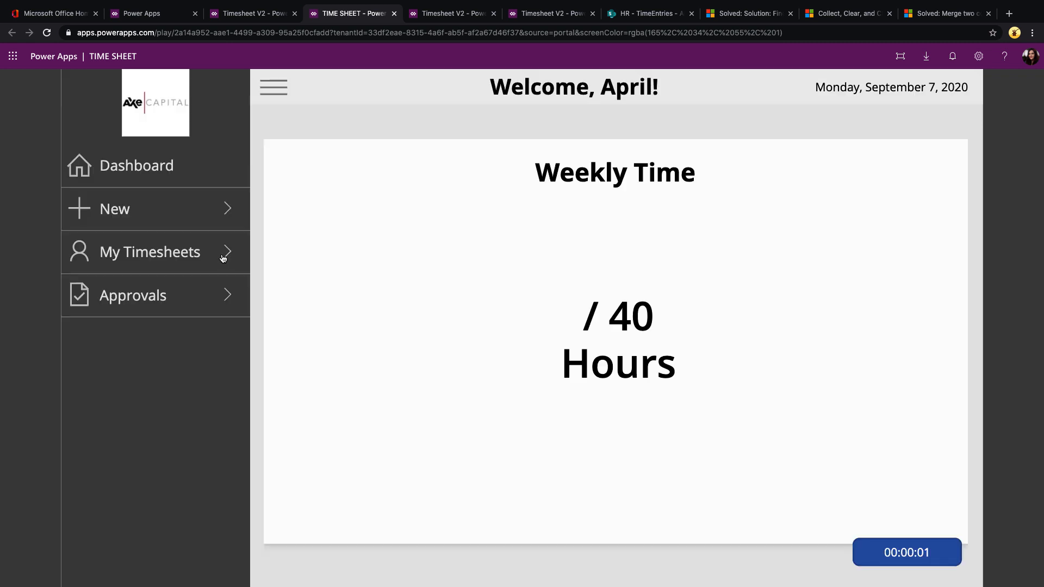
pyautogui.click(150, 251)
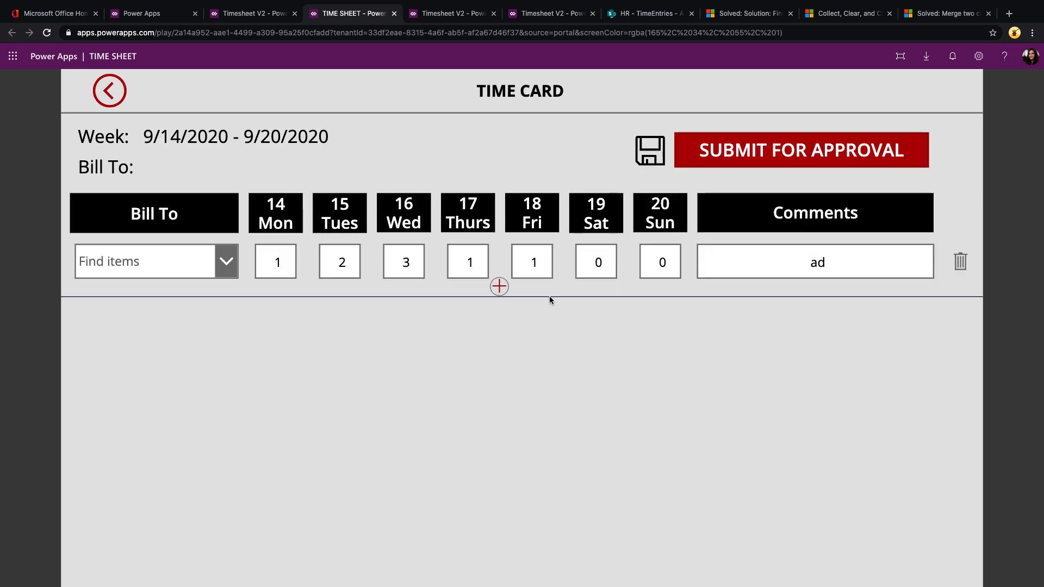
pyautogui.moveTo(278, 27)
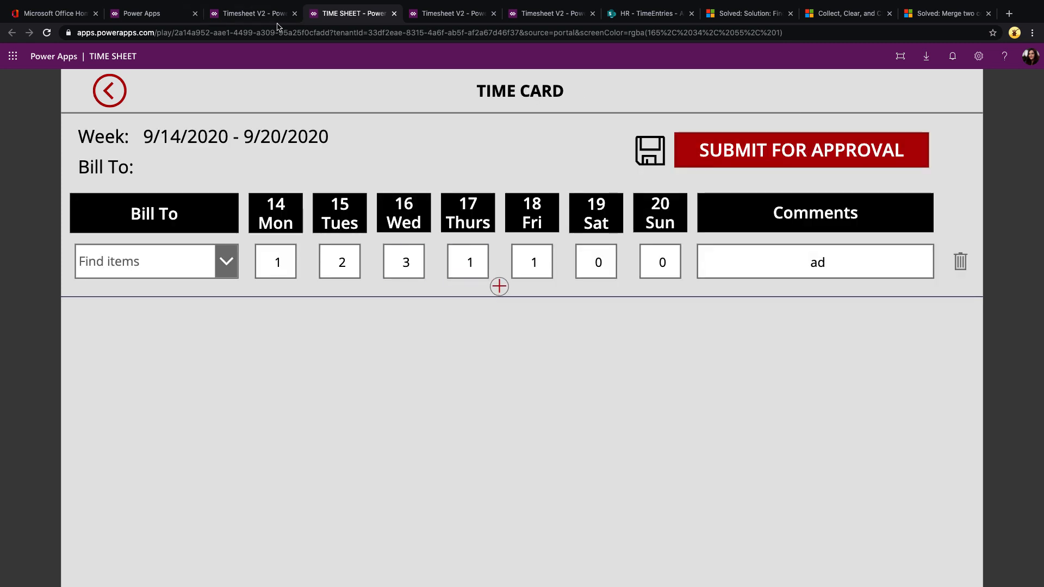
pyautogui.moveTo(252, 13)
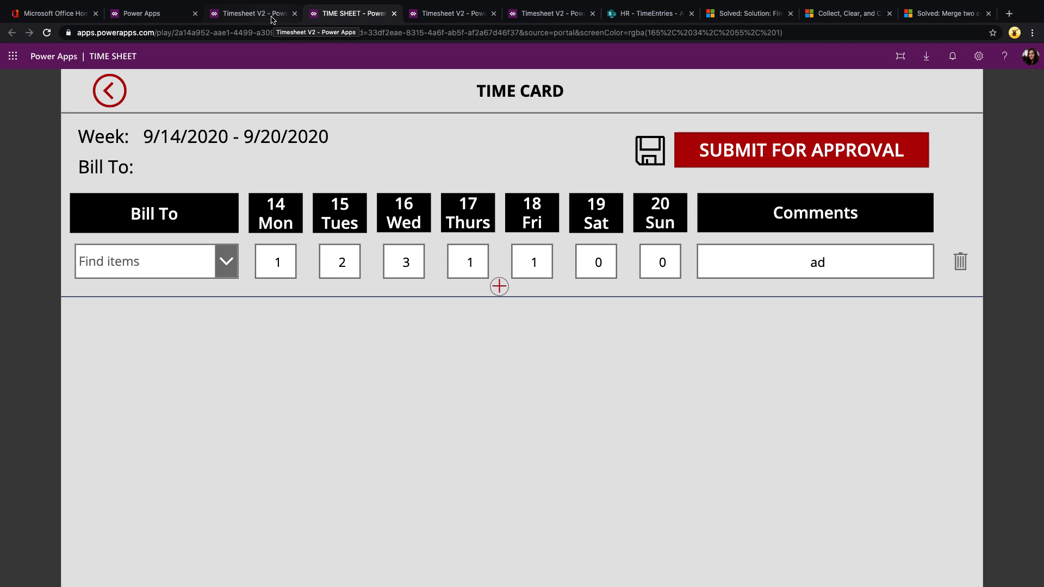
# Switch to the Timesheet V2 app's Timesheet Management home screen.
pyautogui.click(253, 13)
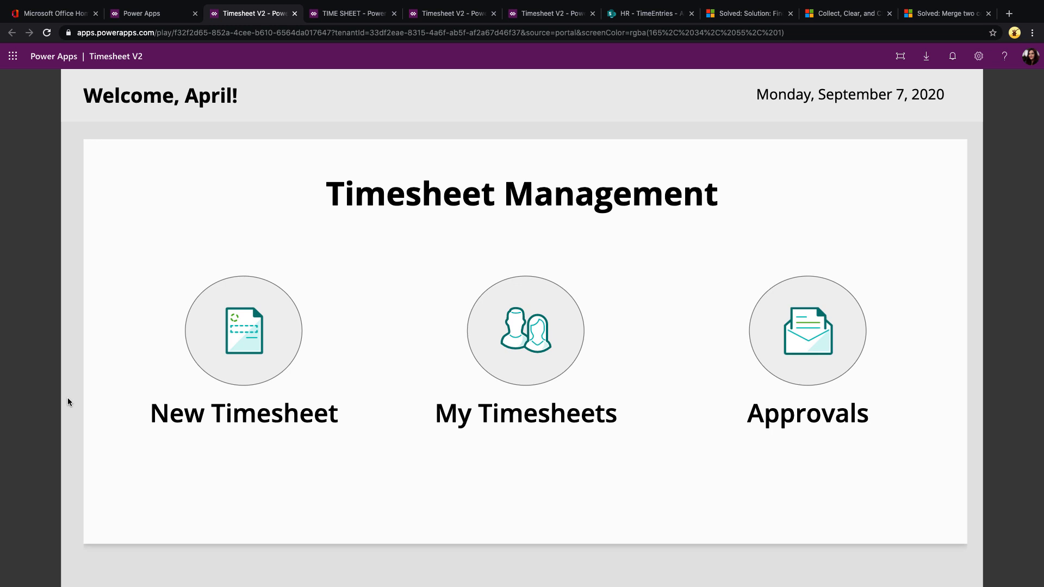
pyautogui.moveTo(339, 357)
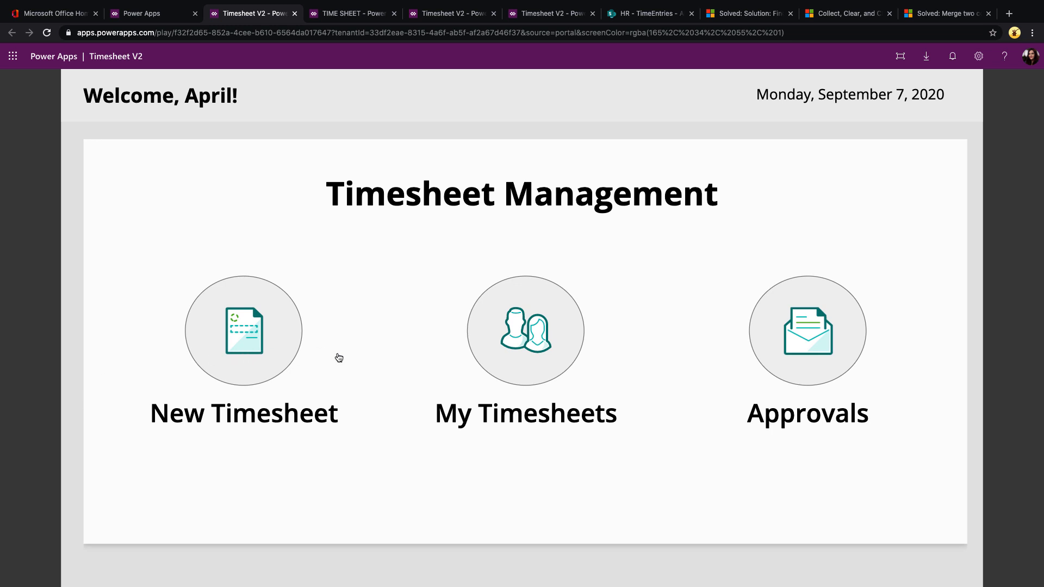
pyautogui.moveTo(761, 344)
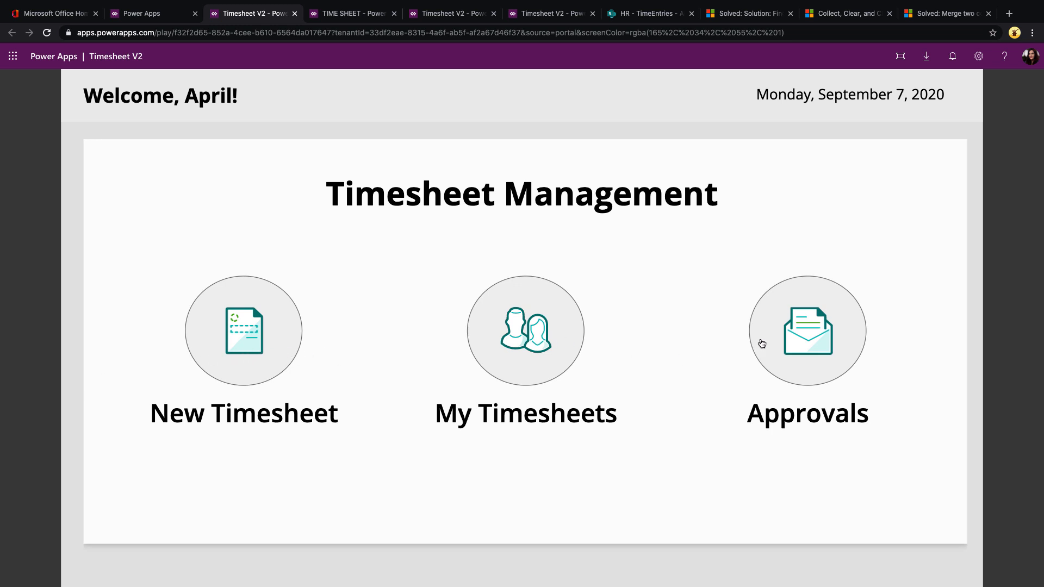
pyautogui.moveTo(272, 366)
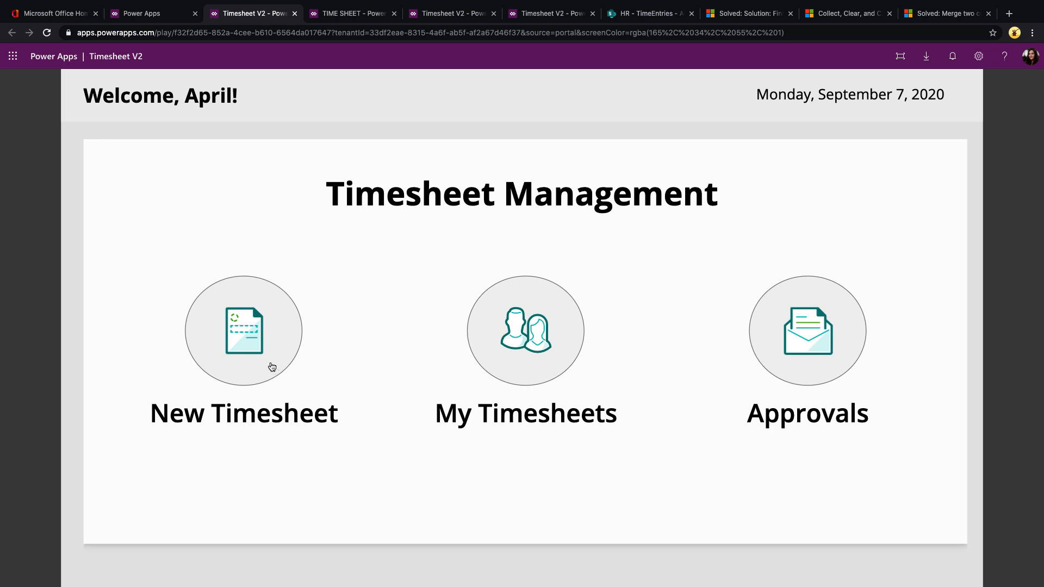
pyautogui.moveTo(536, 347)
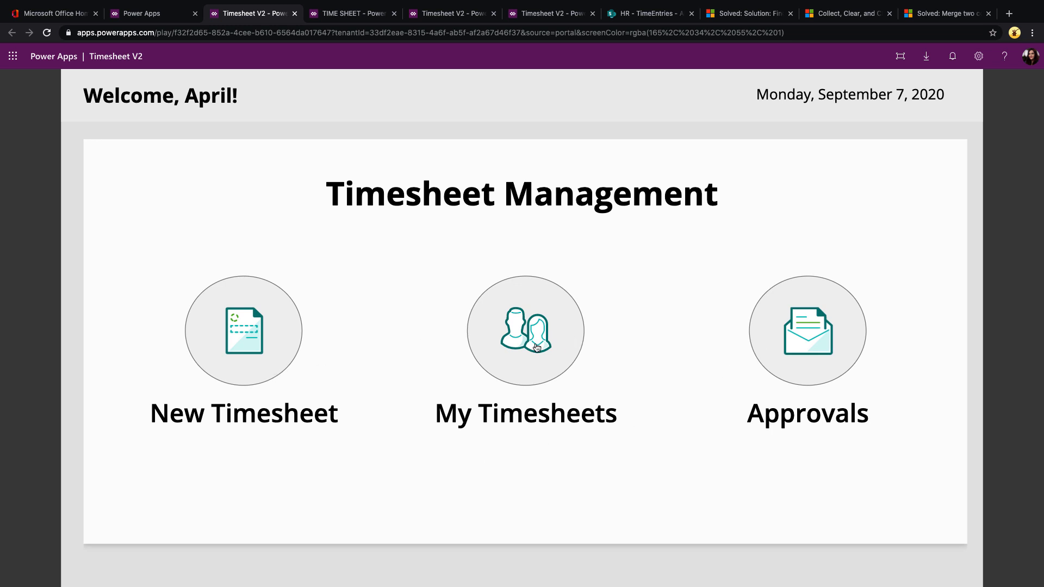
pyautogui.moveTo(829, 337)
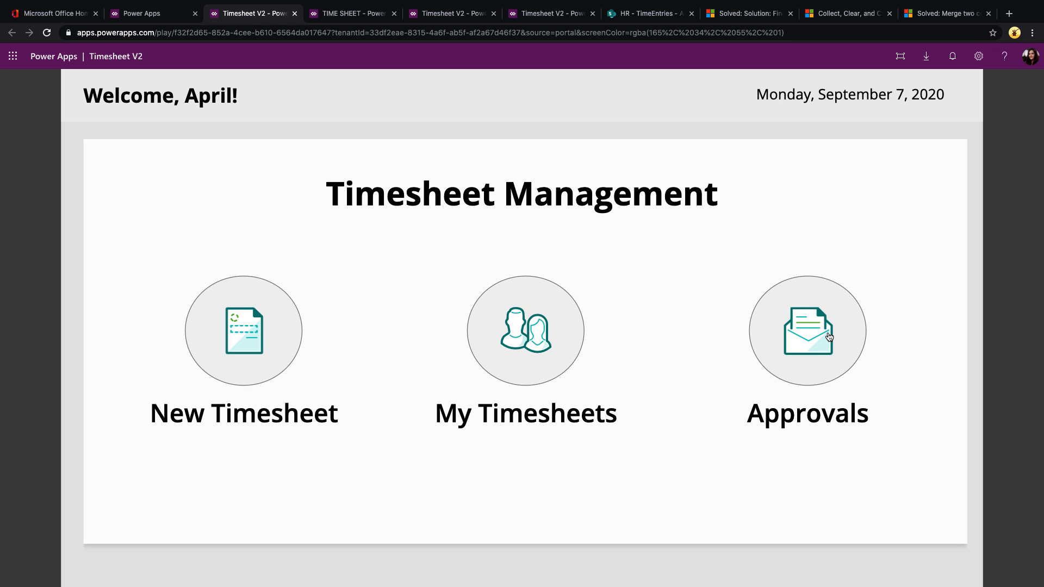
pyautogui.moveTo(246, 352)
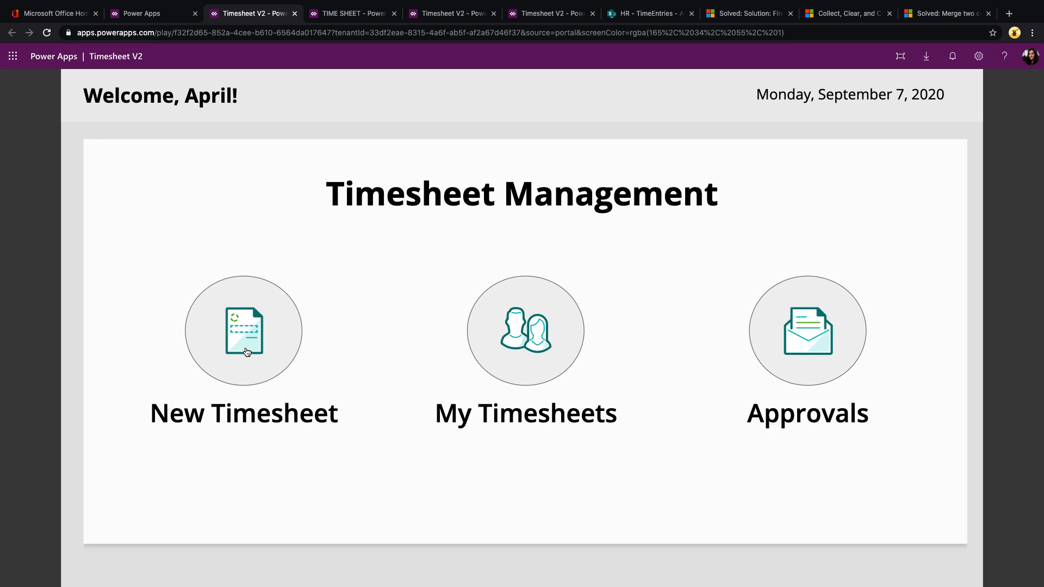
# Create a timesheet for week 9/7/2020–9/13/2020 billed to Client Y with 5 hours Monday and Tuesday.
pyautogui.click(242, 330)
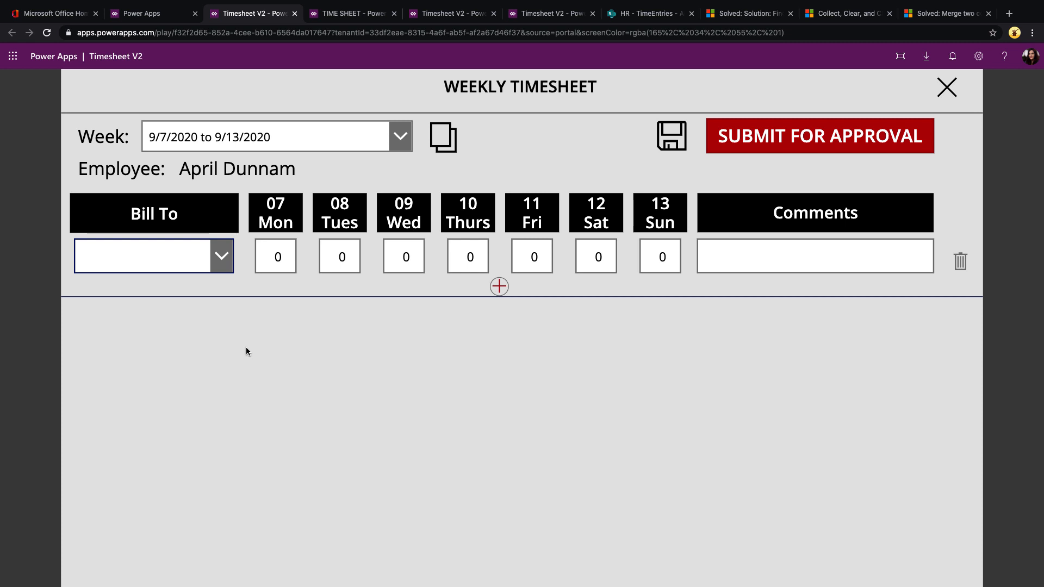
pyautogui.moveTo(295, 279)
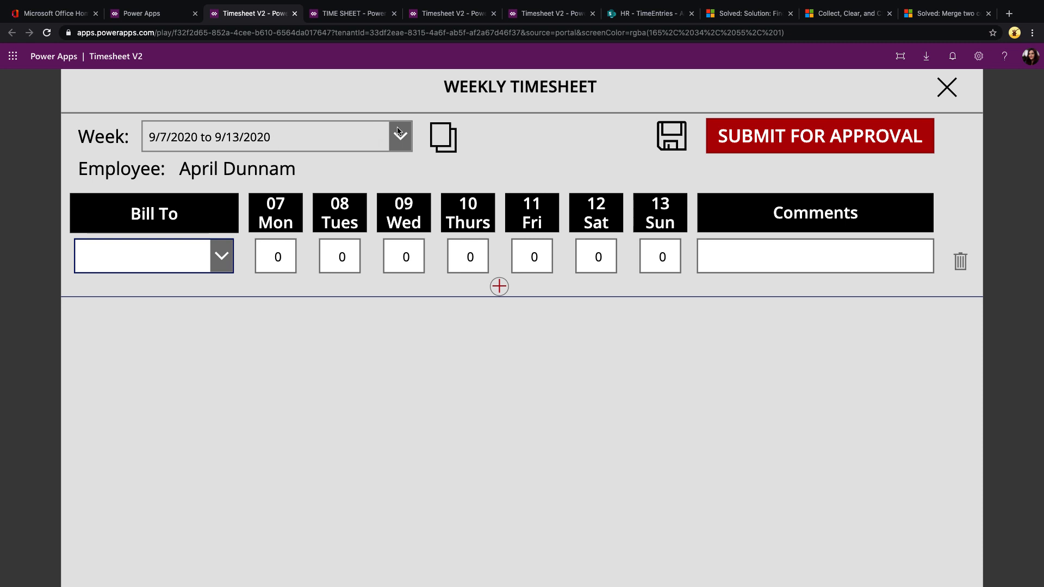
pyautogui.click(399, 137)
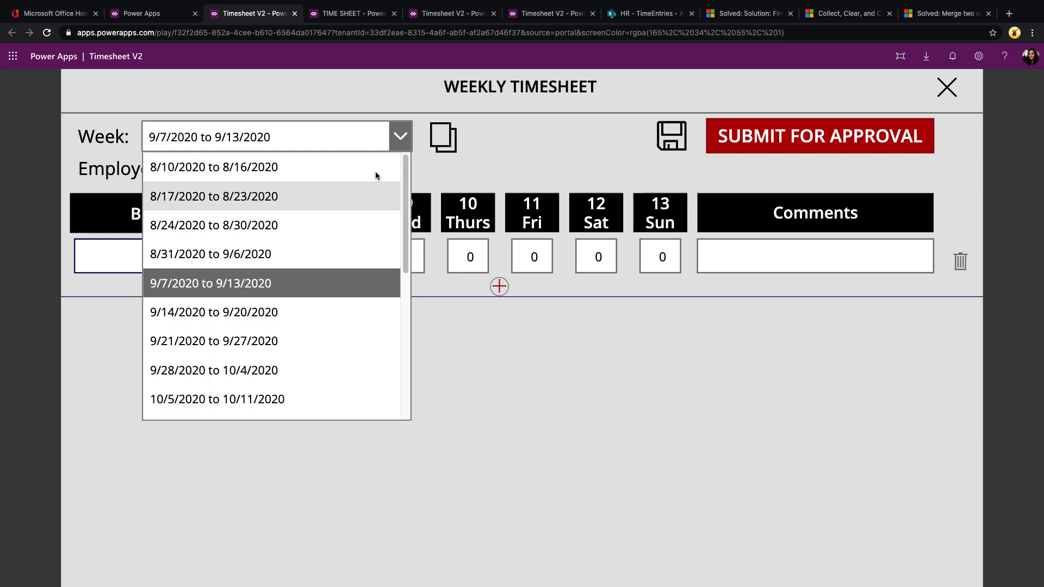
pyautogui.moveTo(277, 207)
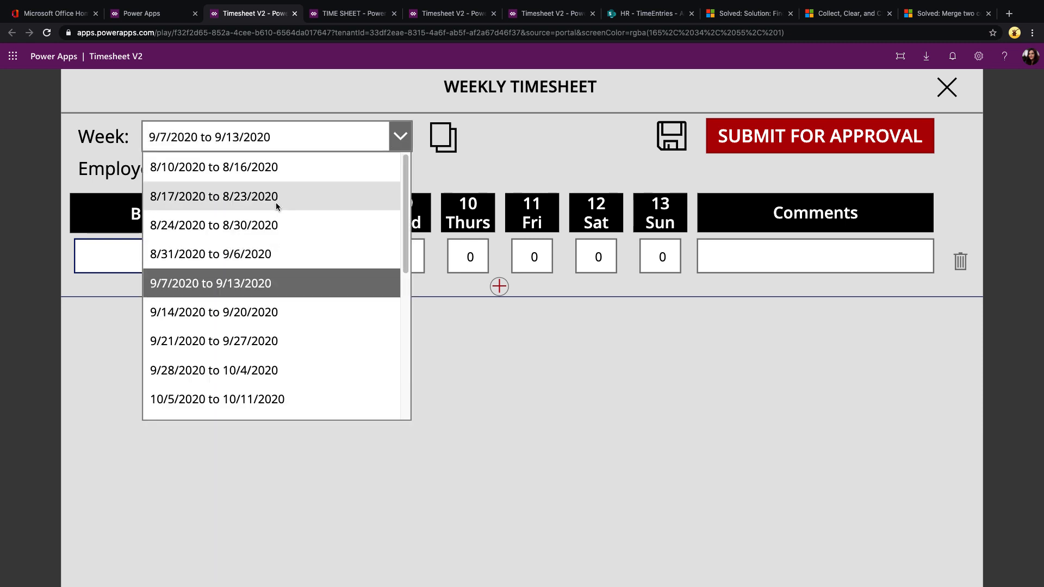
pyautogui.moveTo(275, 312)
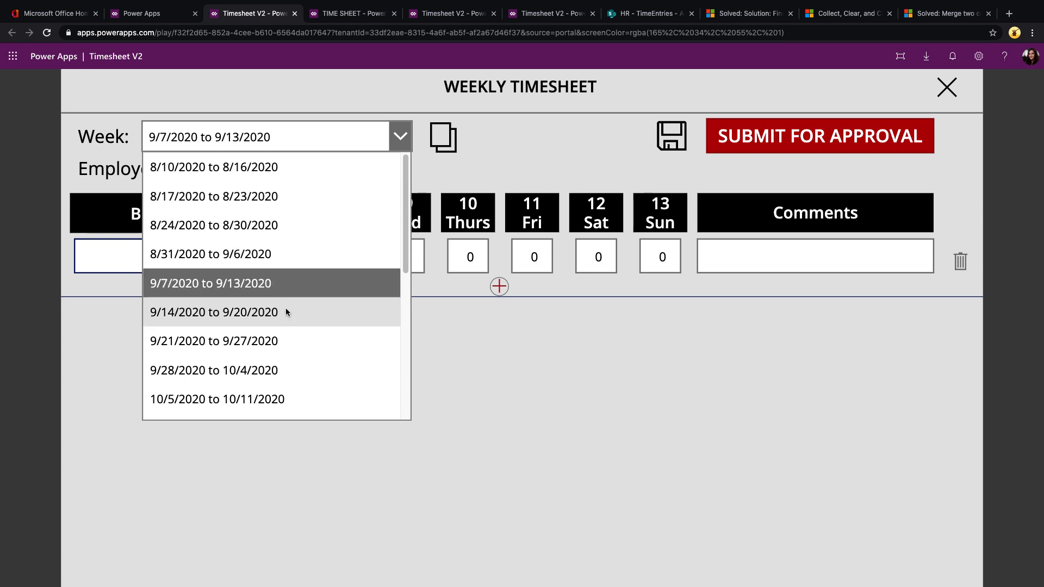
pyautogui.moveTo(301, 361)
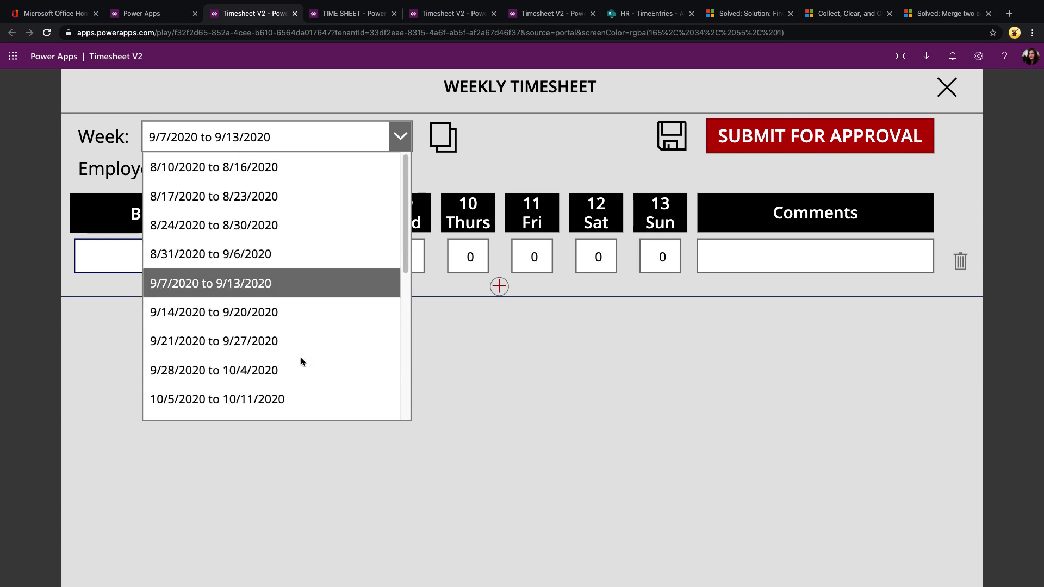
pyautogui.moveTo(171, 294)
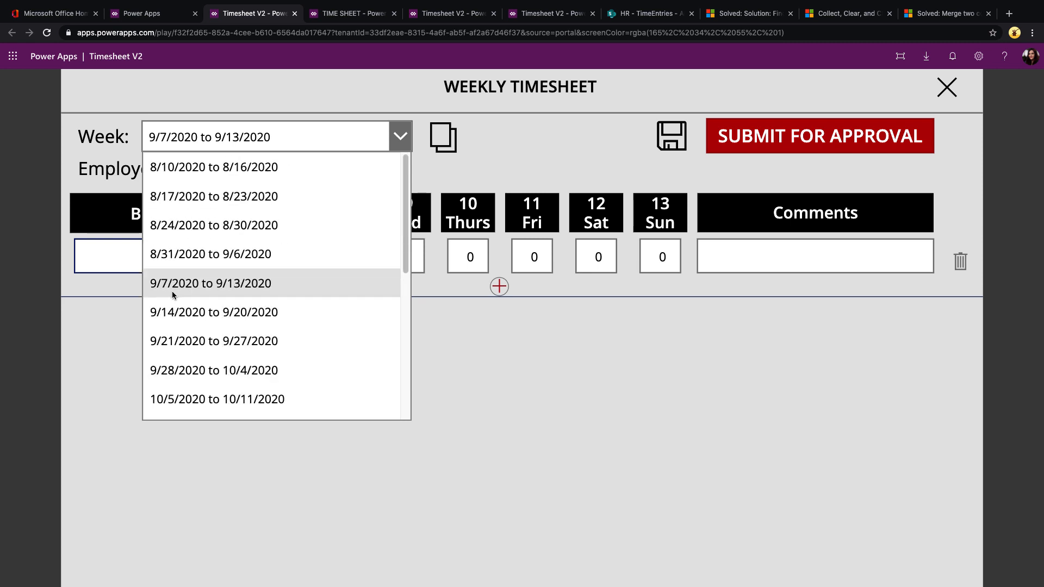
pyautogui.moveTo(301, 298)
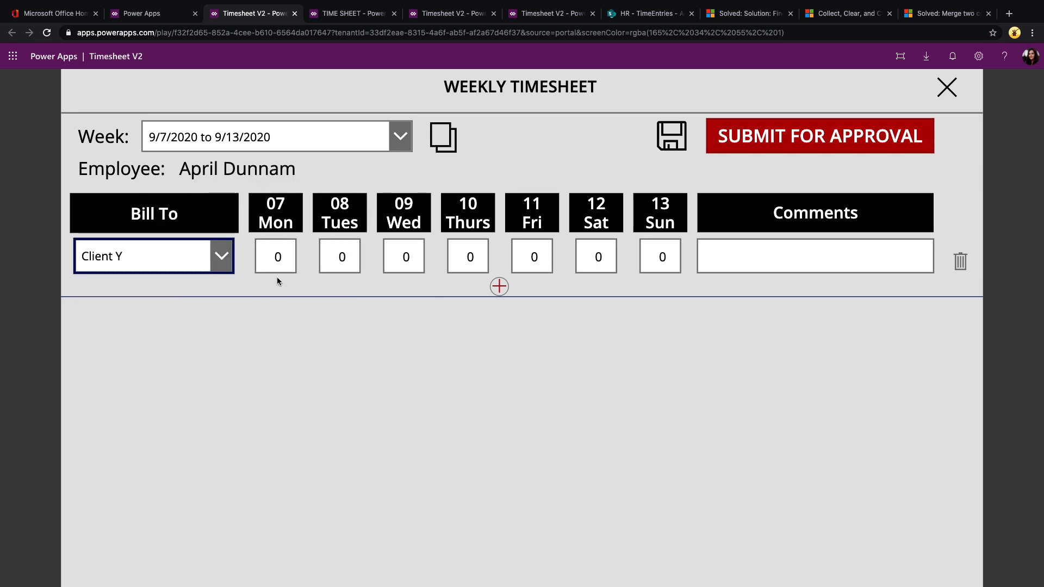
pyautogui.write('5')
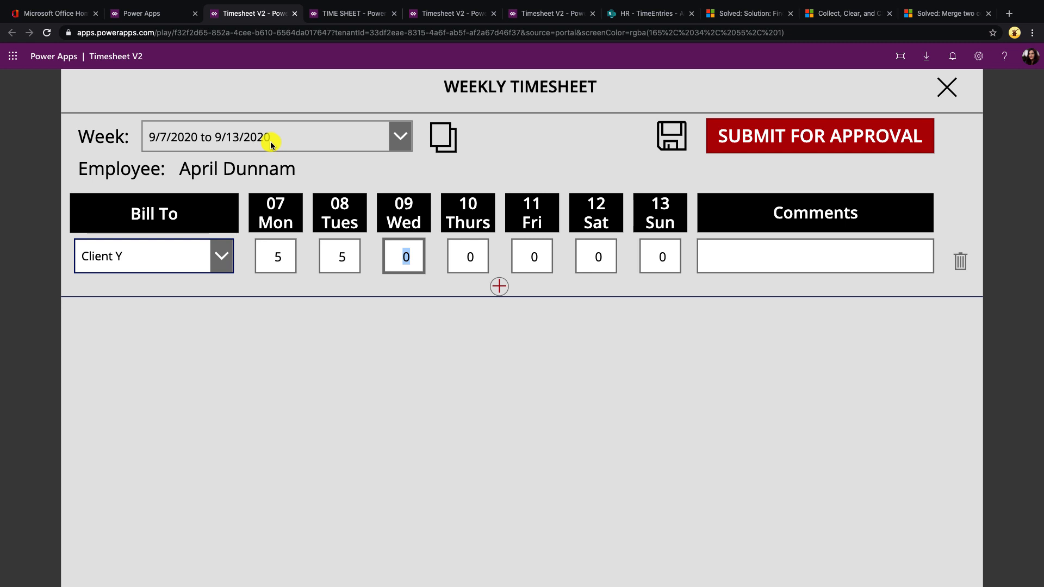
pyautogui.moveTo(441, 135)
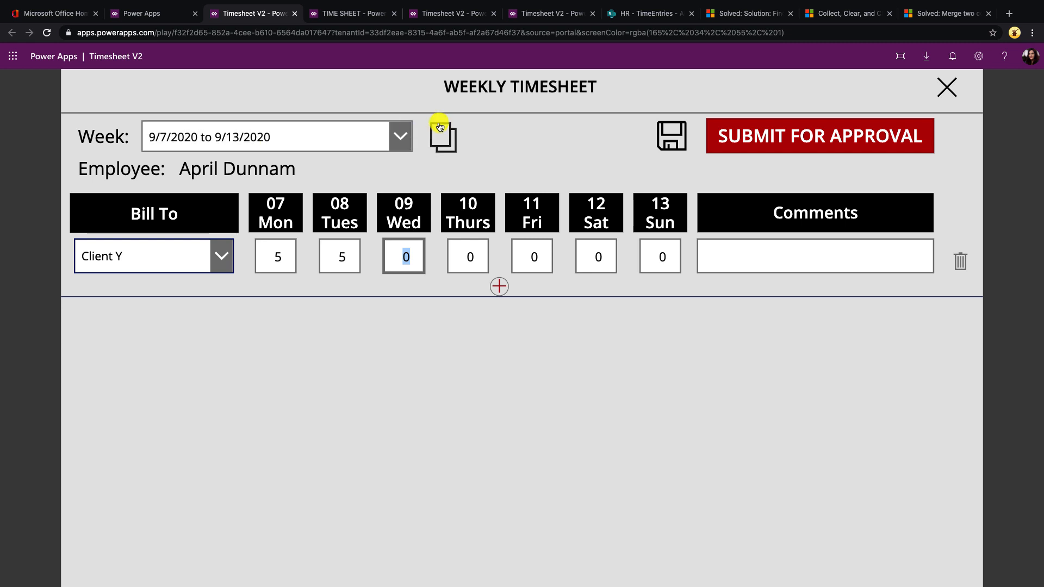
pyautogui.moveTo(528, 136)
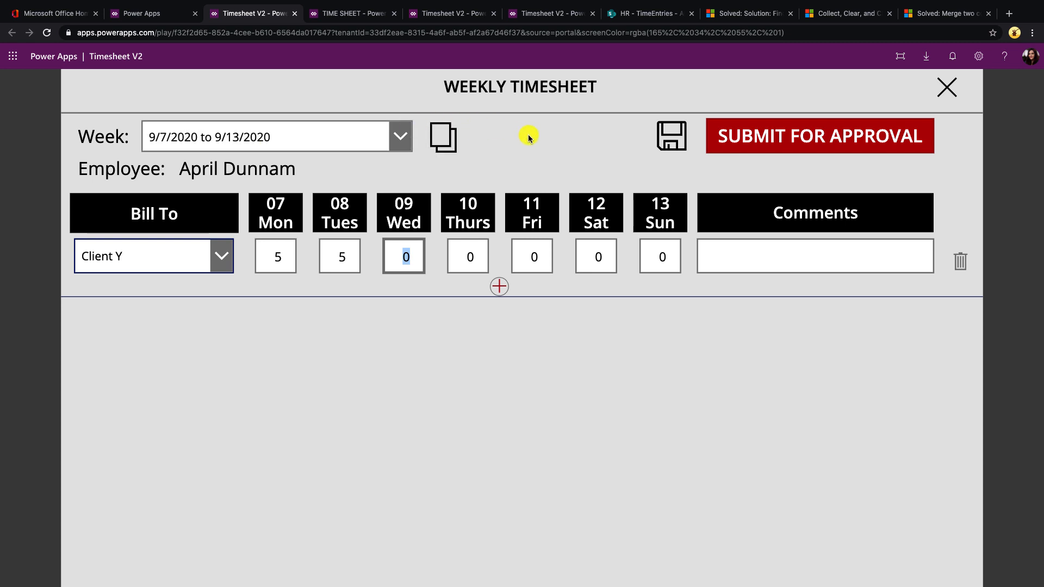
pyautogui.moveTo(446, 144)
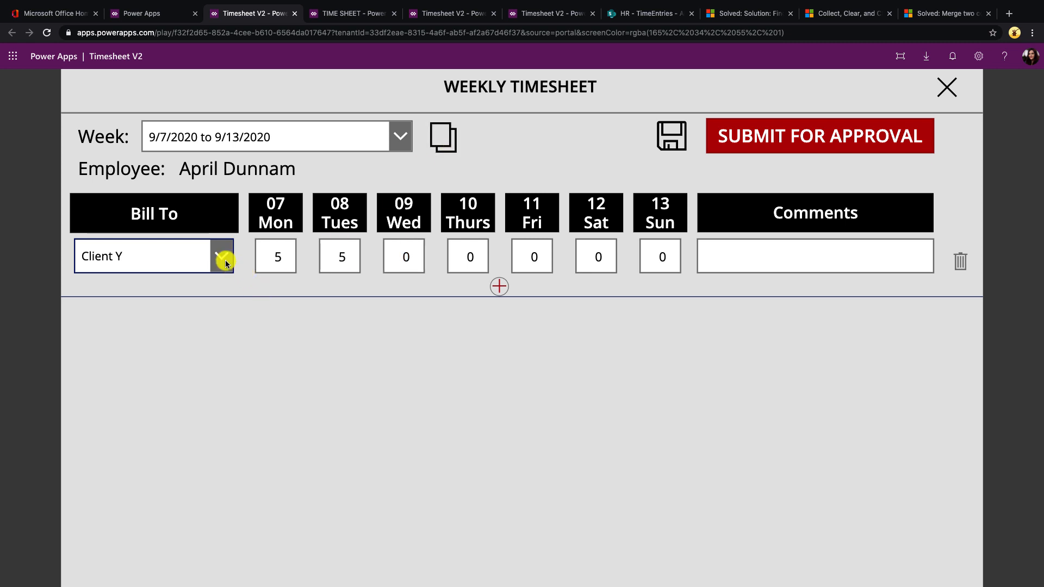
# Copy three Client Y lines from an existing timesheet into the 9/7/2020 week, then close back to home.
pyautogui.click(442, 137)
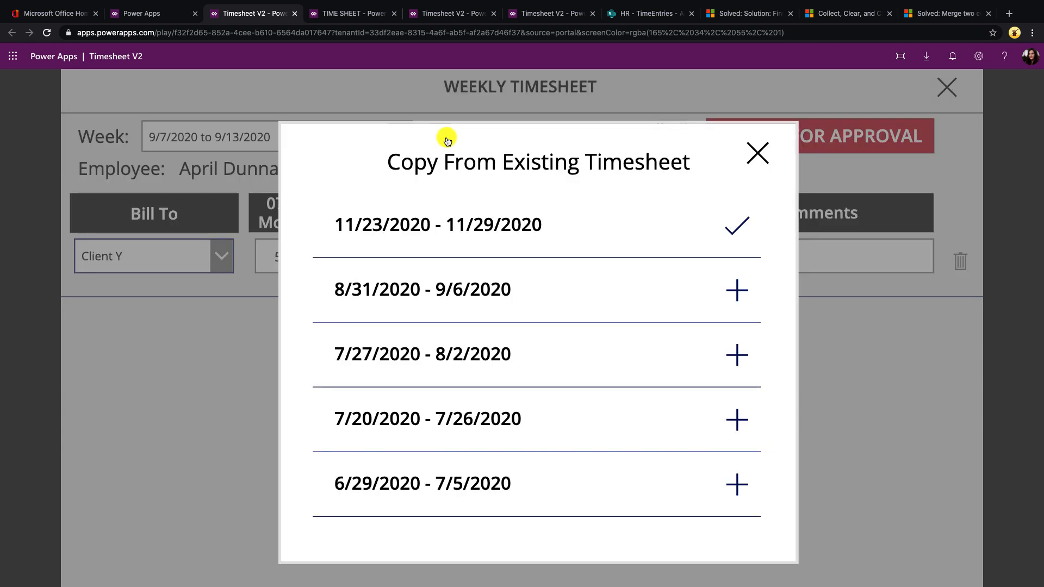
pyautogui.moveTo(736, 291)
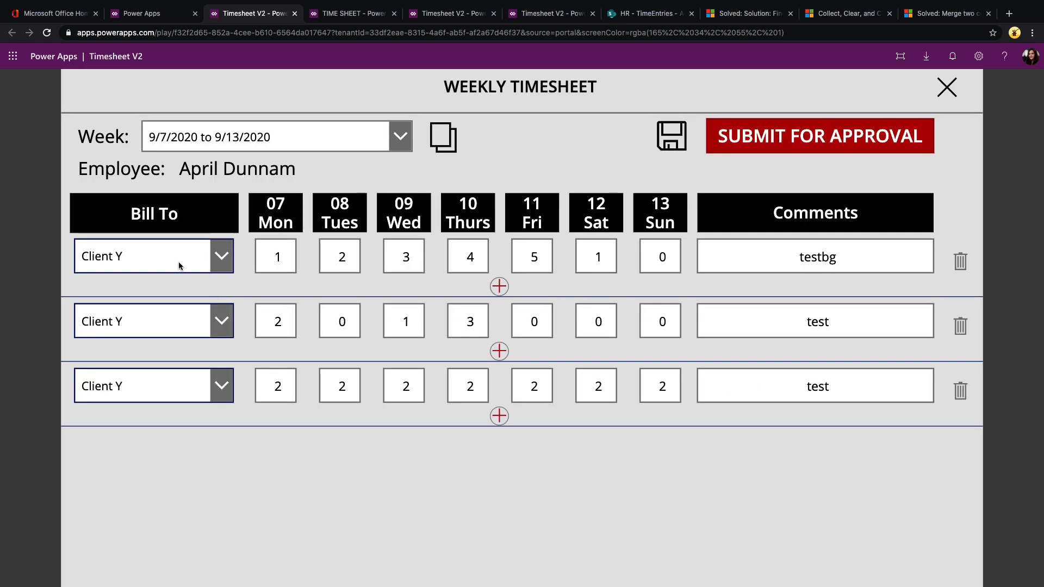
pyautogui.moveTo(484, 513)
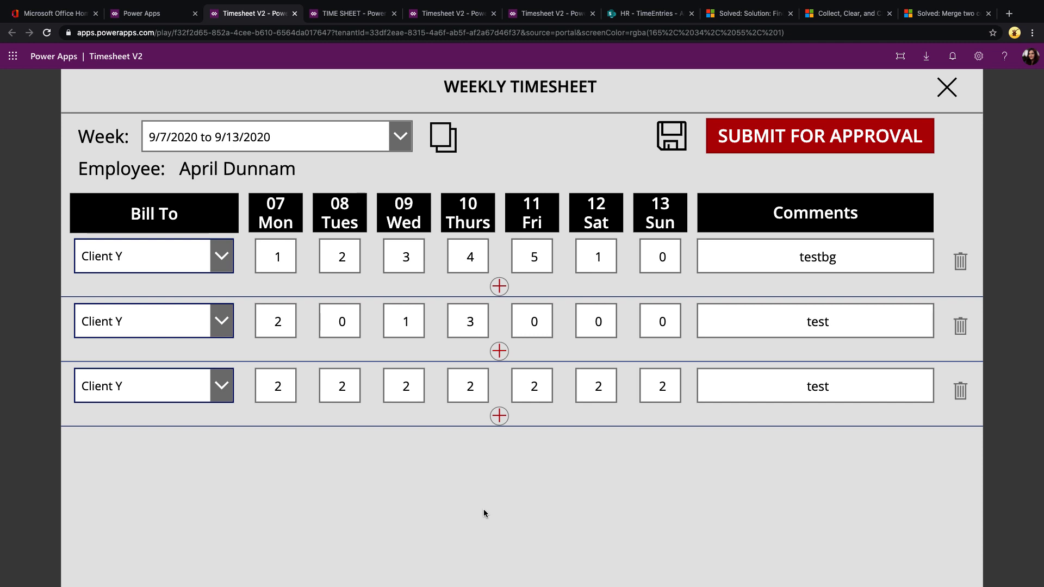
pyautogui.click(275, 256)
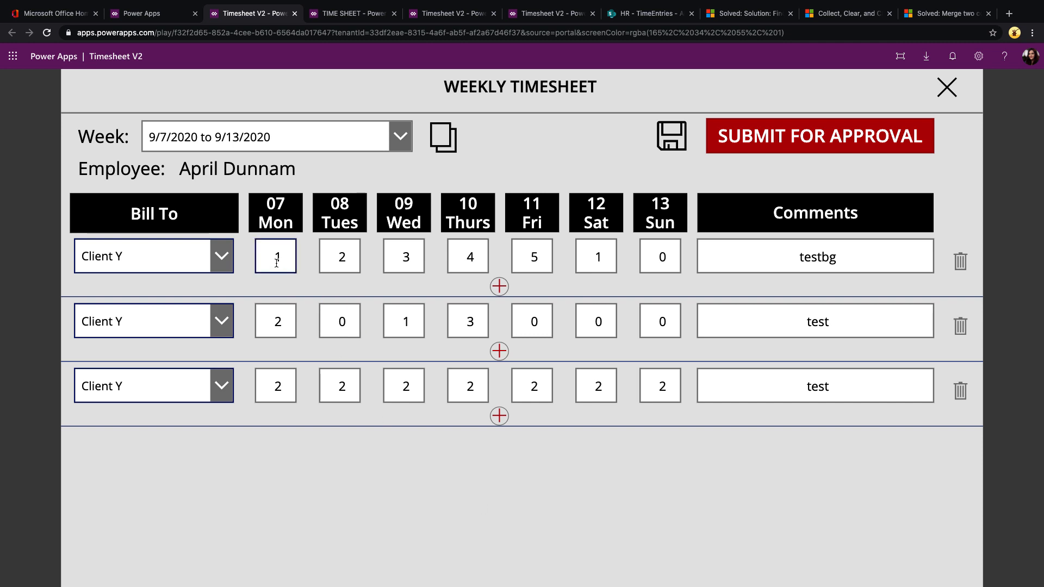
pyautogui.click(814, 320)
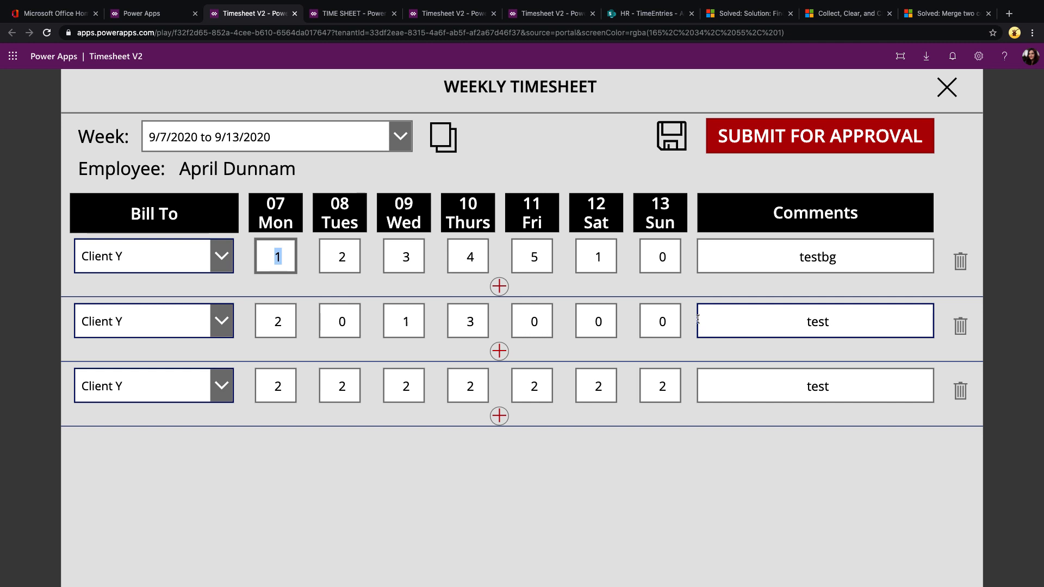
pyautogui.click(945, 87)
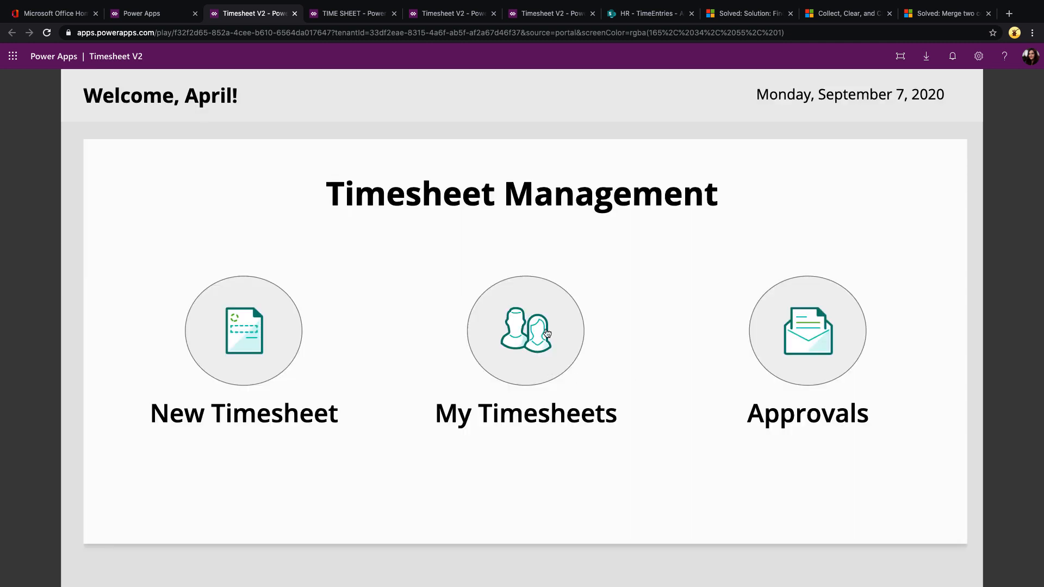
pyautogui.click(525, 330)
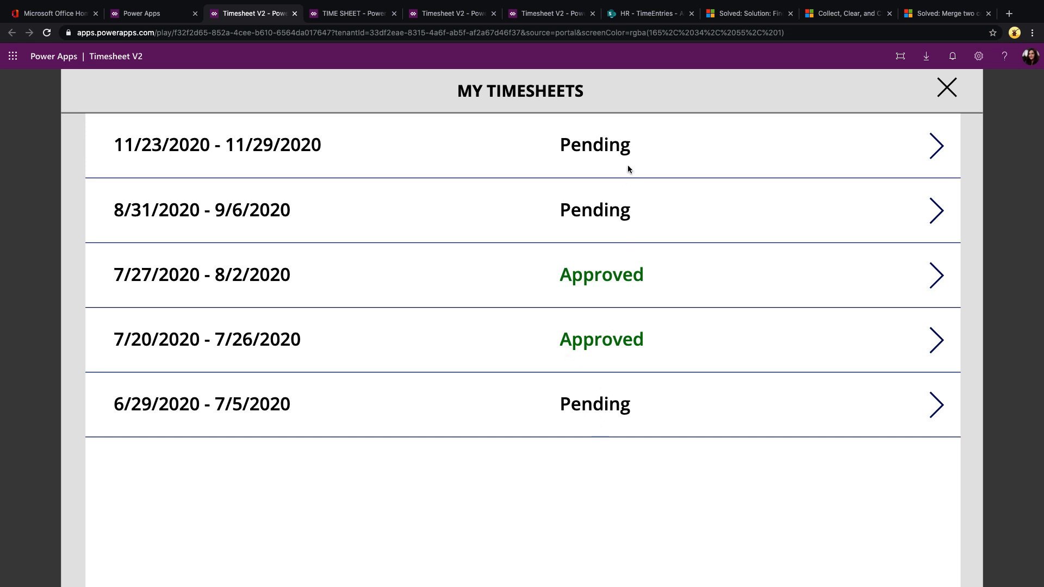
pyautogui.moveTo(597, 165)
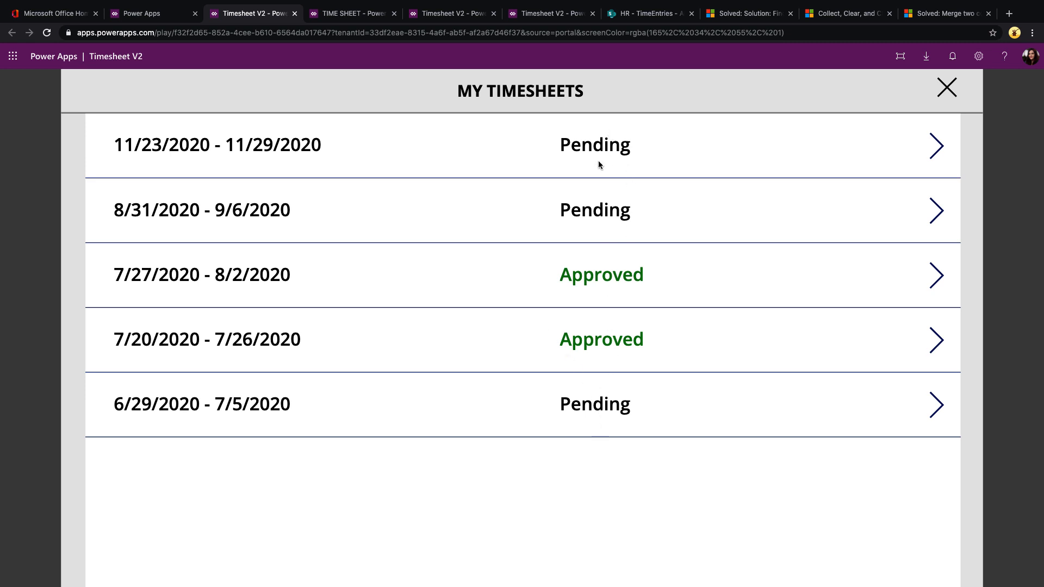
pyautogui.moveTo(627, 348)
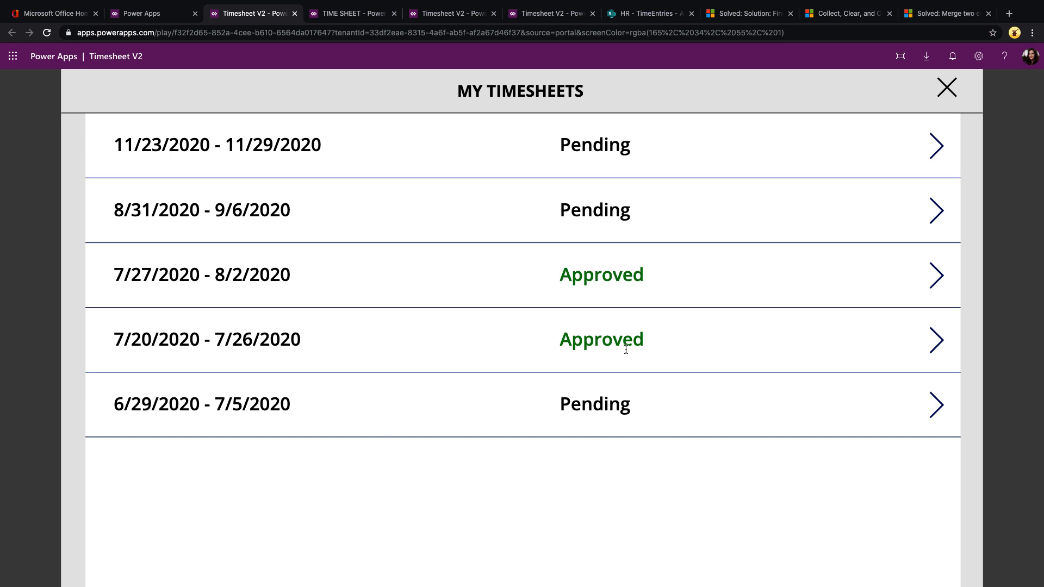
pyautogui.click(945, 87)
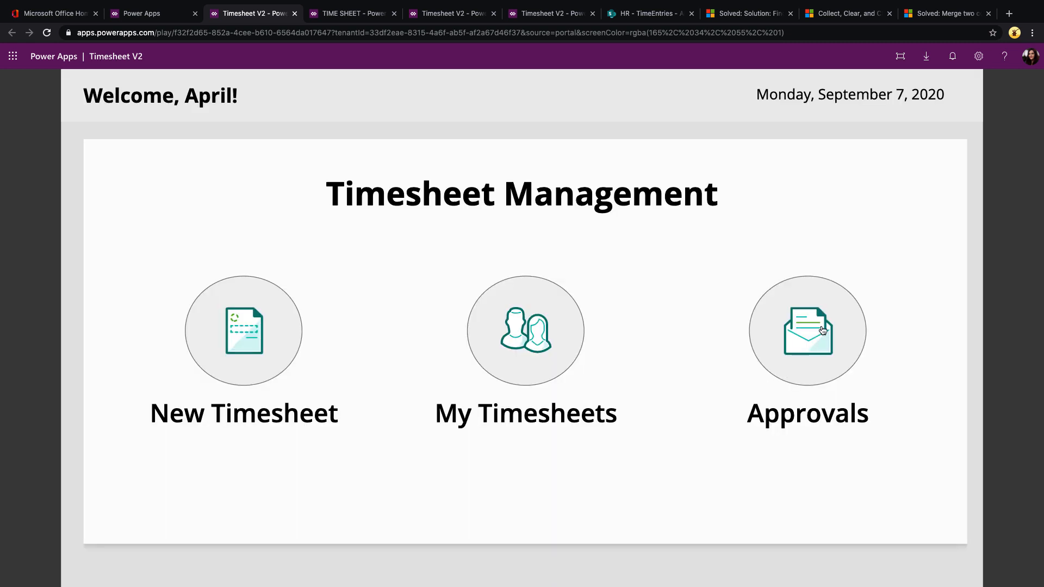
pyautogui.click(807, 331)
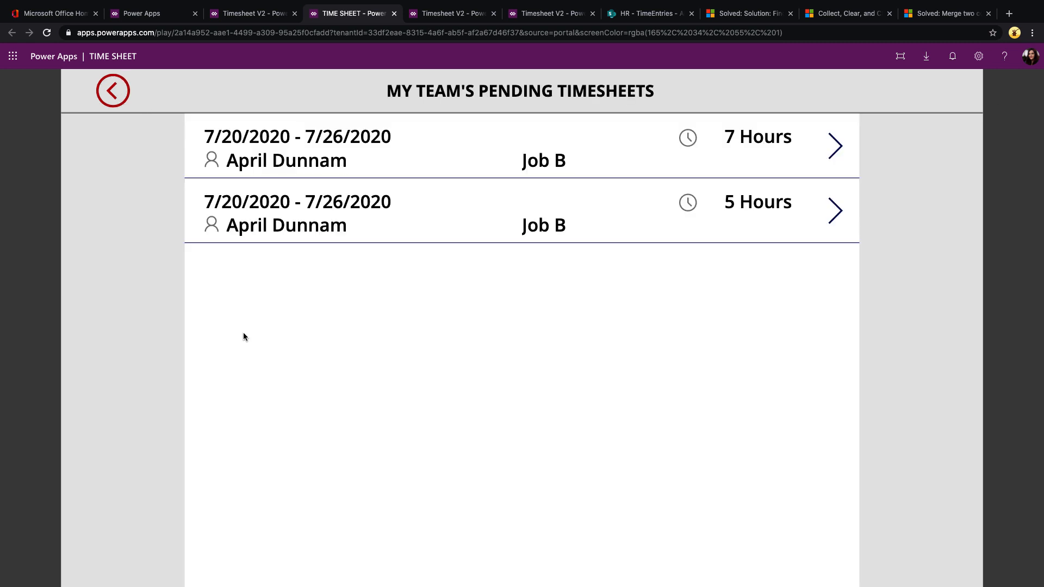
pyautogui.moveTo(305, 193)
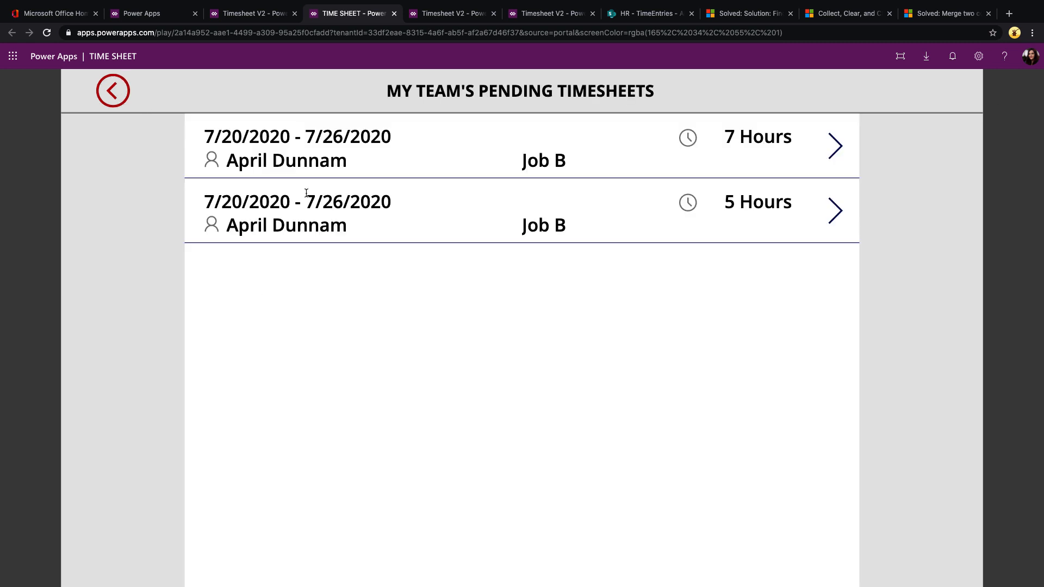
pyautogui.moveTo(322, 279)
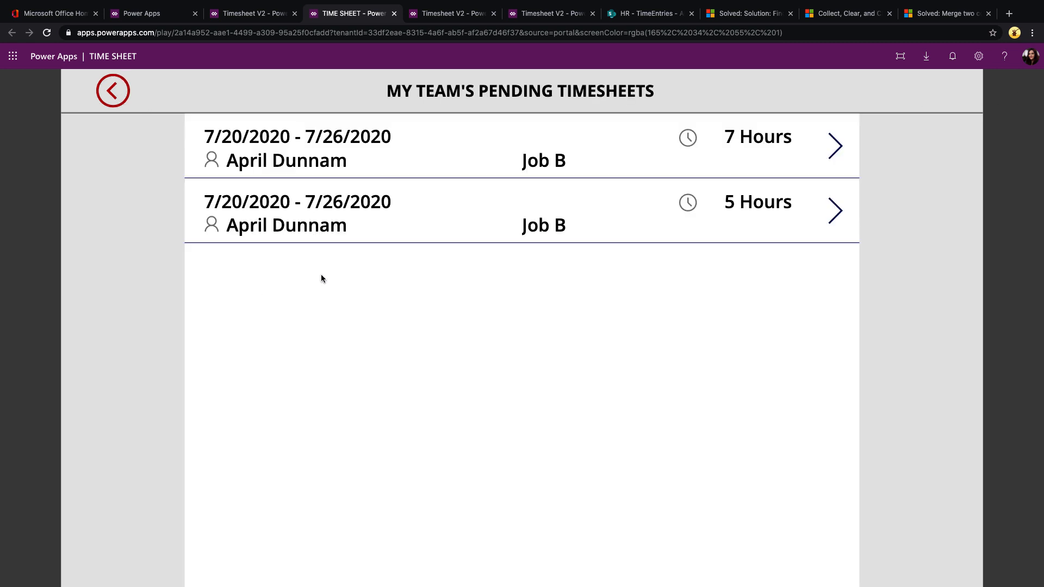
pyautogui.moveTo(300, 254)
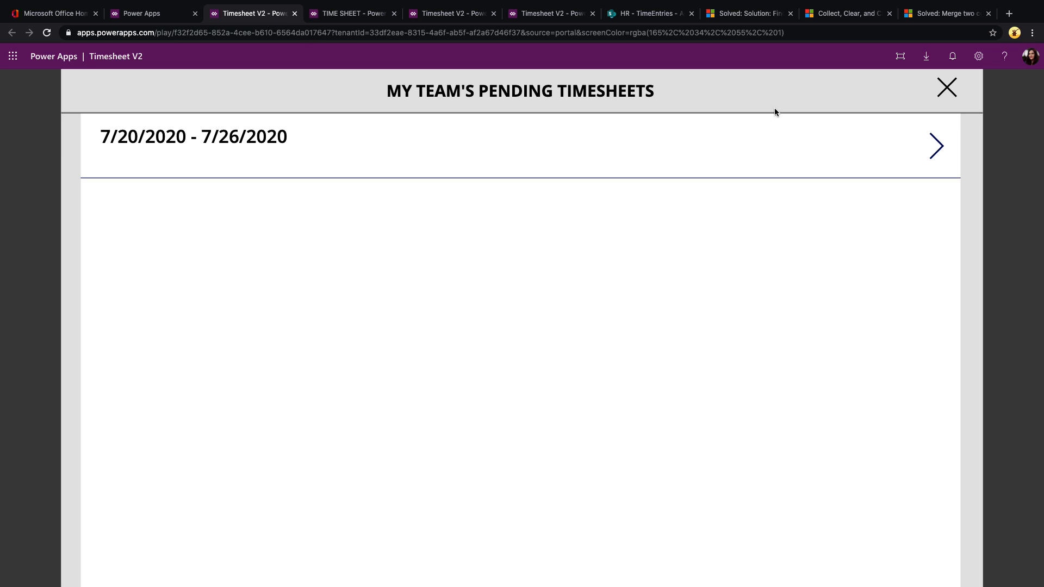
pyautogui.moveTo(884, 144)
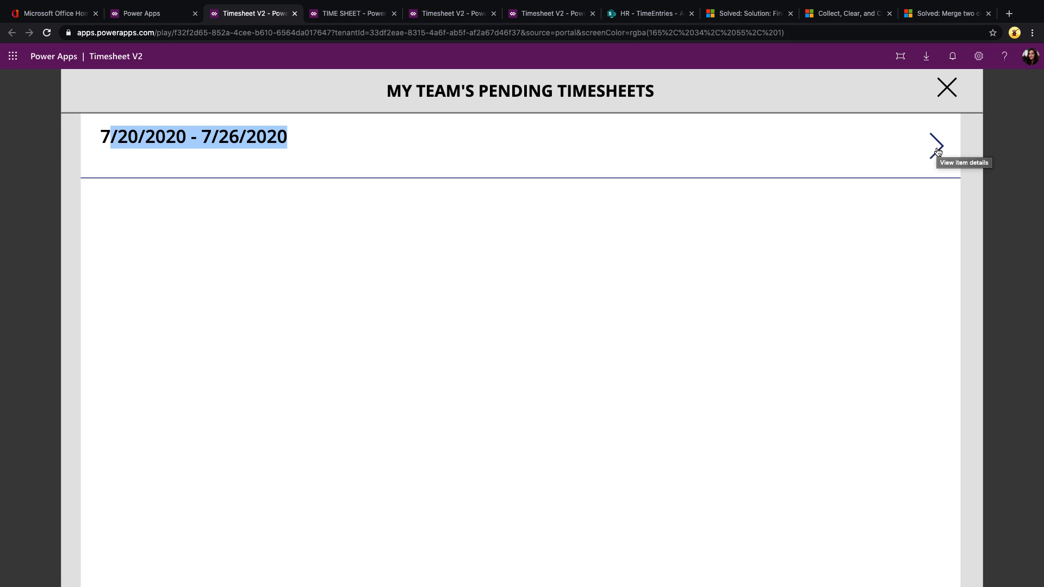
pyautogui.click(934, 144)
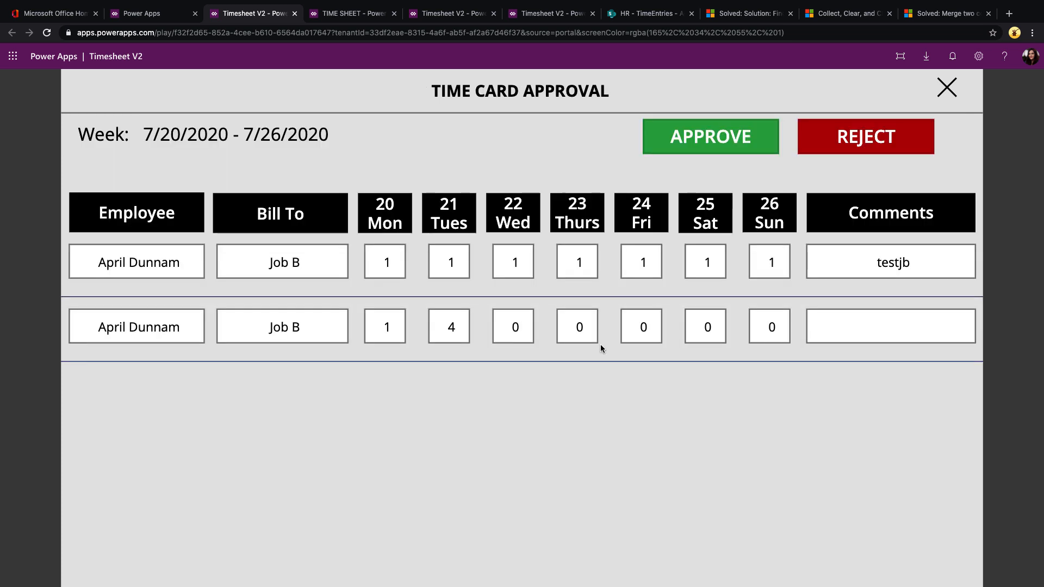
pyautogui.moveTo(247, 385)
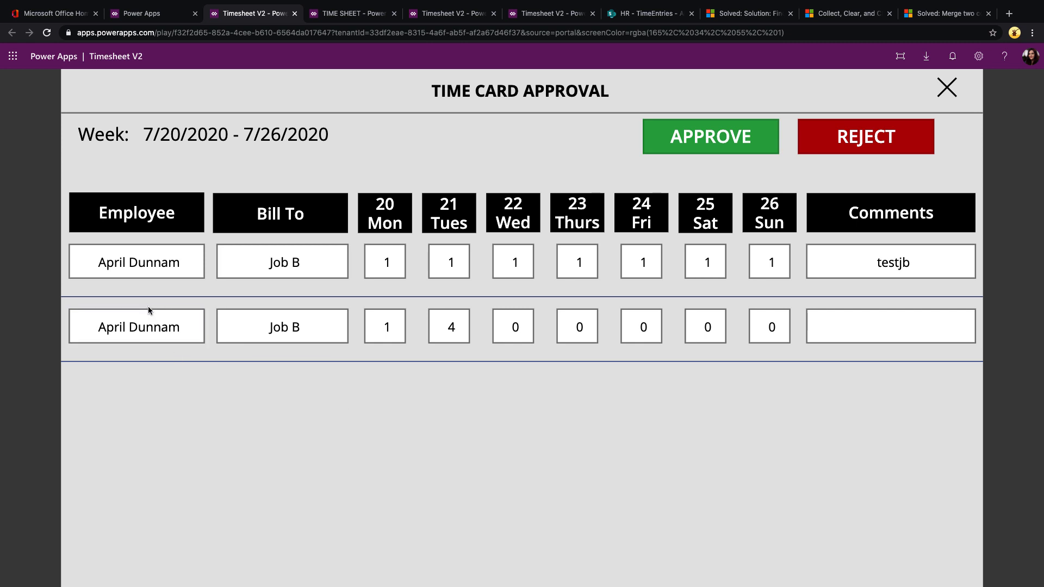
pyautogui.click(135, 325)
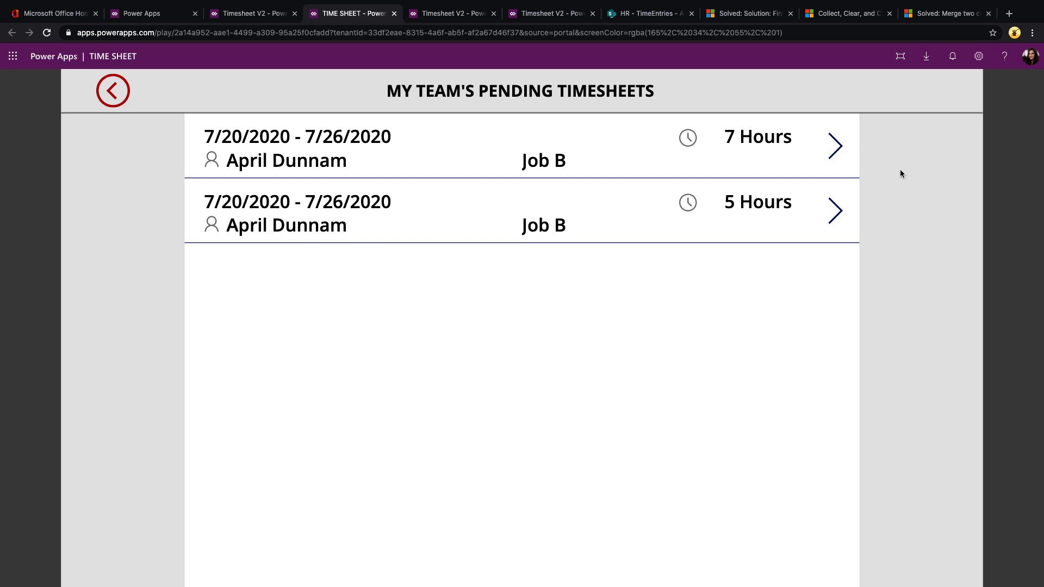
pyautogui.click(834, 146)
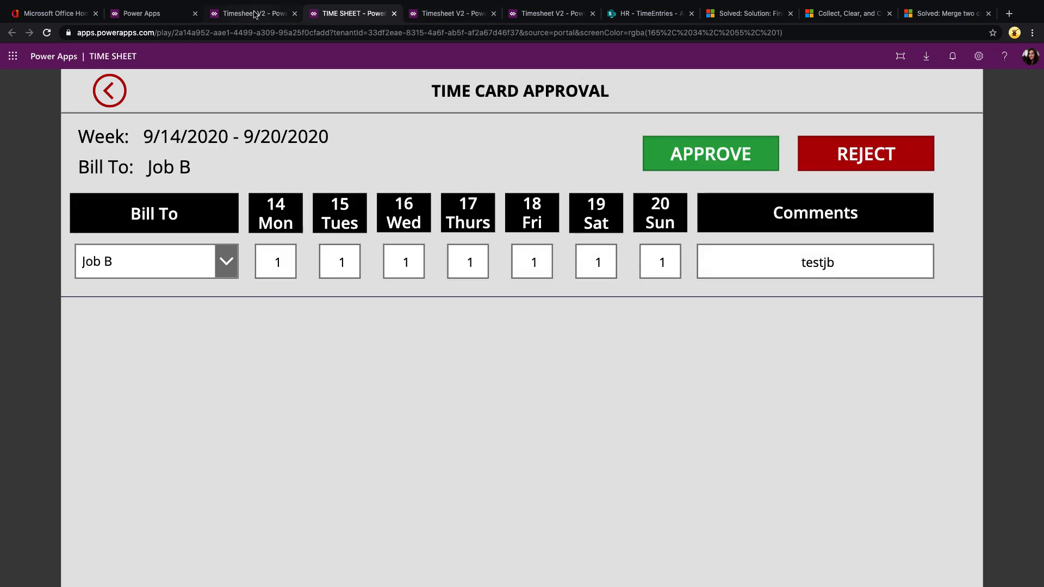
pyautogui.moveTo(253, 13)
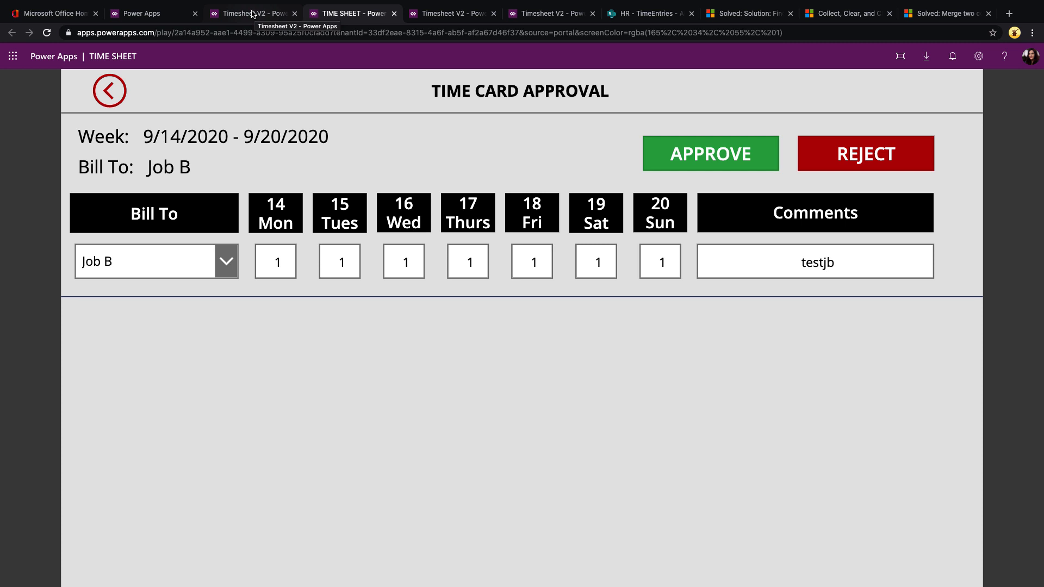
pyautogui.click(251, 14)
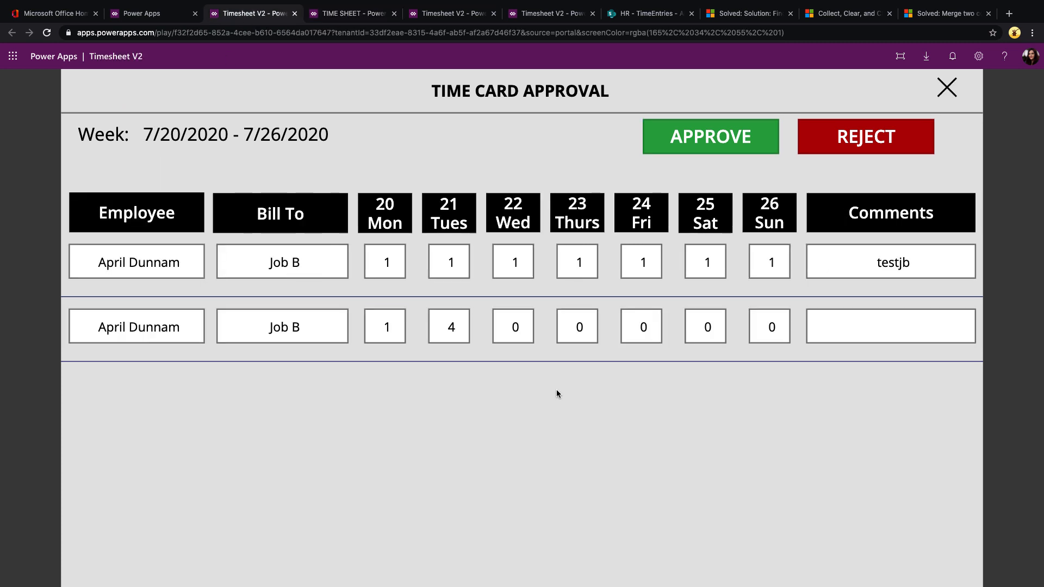
pyautogui.moveTo(577, 390)
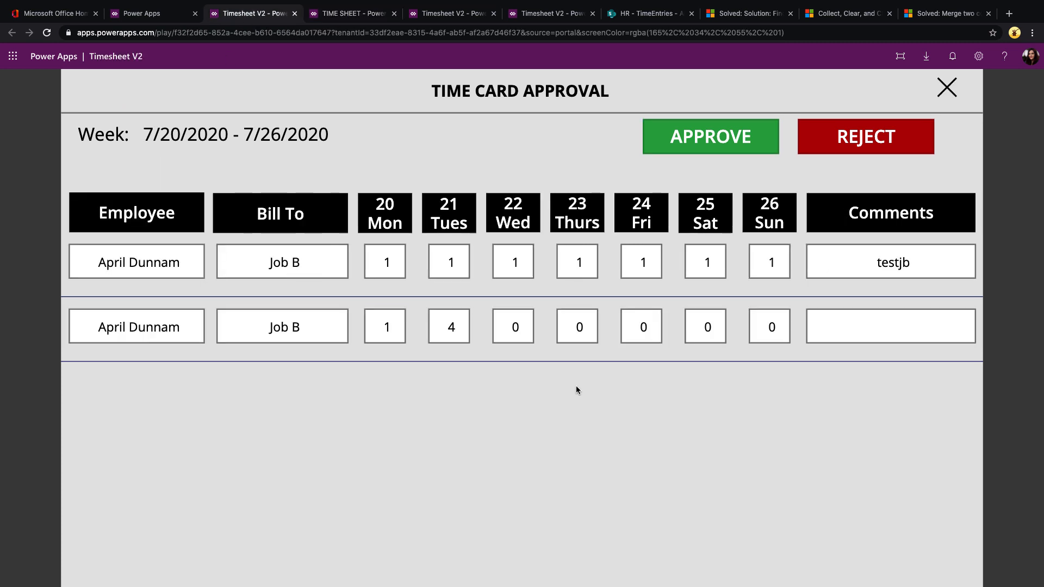
pyautogui.click(946, 87)
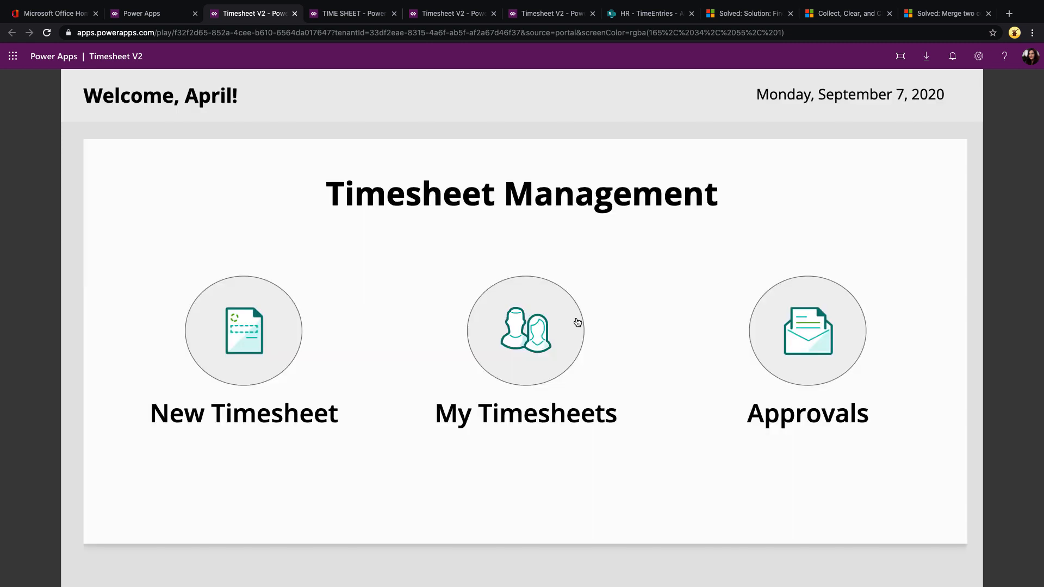
pyautogui.moveTo(589, 327)
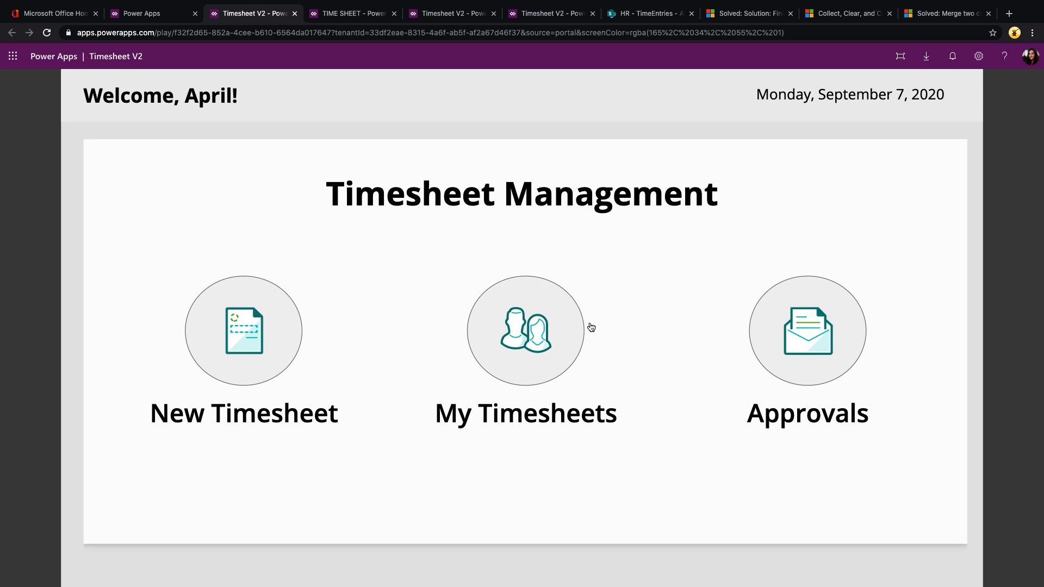
# In the studio editor, select galleryDashboard and browse the Icons menu and uploaded Media images.
pyautogui.click(549, 14)
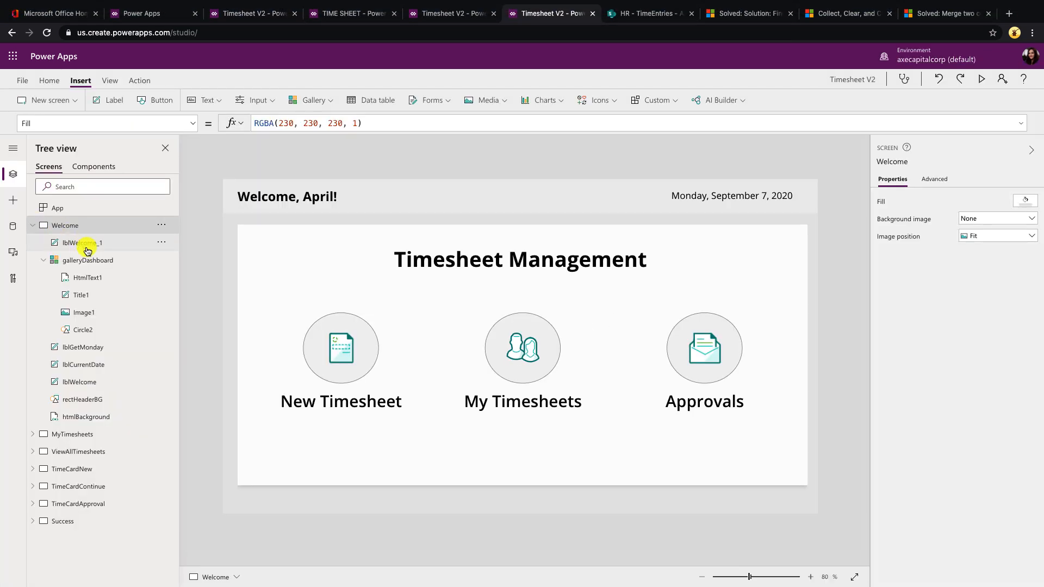
pyautogui.moveTo(87, 259)
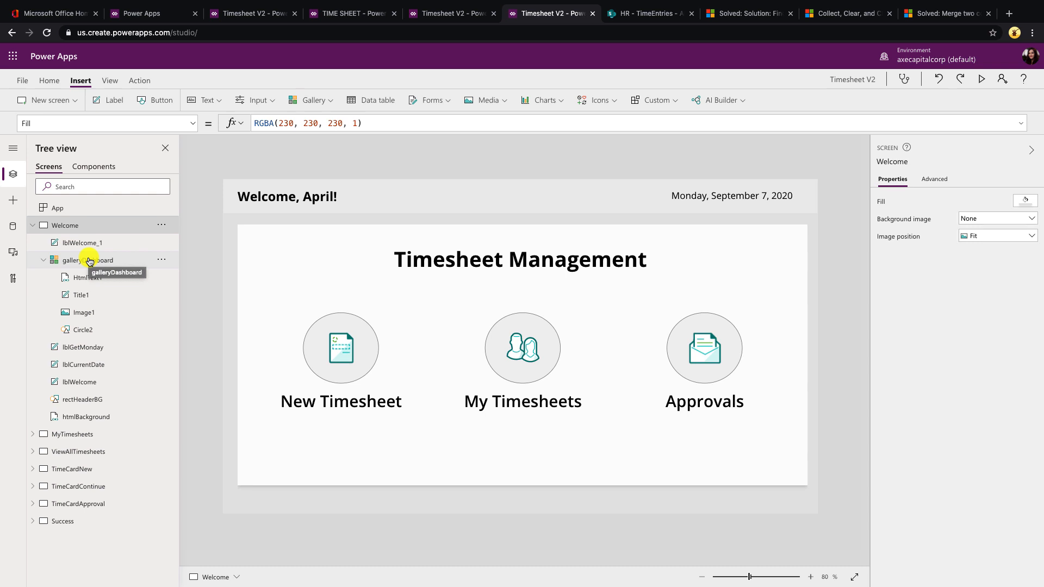
pyautogui.click(88, 260)
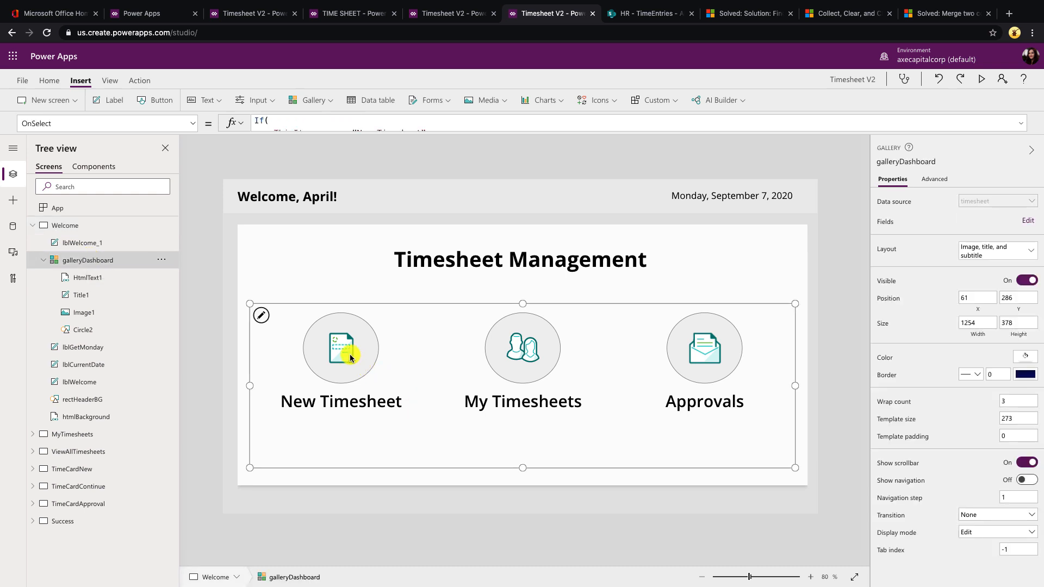
pyautogui.moveTo(600, 120)
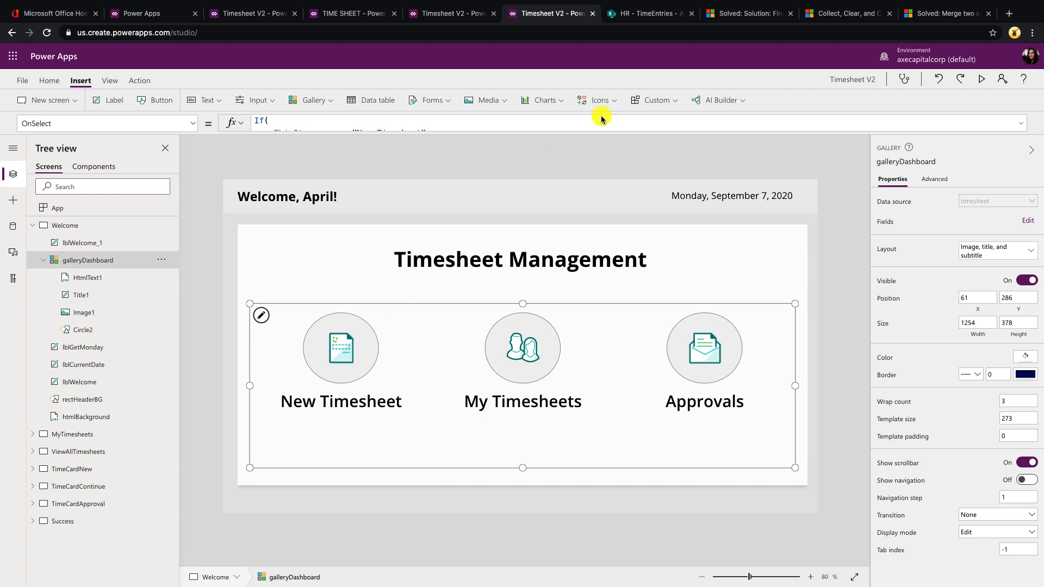
pyautogui.click(597, 100)
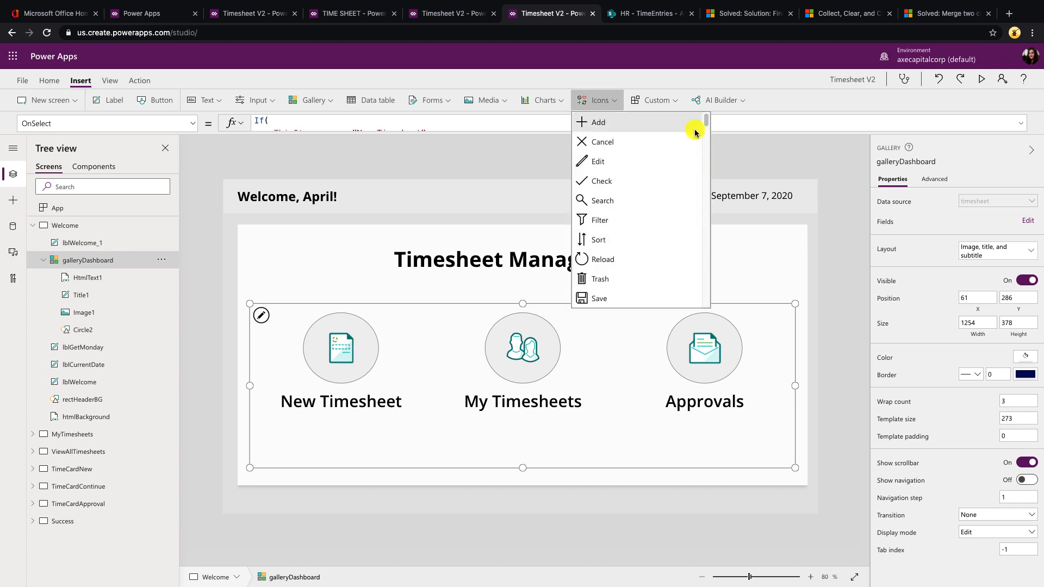
pyautogui.scroll(-3)
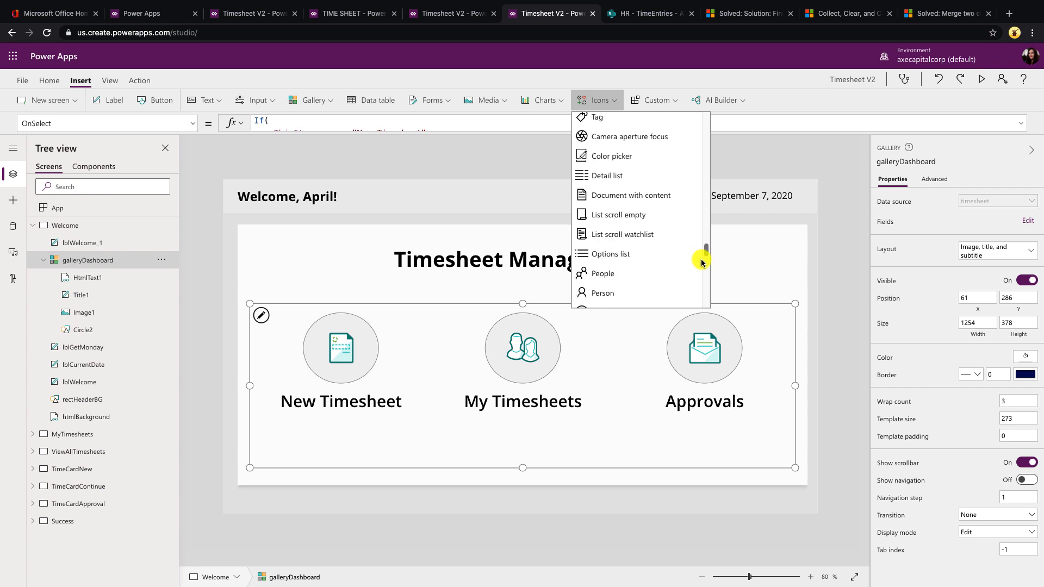
pyautogui.scroll(-3)
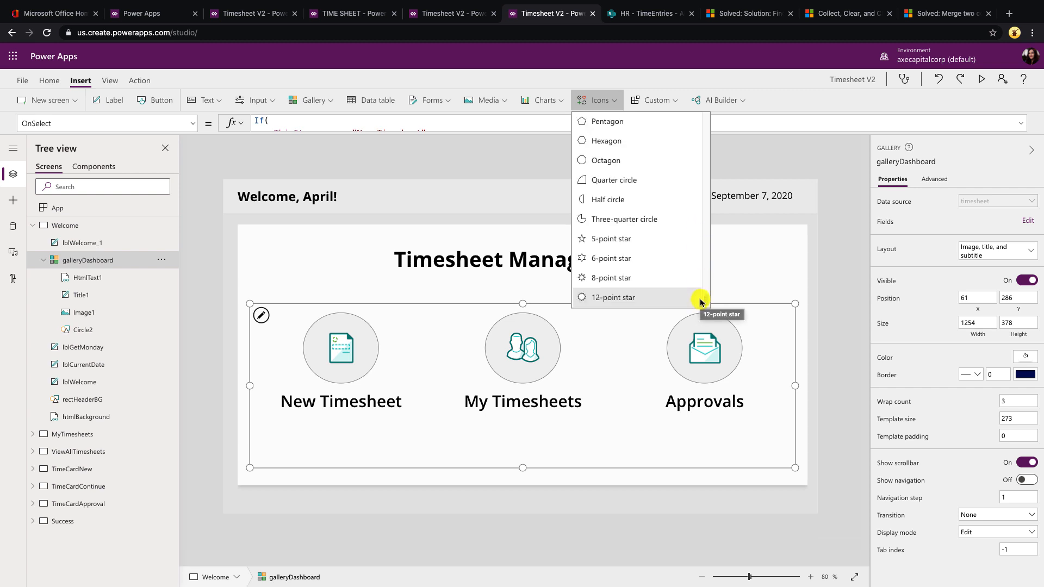
pyautogui.click(487, 100)
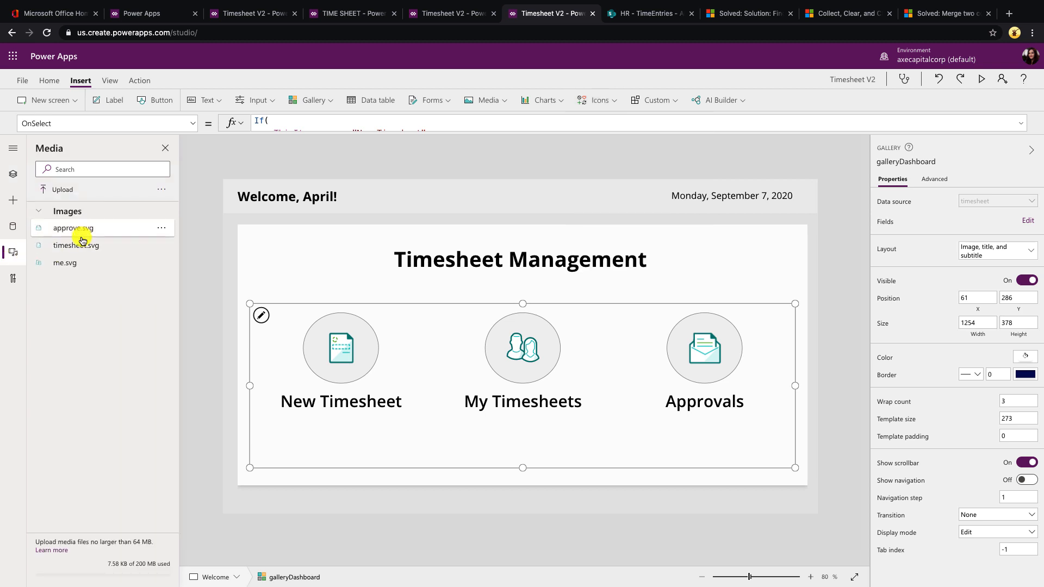
# Inspect the tile's Image1, Circle2 and Title1, then view the gallery's three-record Items table.
pyautogui.click(12, 174)
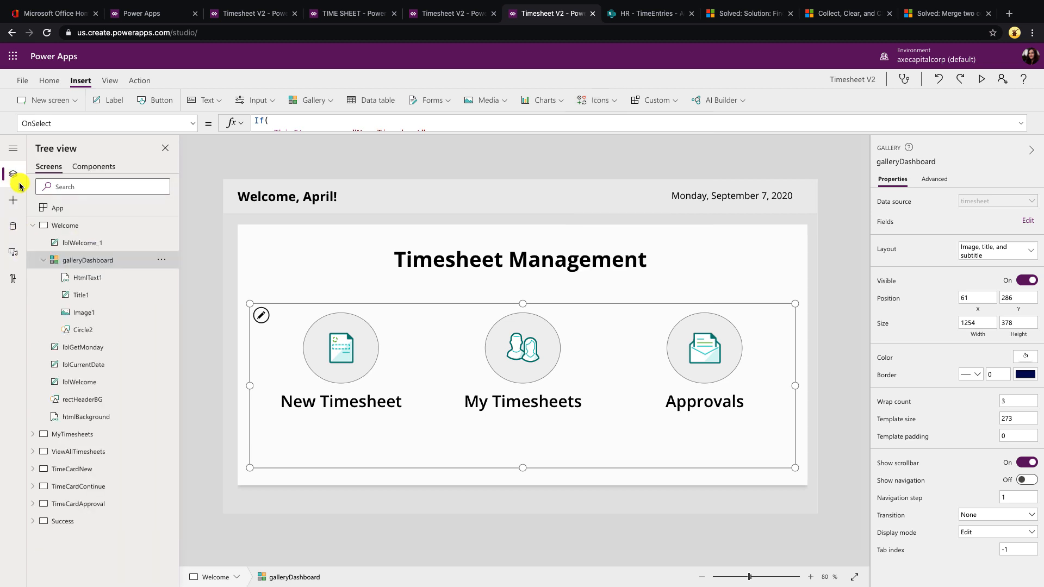
pyautogui.click(82, 312)
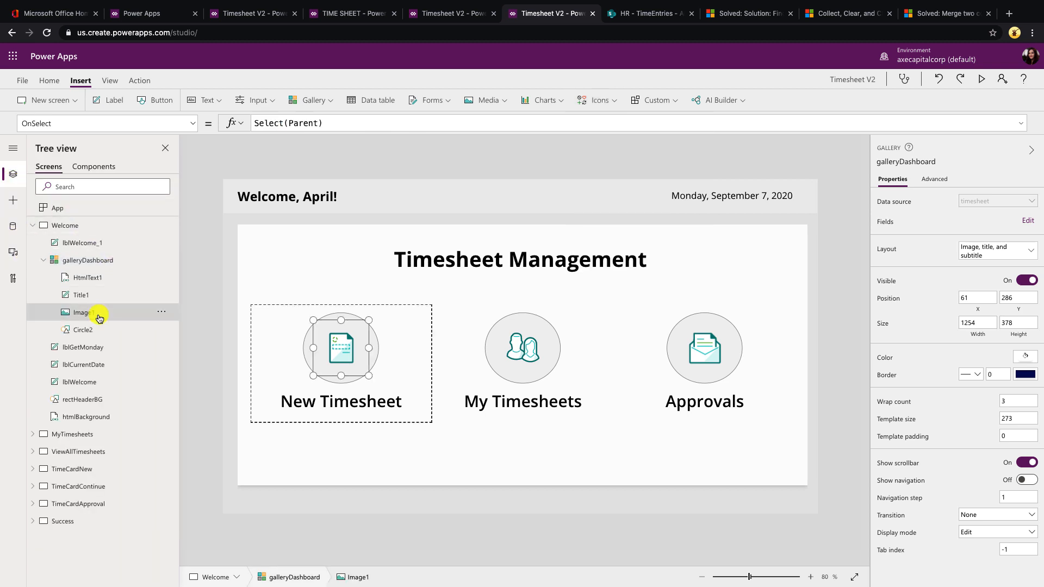
pyautogui.click(83, 330)
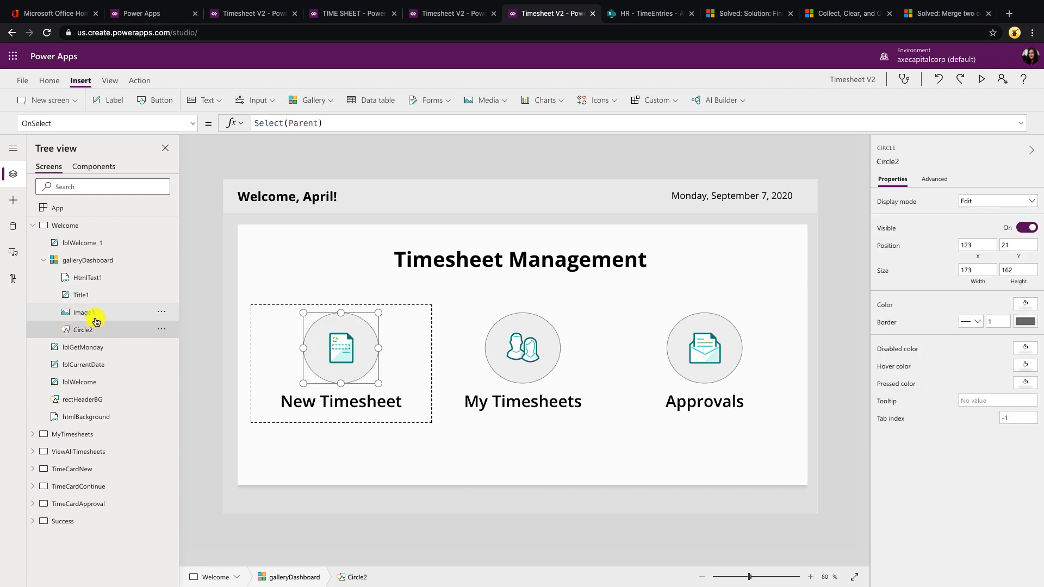
pyautogui.click(83, 295)
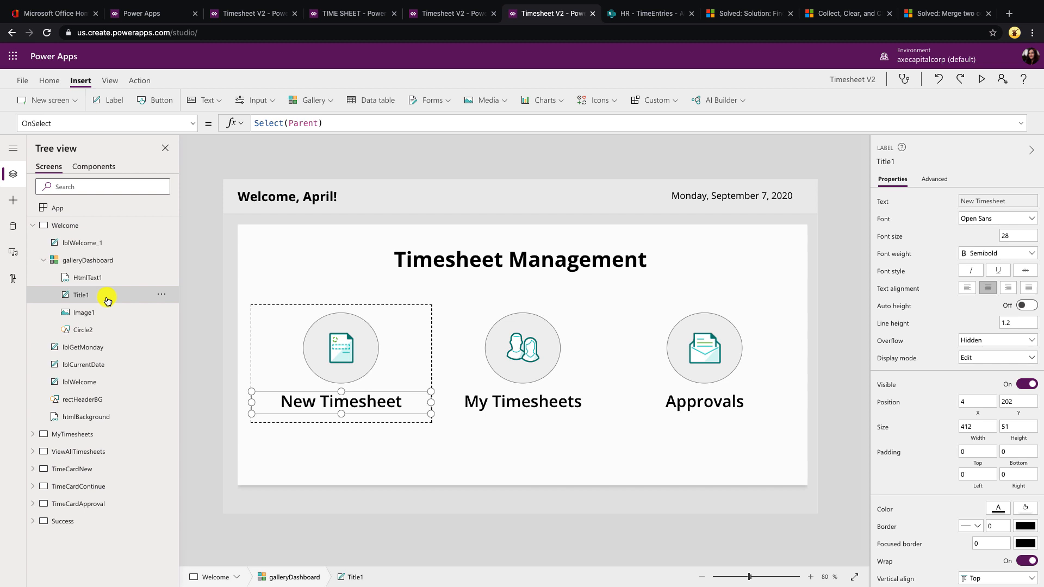
pyautogui.click(90, 260)
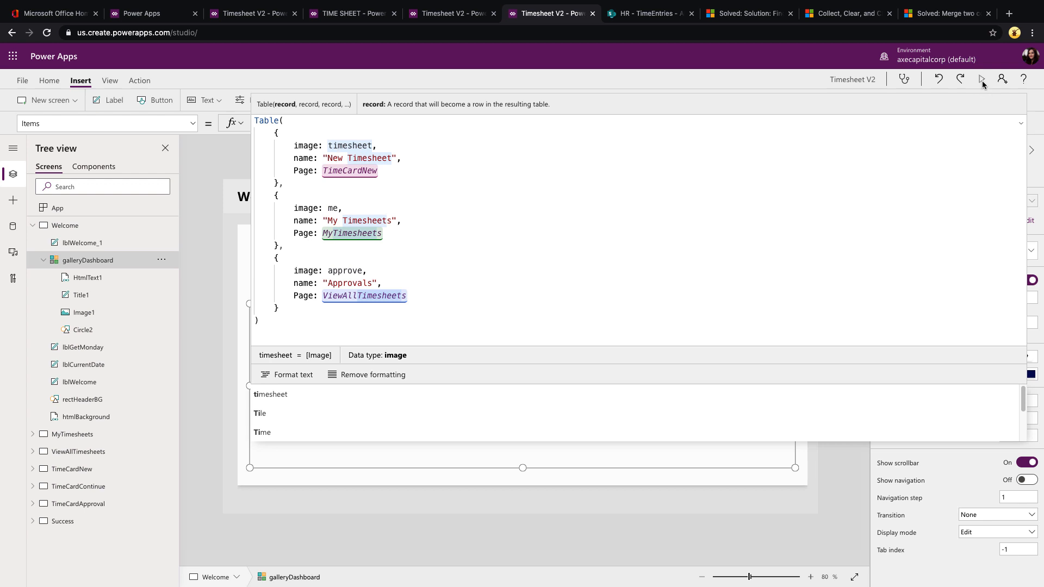
# Run Timesheet V2 in preview to show the Timesheet Management welcome screen with three tiles.
pyautogui.click(983, 78)
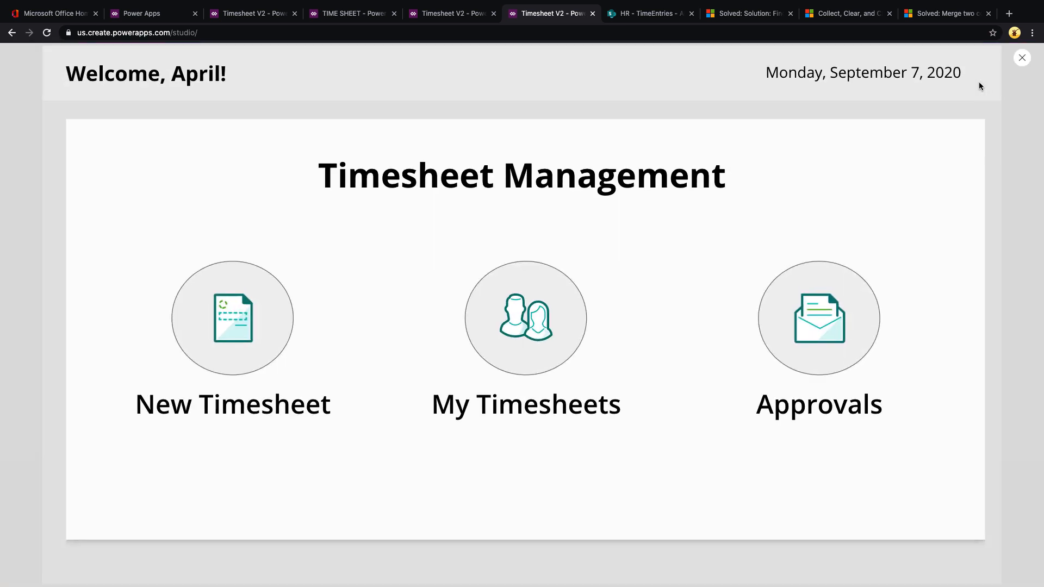
pyautogui.moveTo(769, 342)
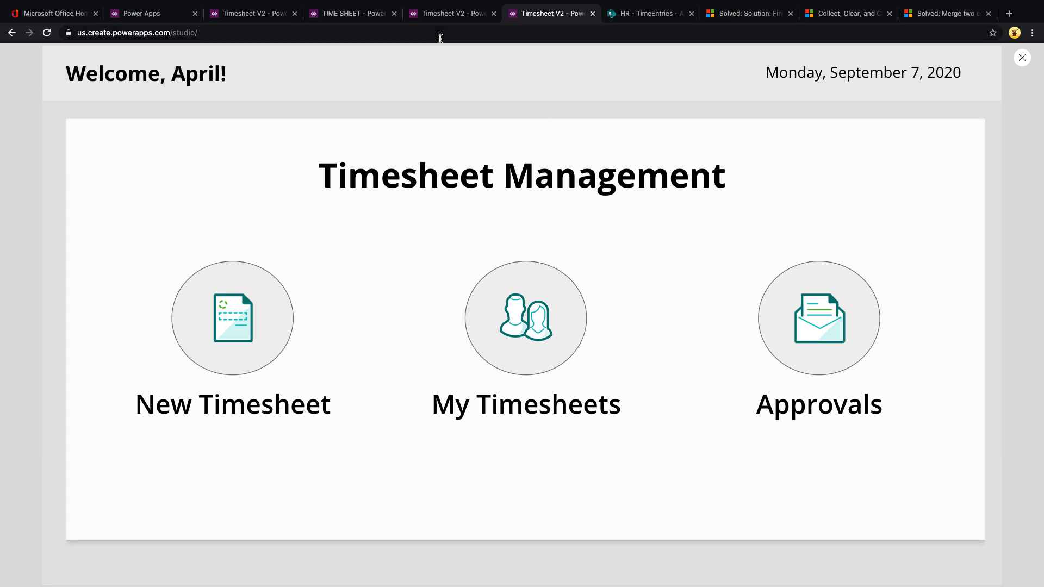
pyautogui.moveTo(794, 283)
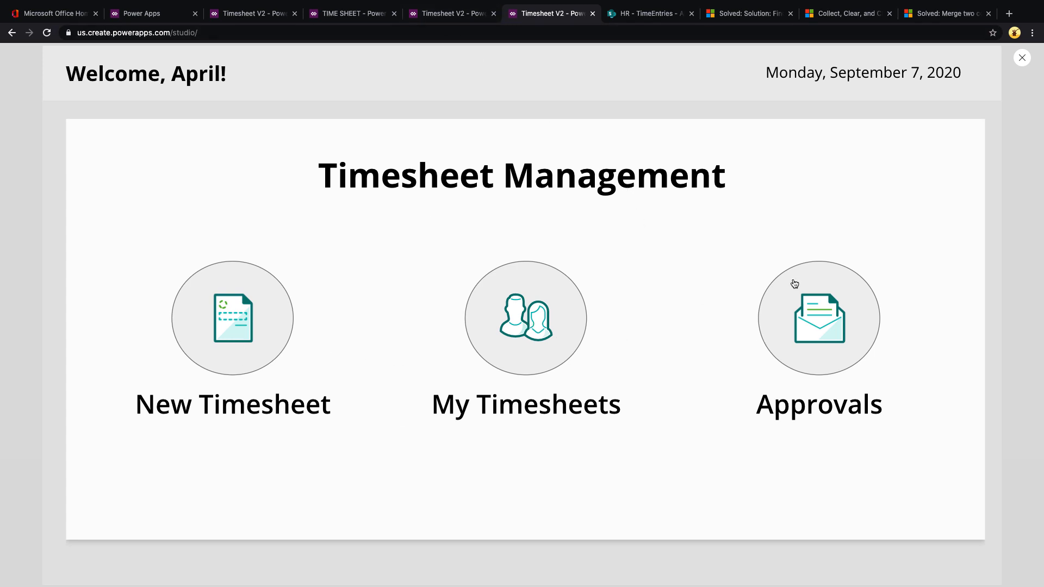
pyautogui.moveTo(1031, 59)
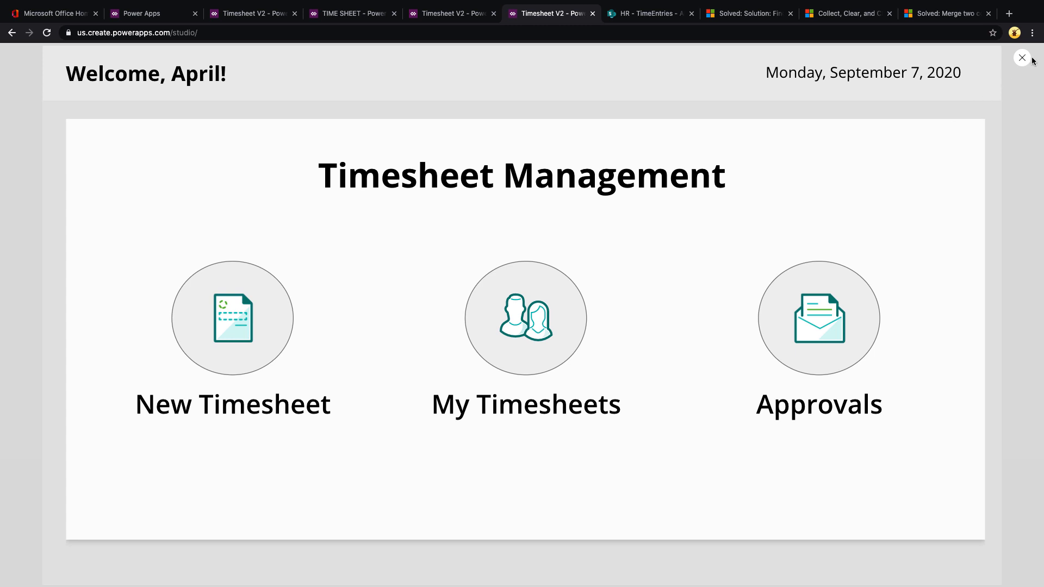
pyautogui.moveTo(199, 352)
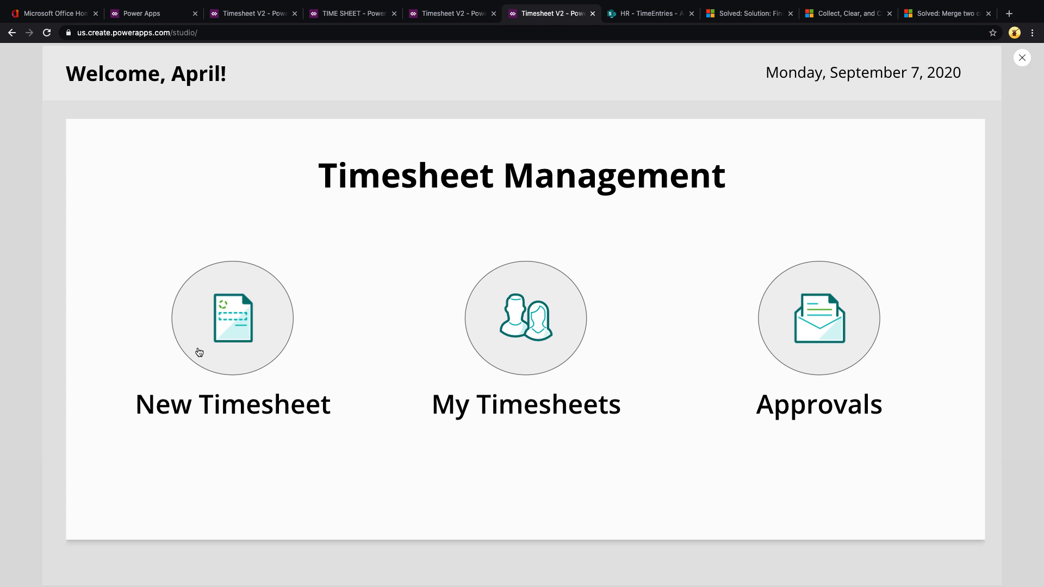
pyautogui.moveTo(226, 347)
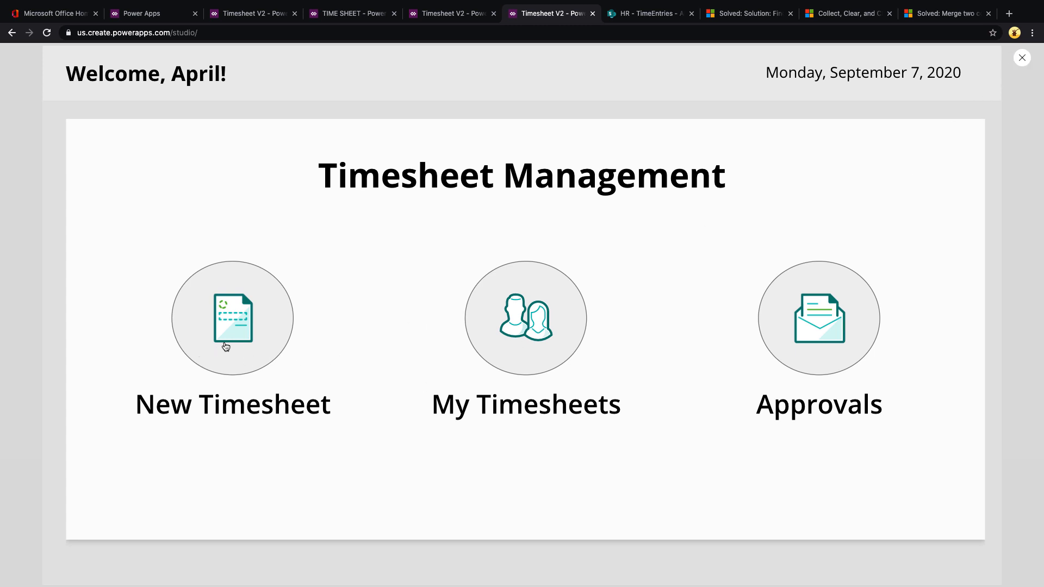
pyautogui.moveTo(812, 333)
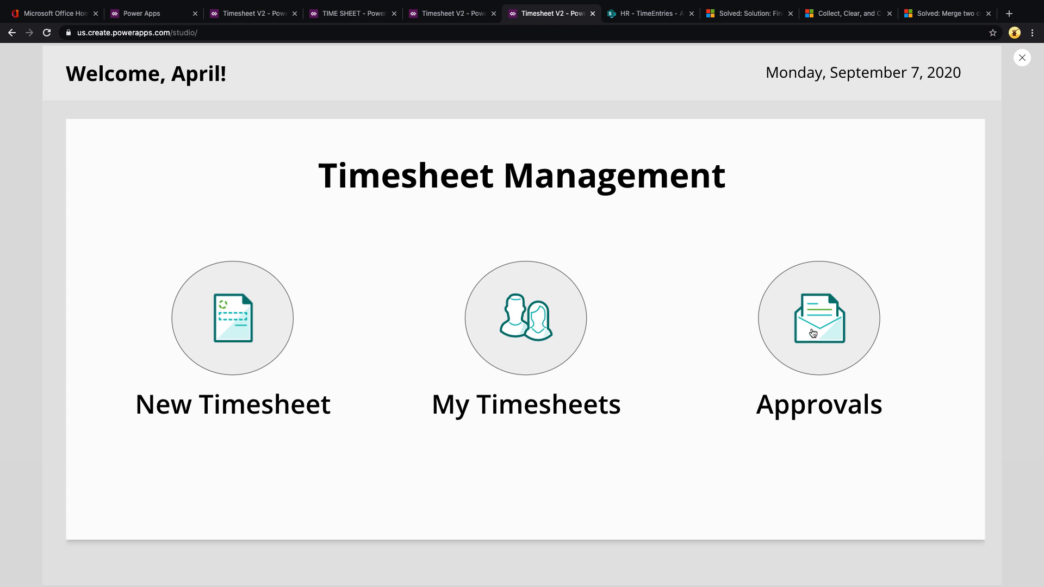
# Exit preview and show HtmlText1's HtmlText formula, the pointer-cursor styled div for the New Timesheet tile.
pyautogui.click(1022, 58)
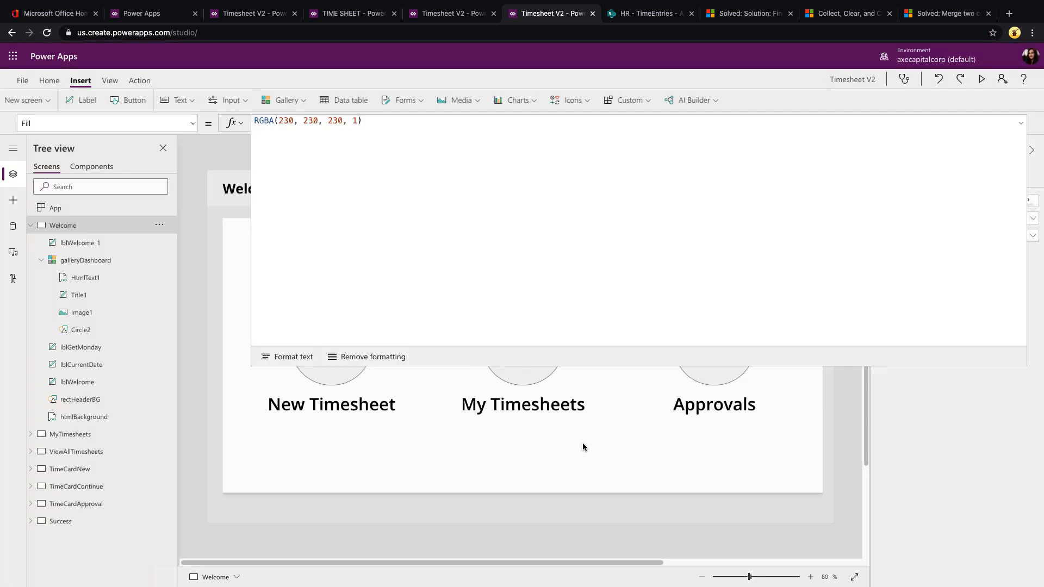
pyautogui.click(79, 277)
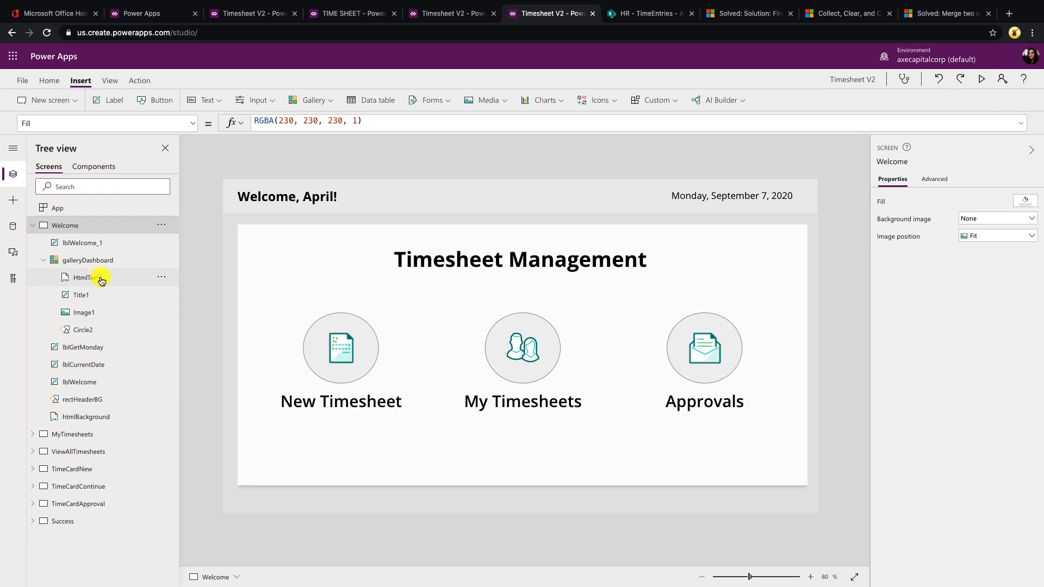
pyautogui.click(87, 277)
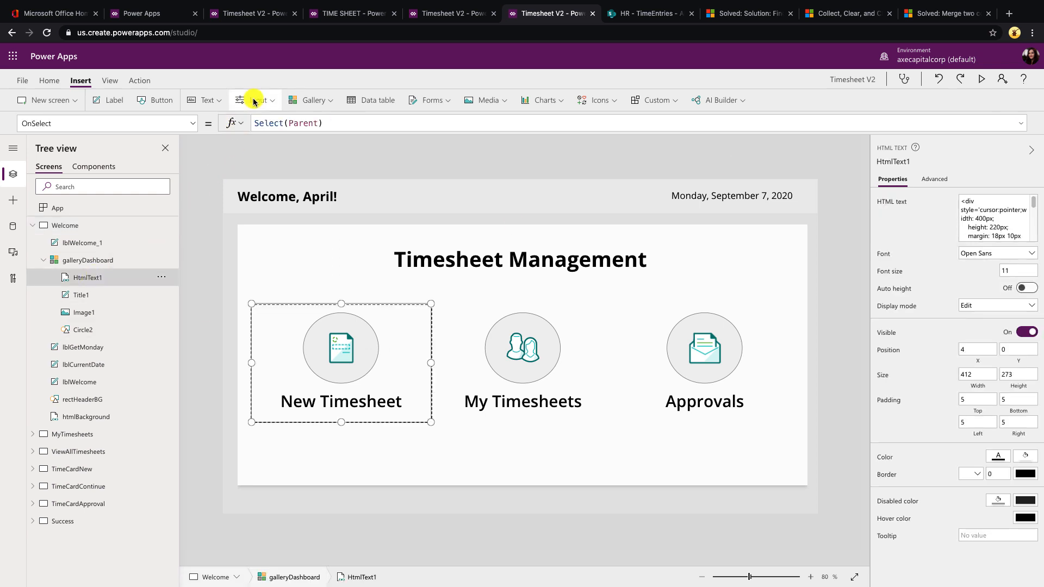
pyautogui.click(206, 100)
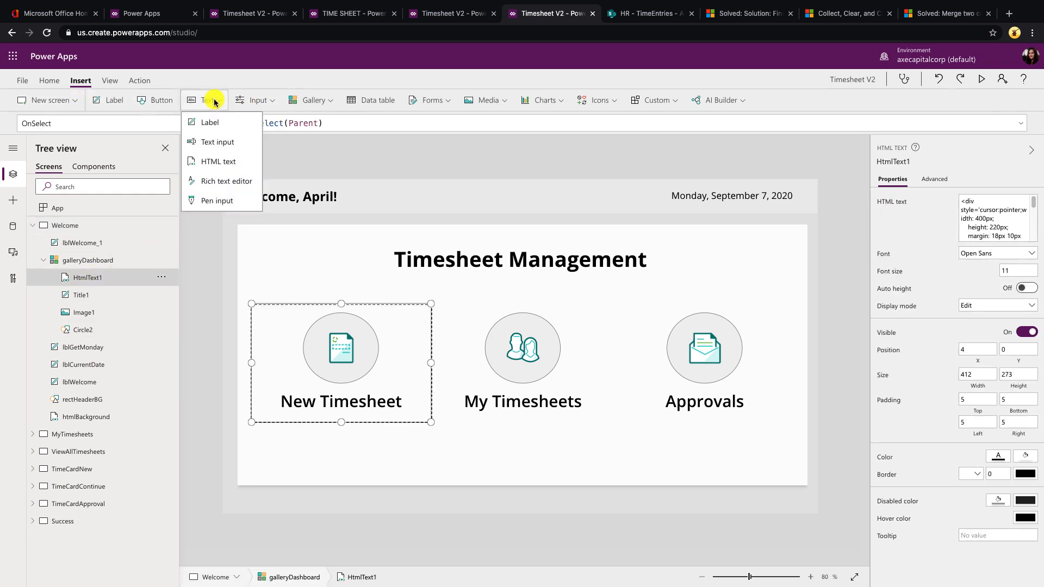
pyautogui.moveTo(244, 157)
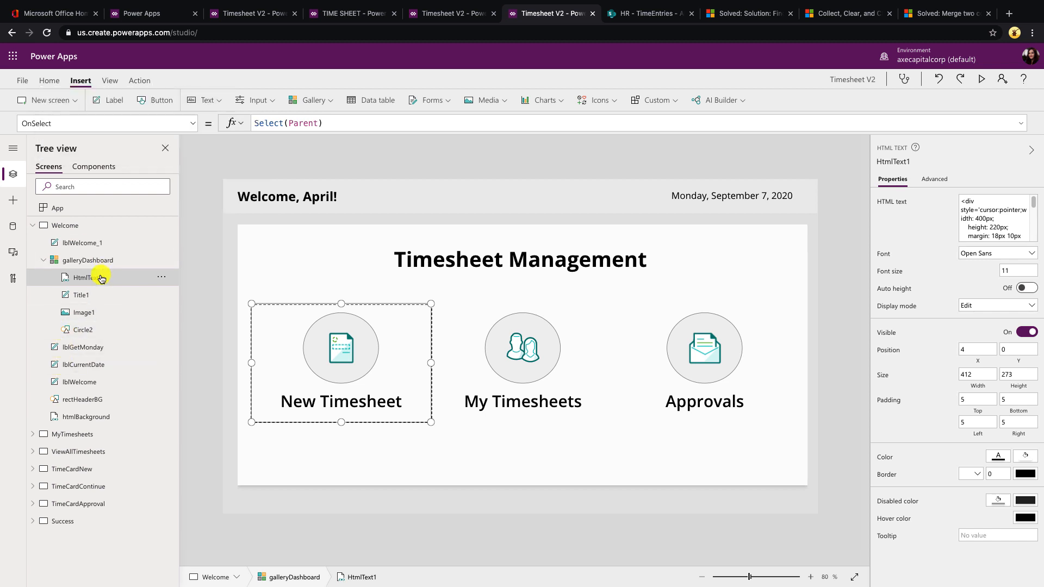
pyautogui.click(107, 123)
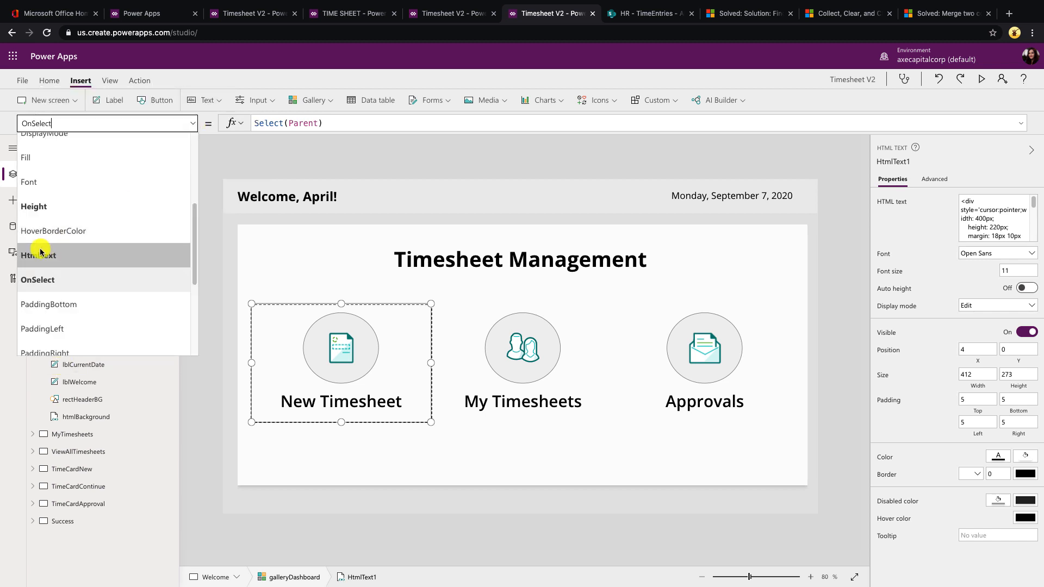
pyautogui.moveTo(97, 255)
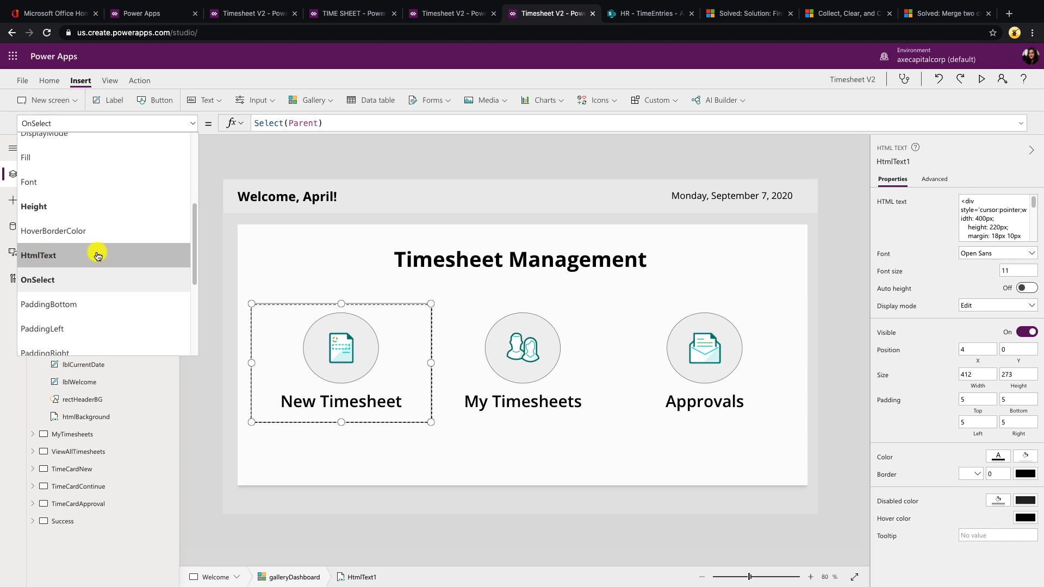
pyautogui.click(38, 255)
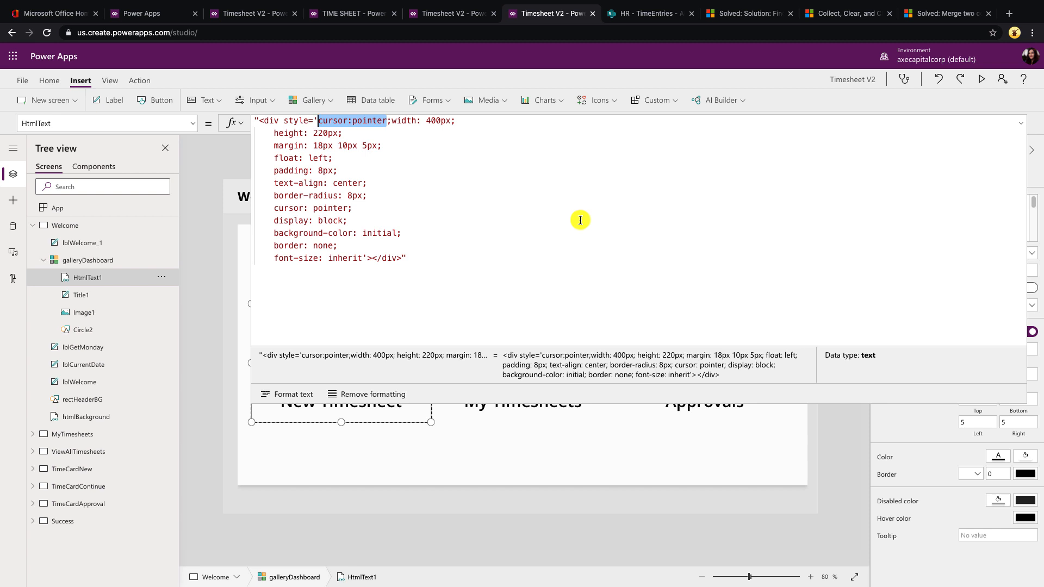
pyautogui.moveTo(413, 119)
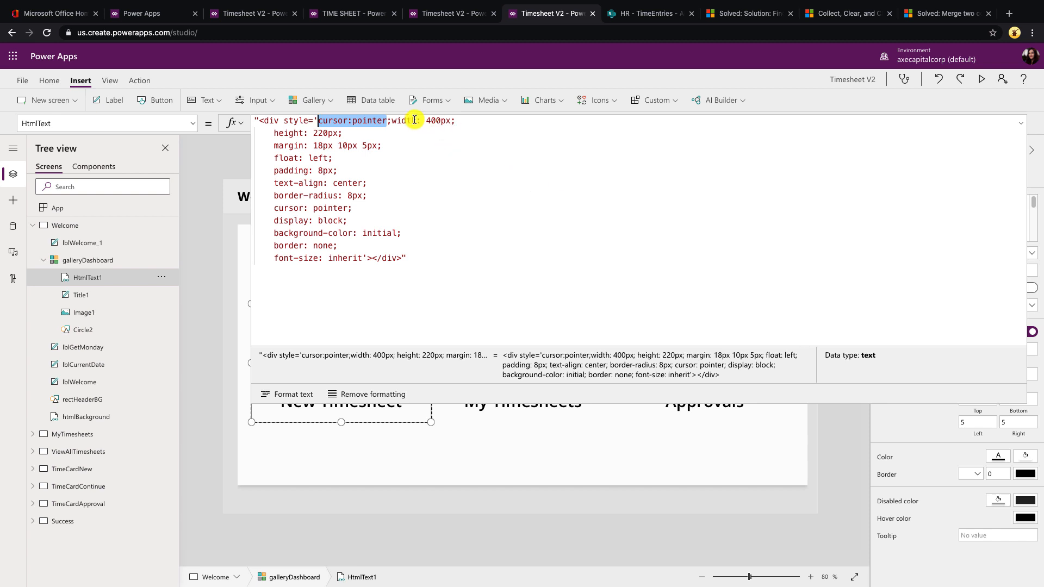
pyautogui.moveTo(382, 306)
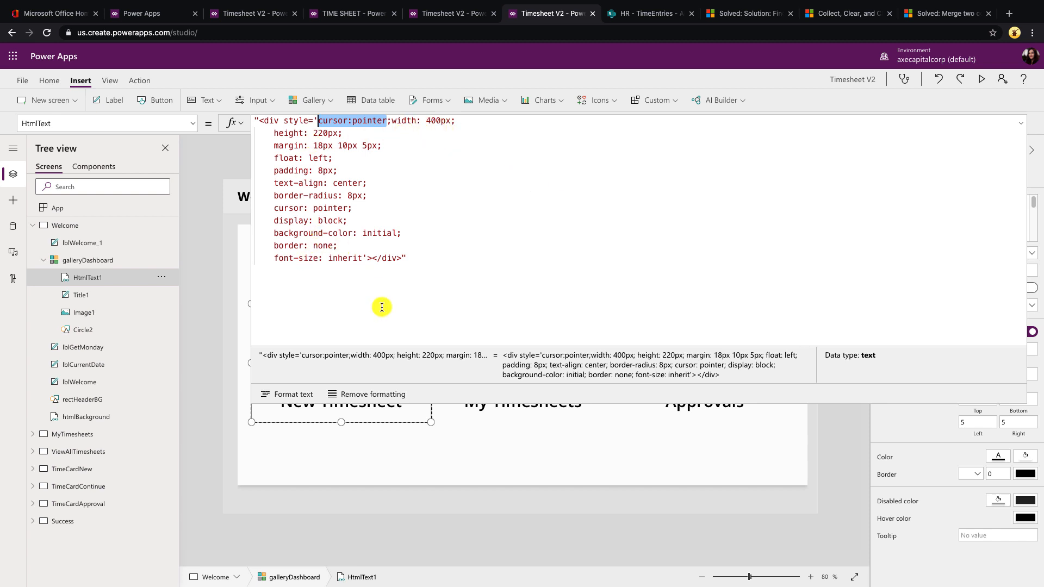
pyautogui.moveTo(739, 147)
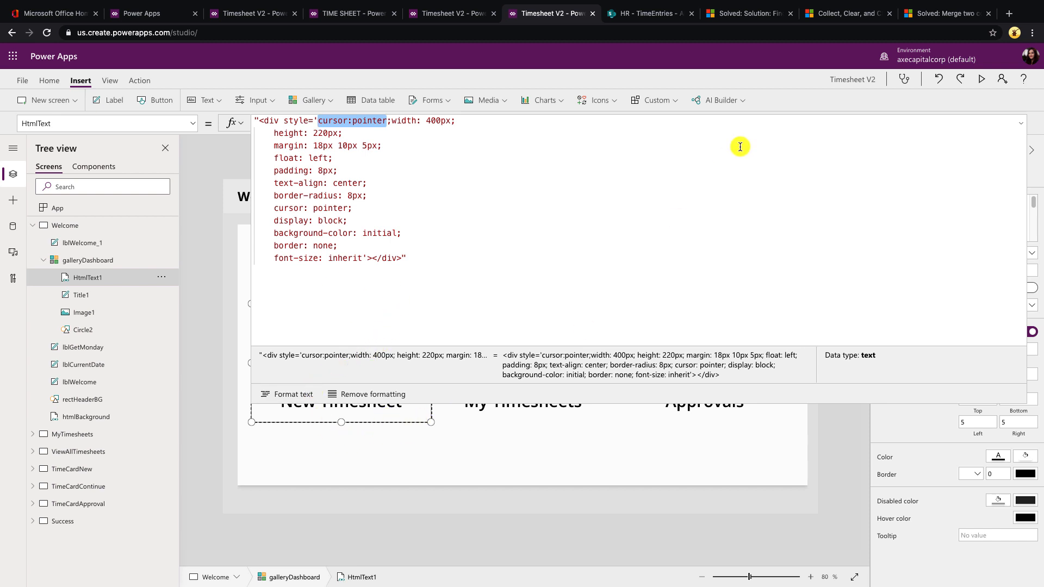
pyautogui.moveTo(687, 245)
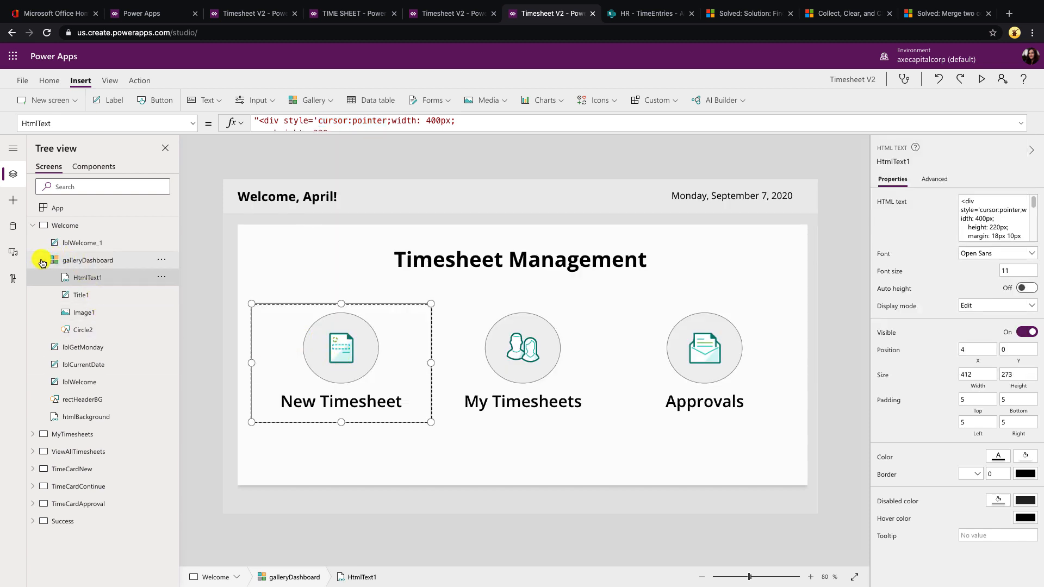
# Select App to show its OnStart formula beginning with Concurrent.
pyautogui.click(57, 207)
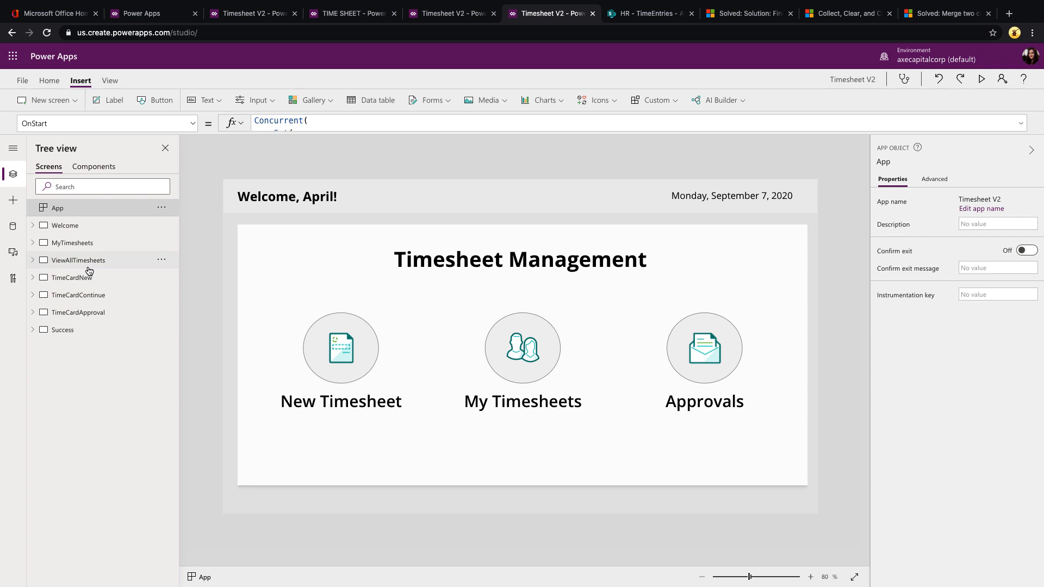
pyautogui.moveTo(87, 265)
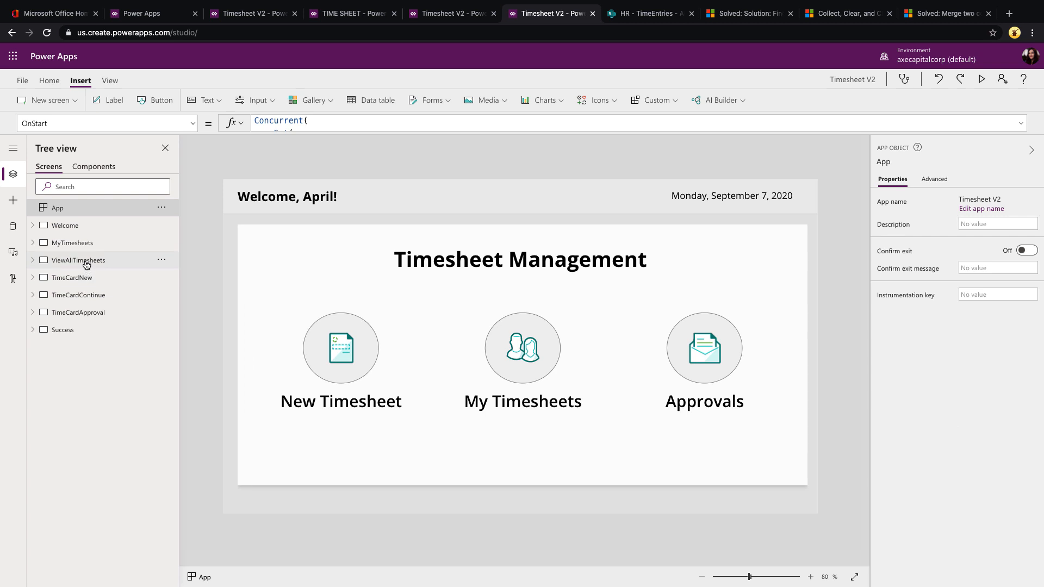
pyautogui.moveTo(78, 260)
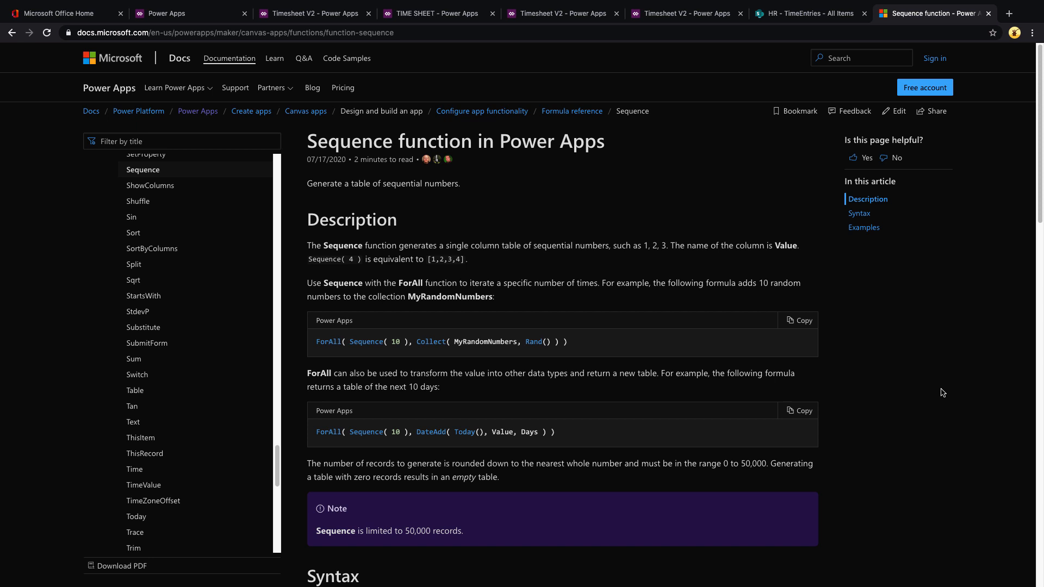
pyautogui.moveTo(927, 398)
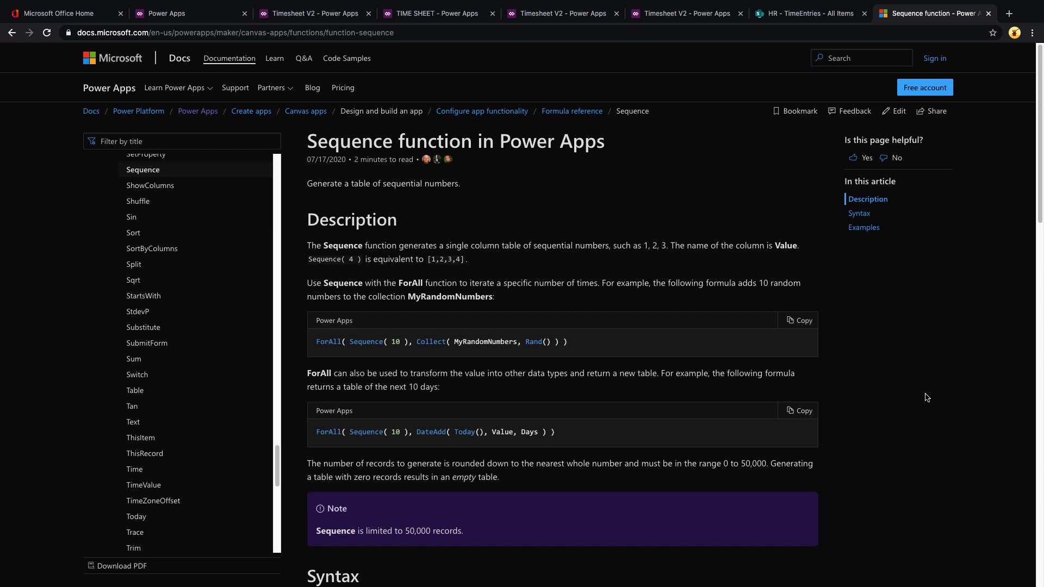
pyautogui.moveTo(398, 356)
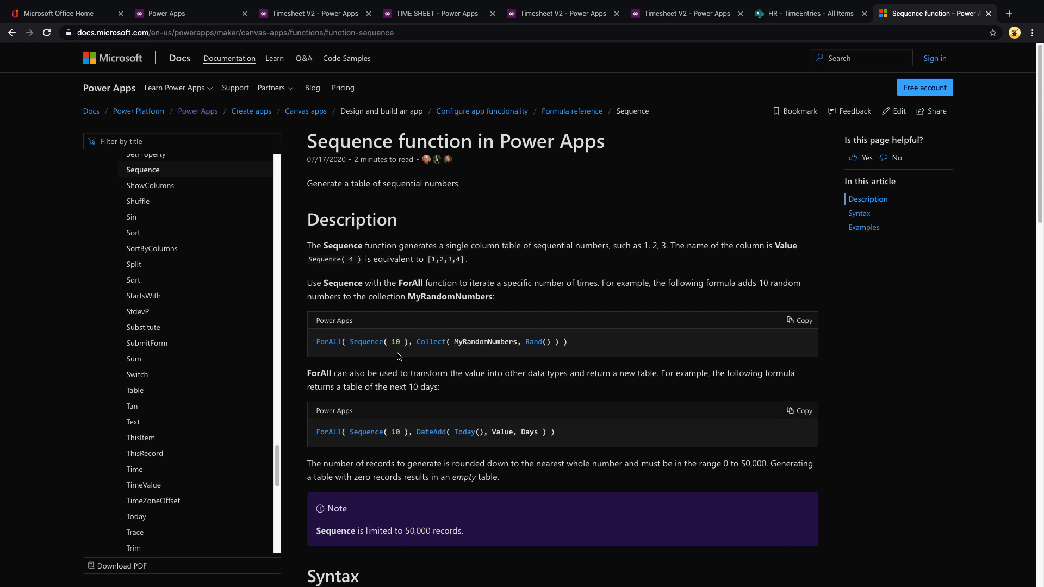
pyautogui.moveTo(487, 345)
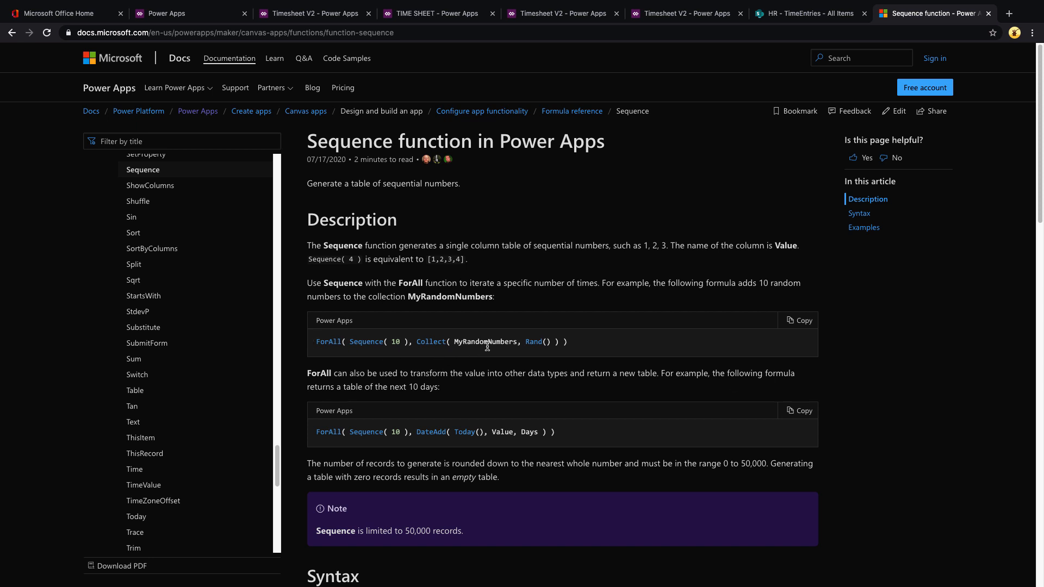
pyautogui.moveTo(553, 360)
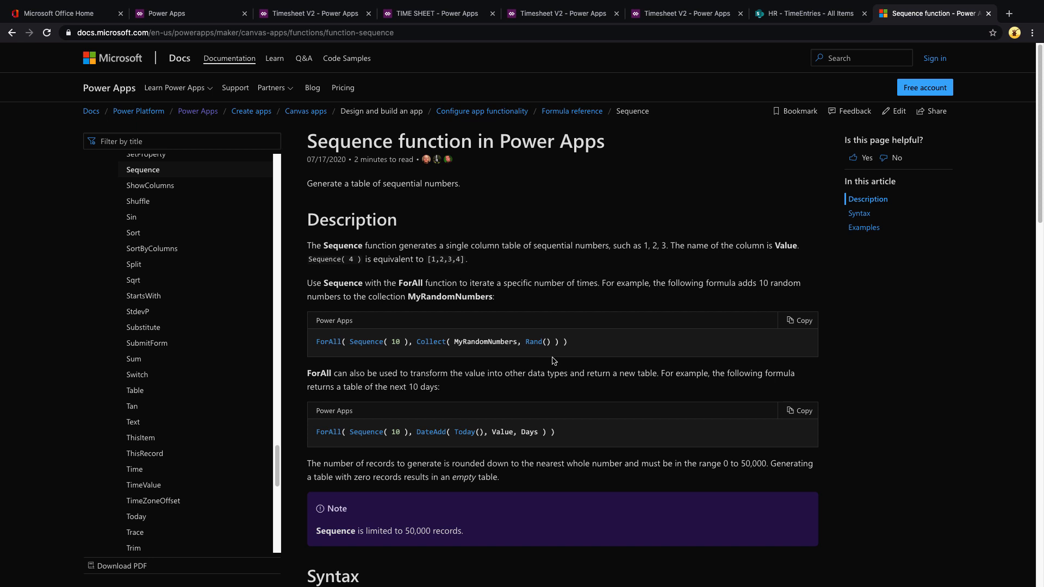
# Read the Sequence function docs down to Basic usage, then switch to the running TIME SHEET app.
pyautogui.scroll(-3)
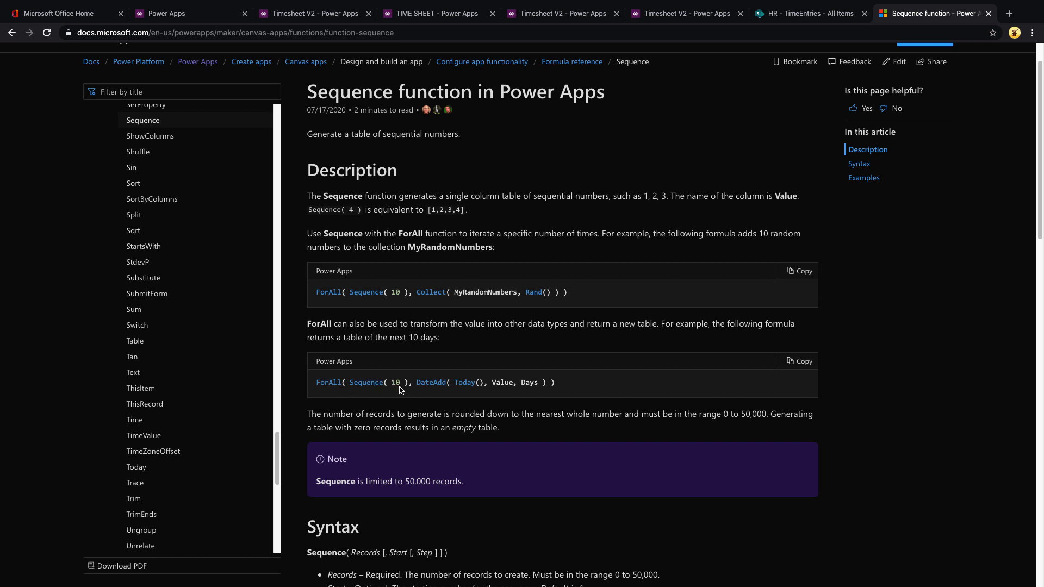
pyautogui.doubleClick(395, 382)
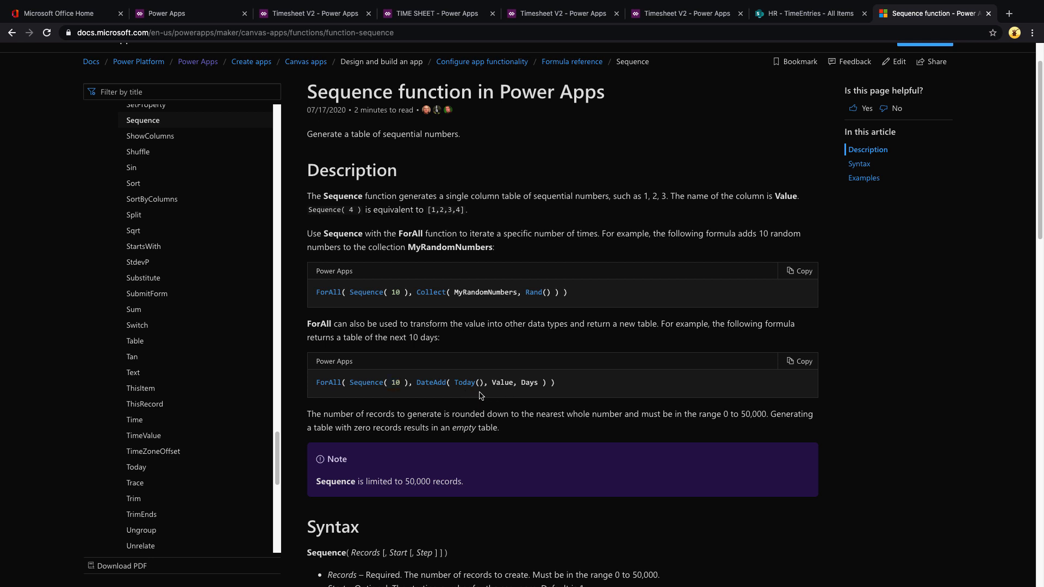
pyautogui.moveTo(531, 394)
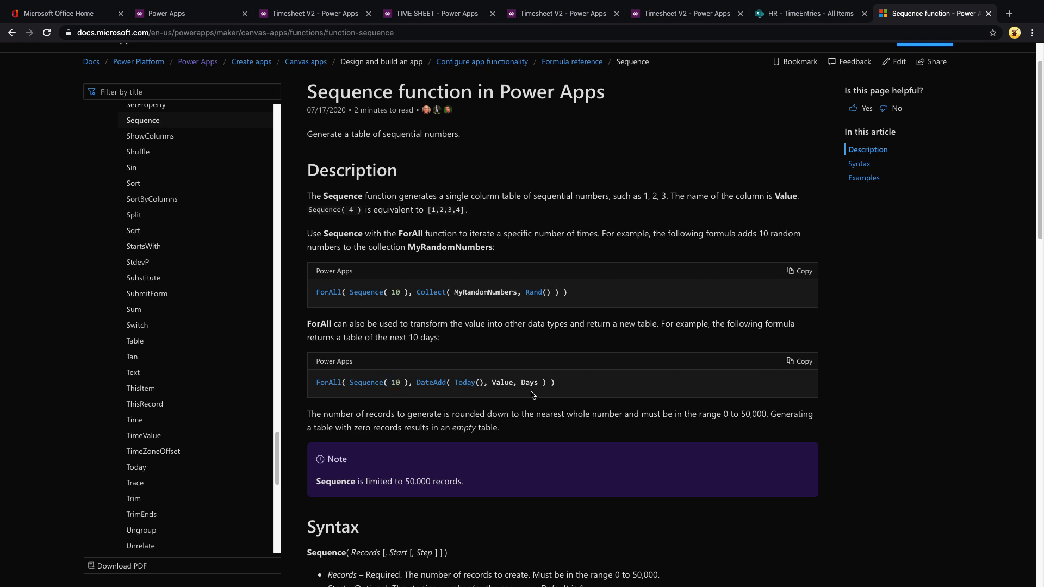
pyautogui.scroll(3)
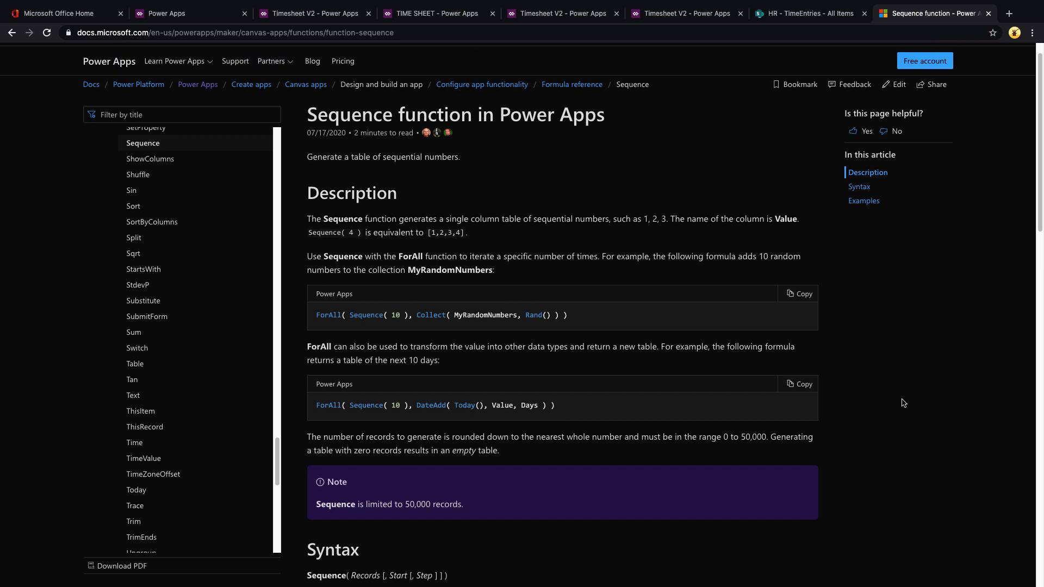
pyautogui.scroll(-3)
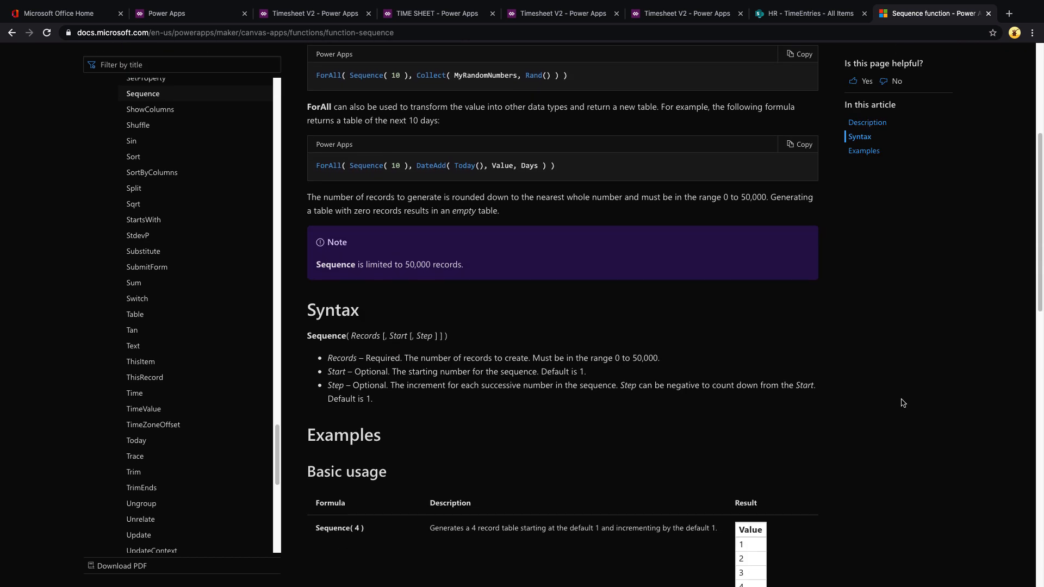
pyautogui.scroll(-3)
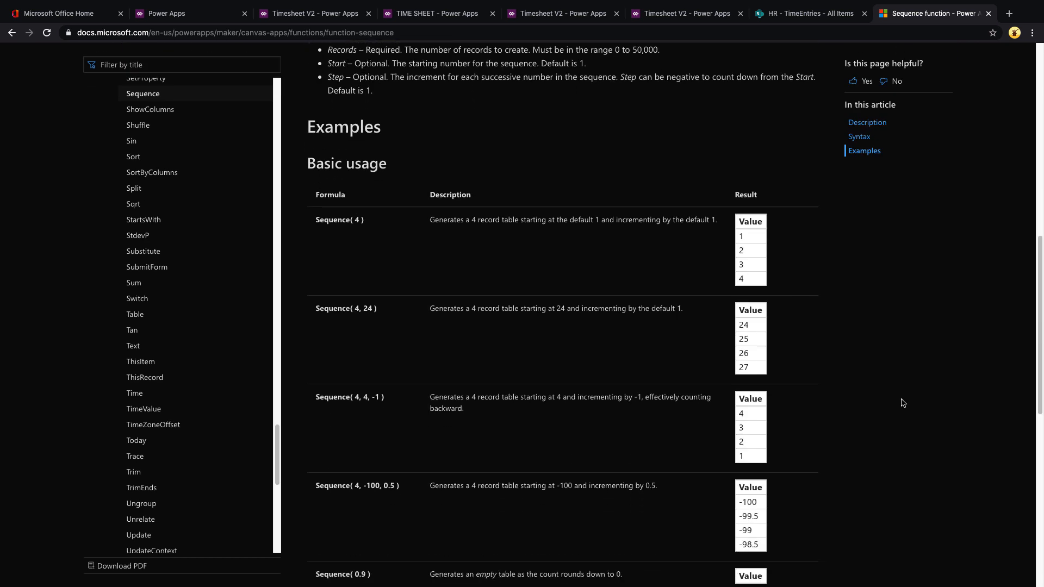
pyautogui.moveTo(436, 13)
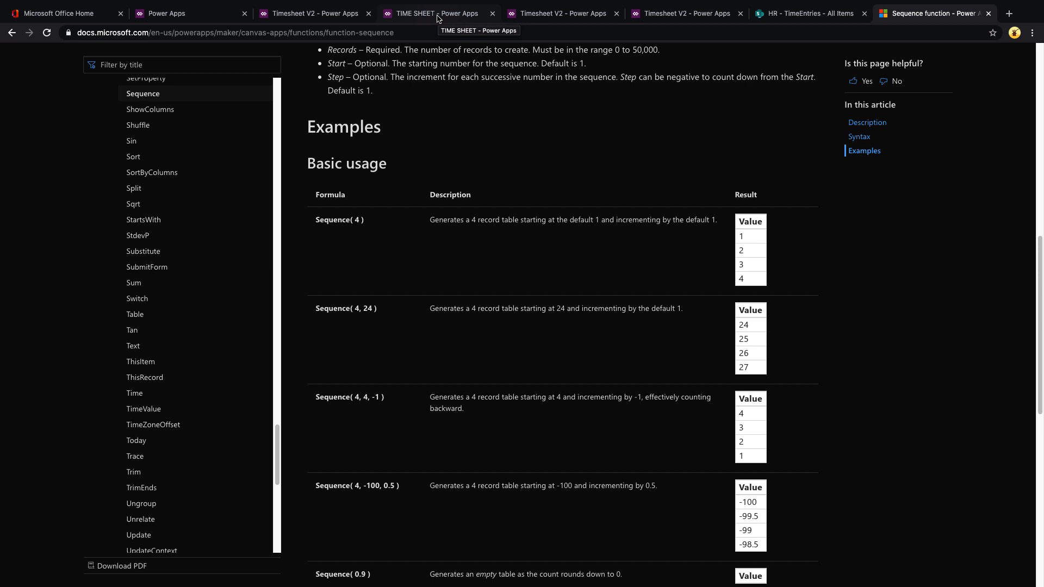
pyautogui.click(433, 13)
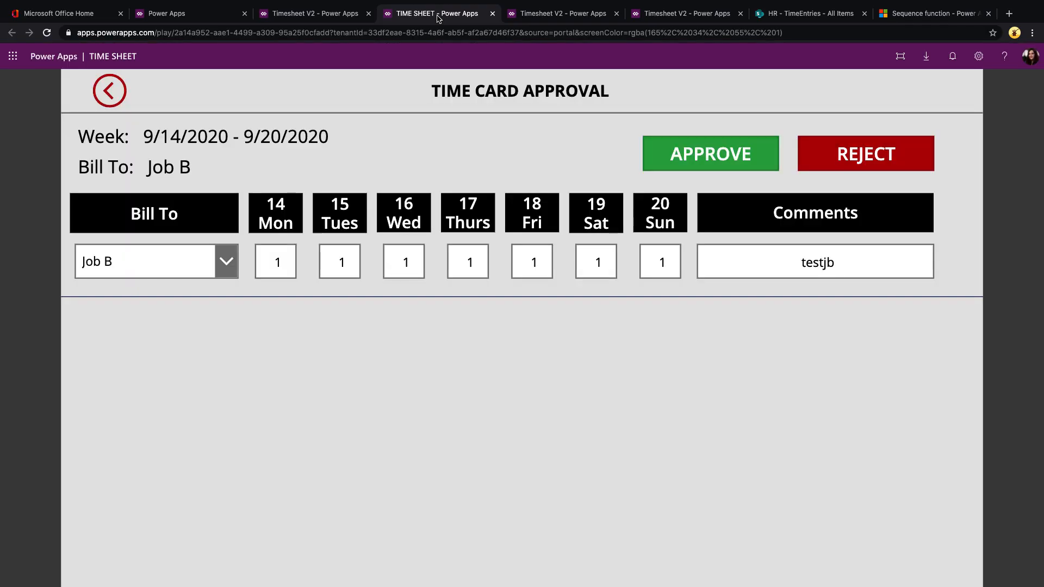
# Examine OnStart: currentMonday evaluating to 9/7/2020 and weeksList built from Sequence of 20 weeks with Day.
pyautogui.click(683, 13)
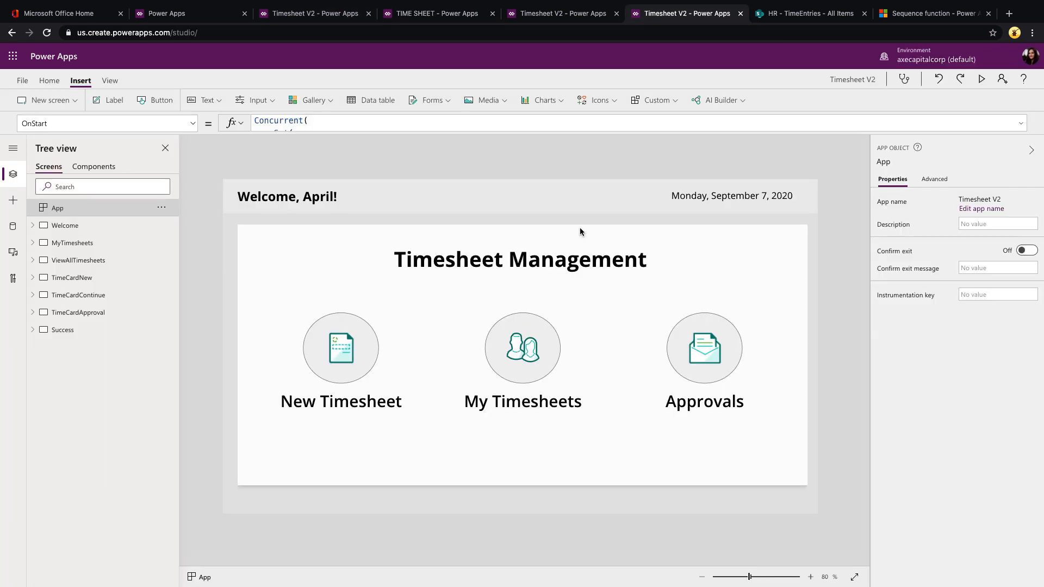
pyautogui.moveTo(118, 242)
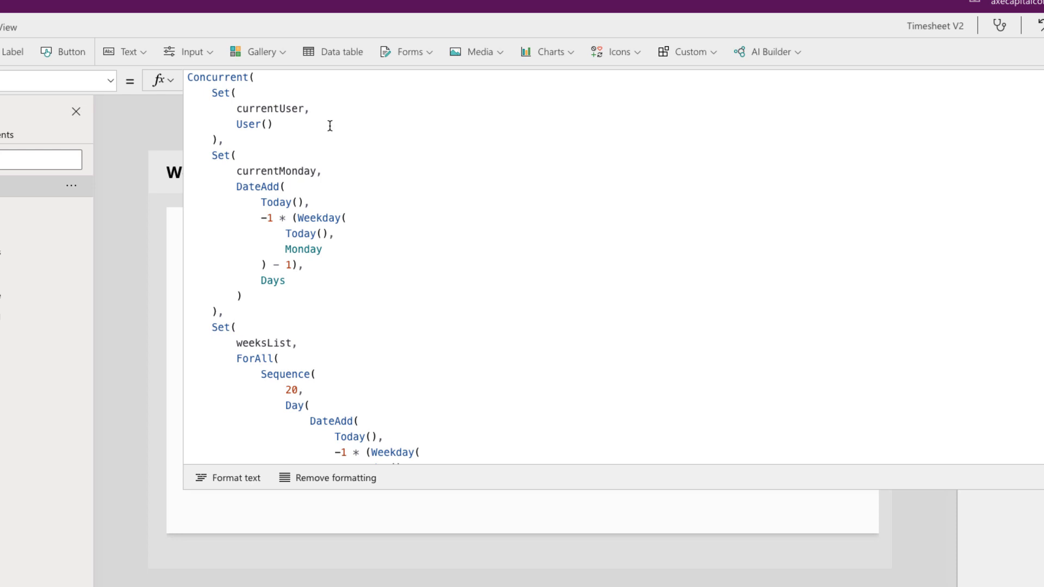
pyautogui.moveTo(413, 188)
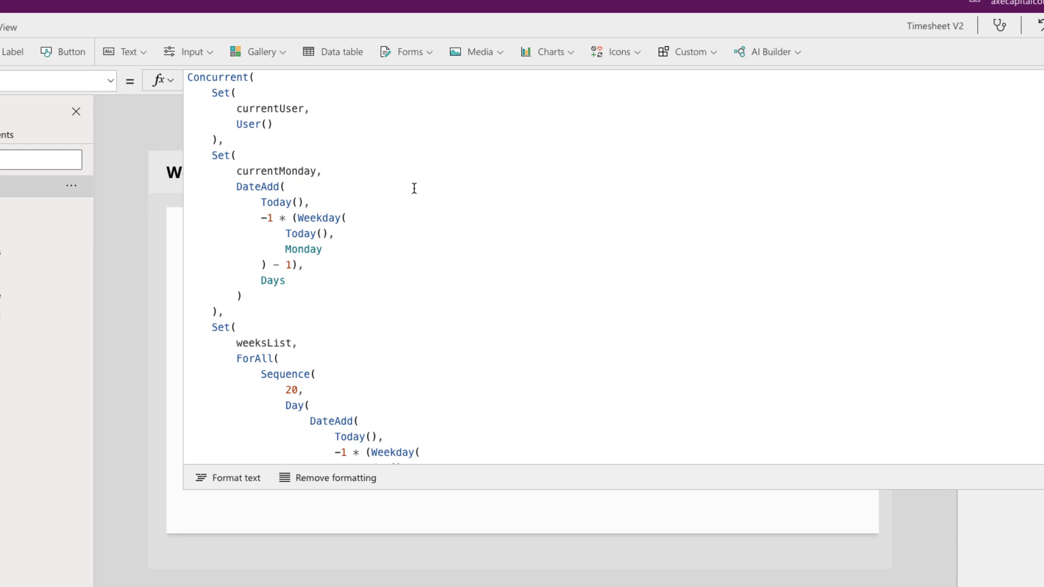
pyautogui.scroll(-3)
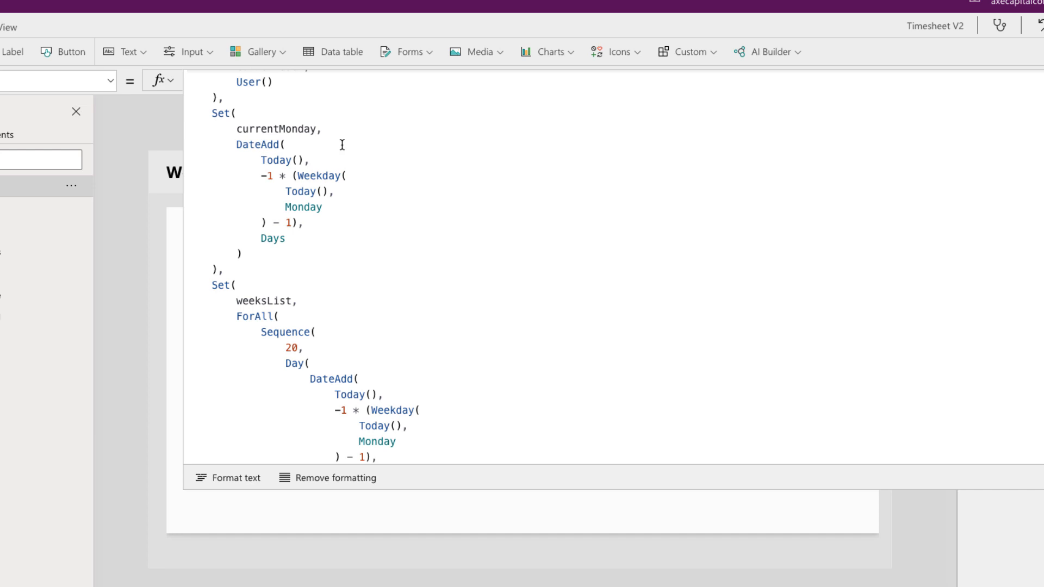
pyautogui.moveTo(388, 133)
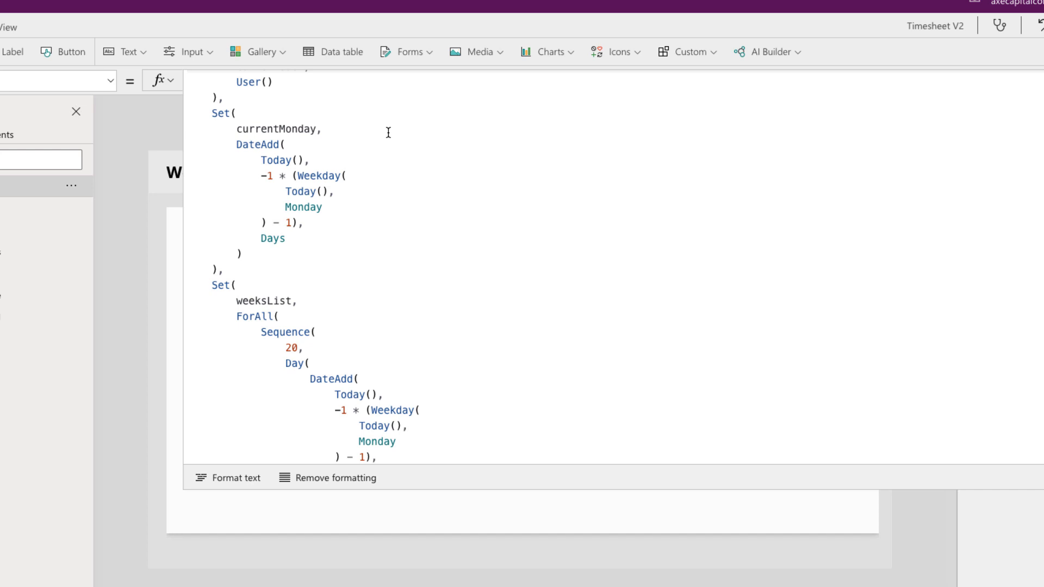
pyautogui.moveTo(301, 267)
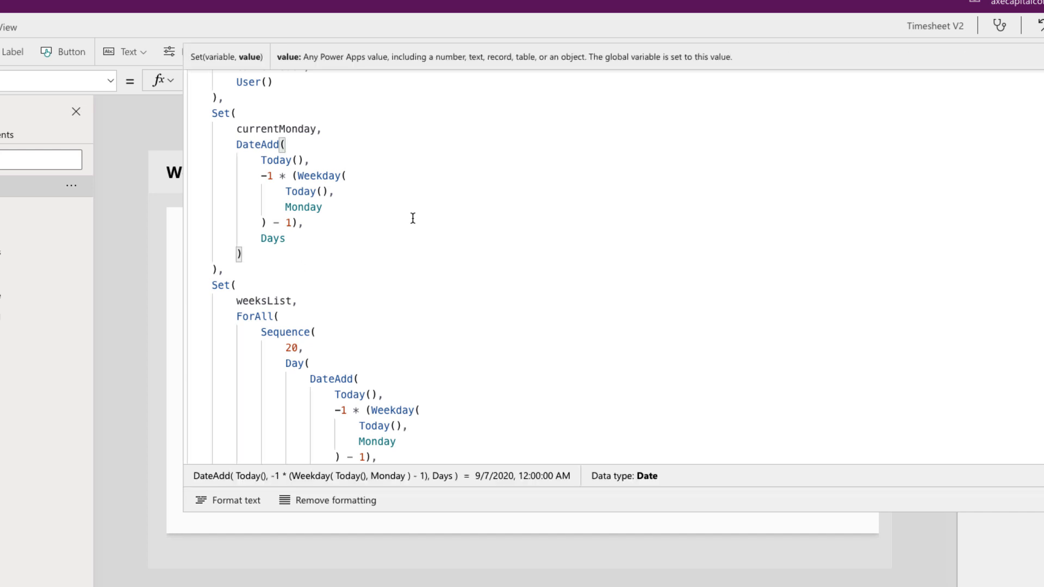
pyautogui.moveTo(384, 163)
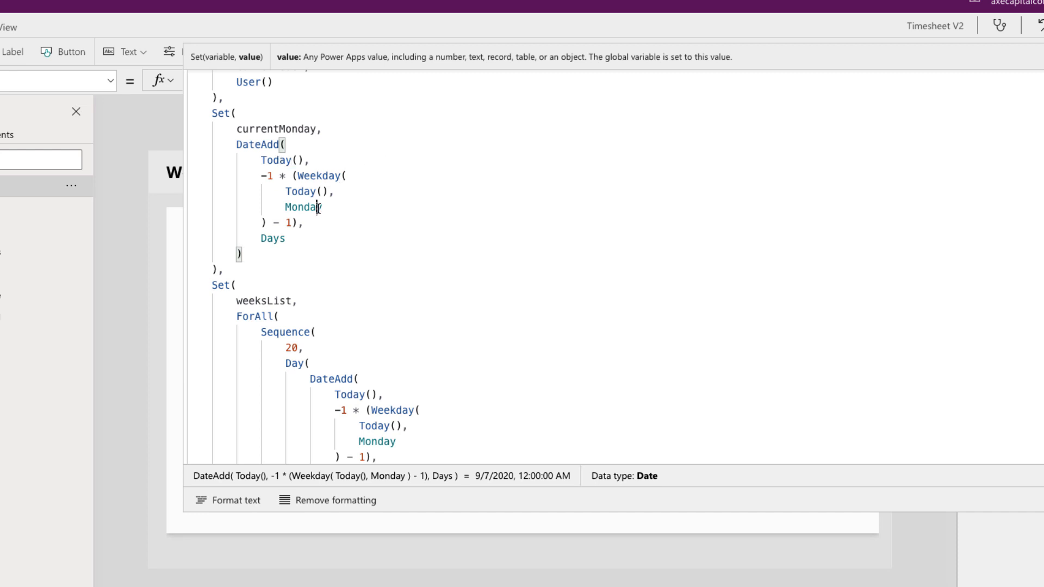
pyautogui.click(302, 207)
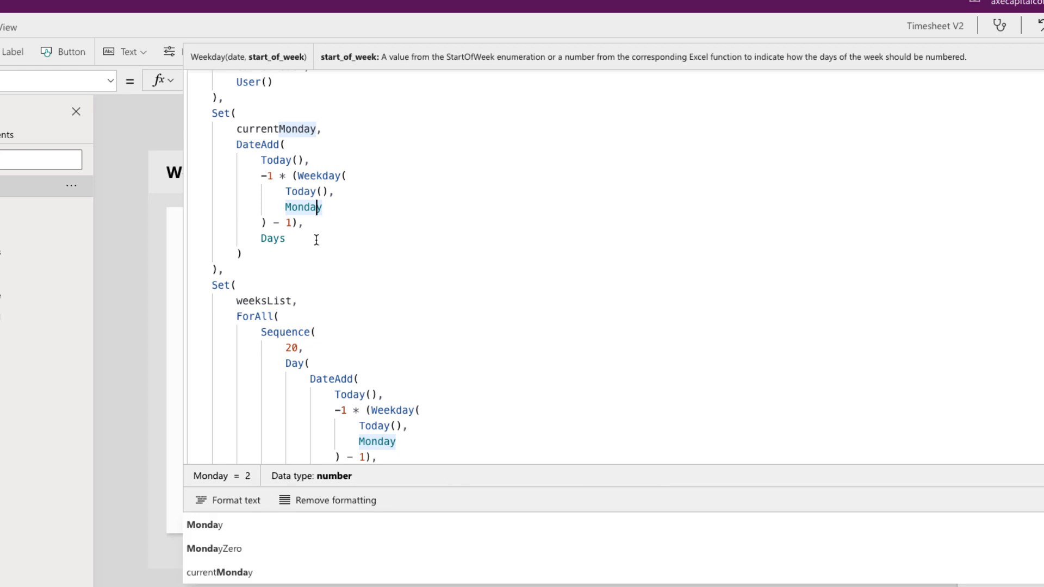
pyautogui.scroll(-3)
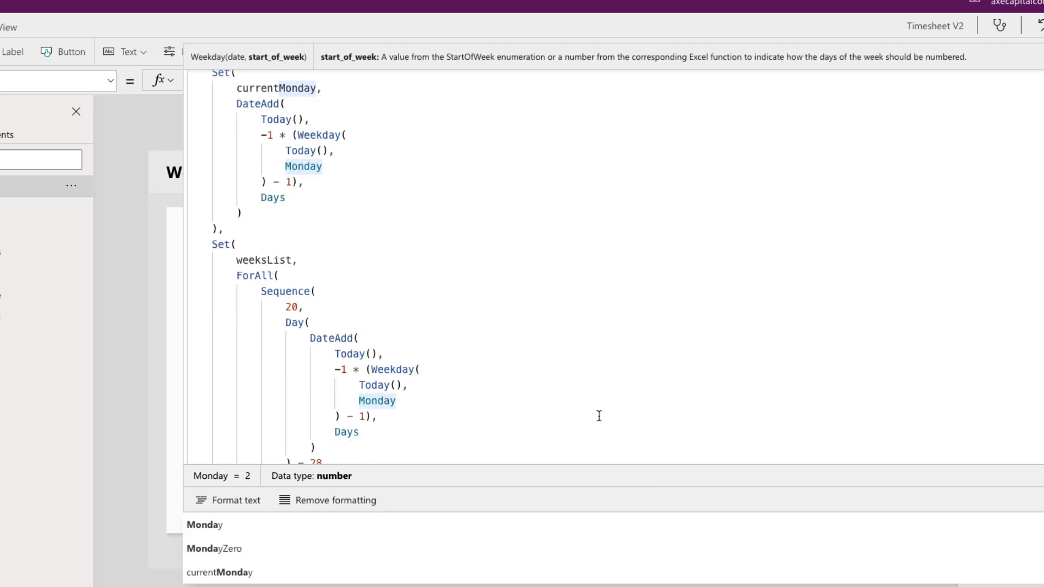
pyautogui.scroll(-3)
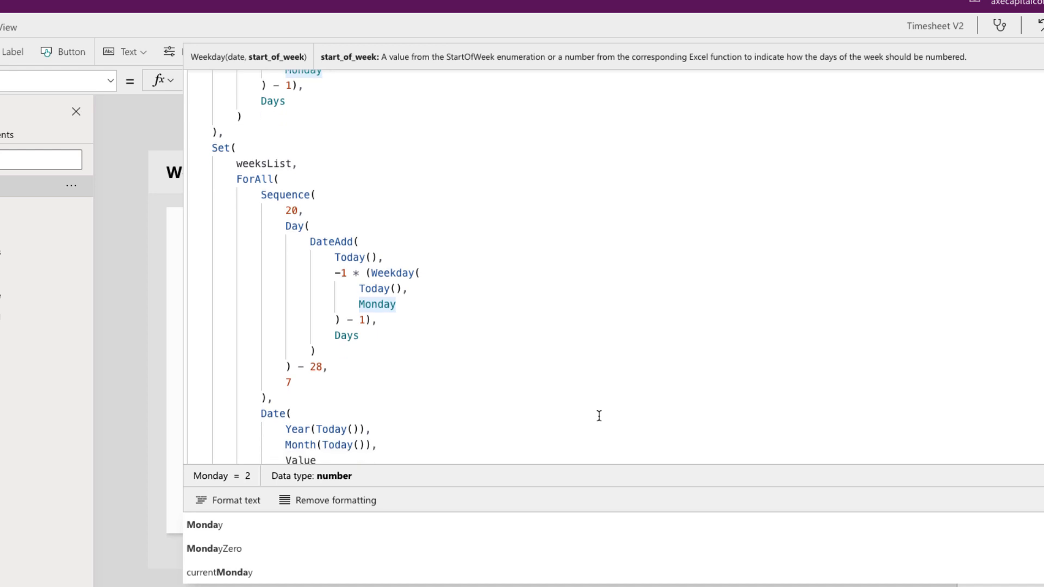
pyautogui.scroll(3)
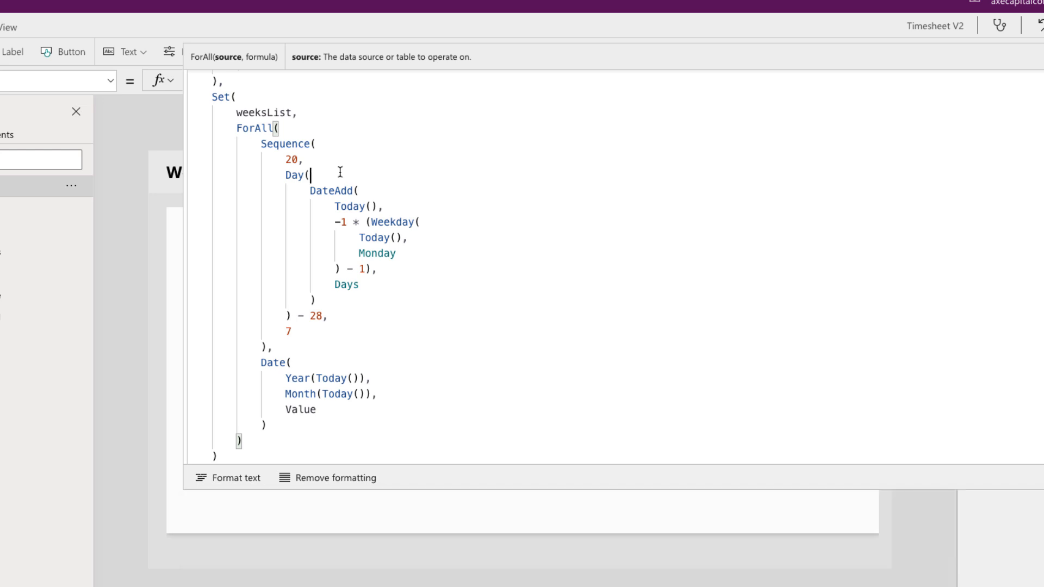
pyautogui.click(308, 175)
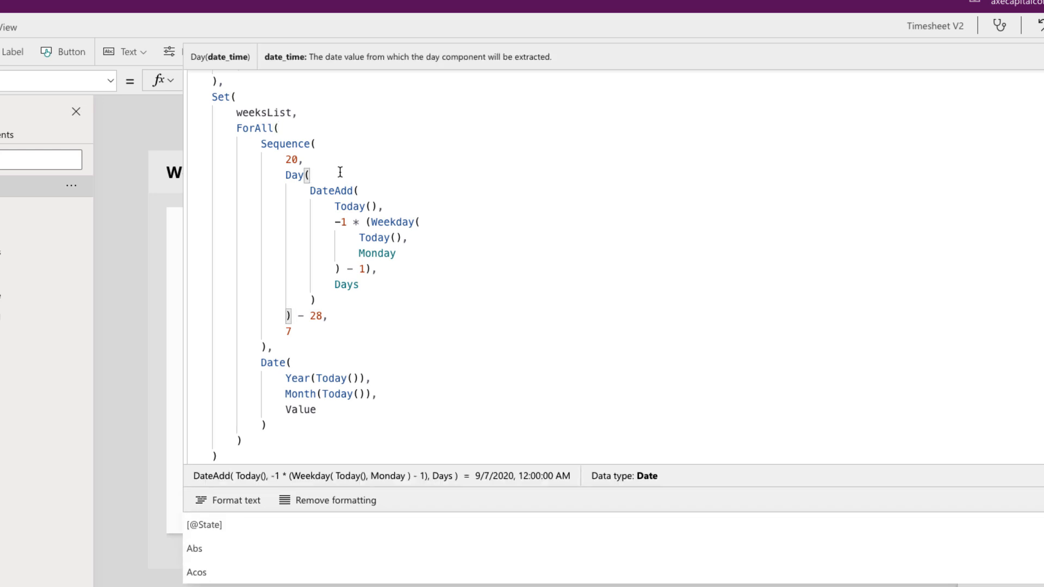
pyautogui.moveTo(416, 258)
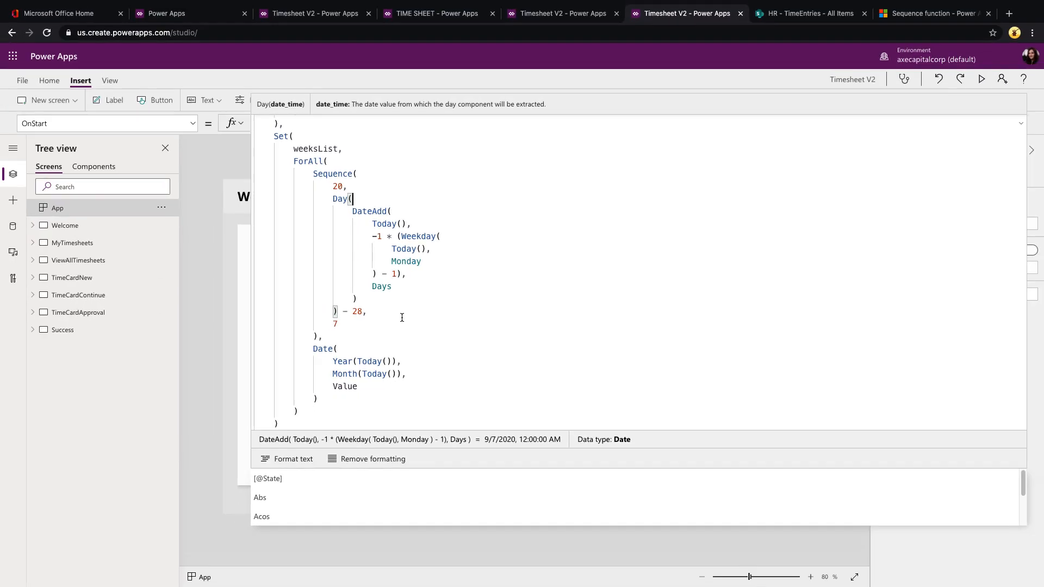
# Start a new weekly timesheet in the running Timesheet V2 app.
pyautogui.click(311, 13)
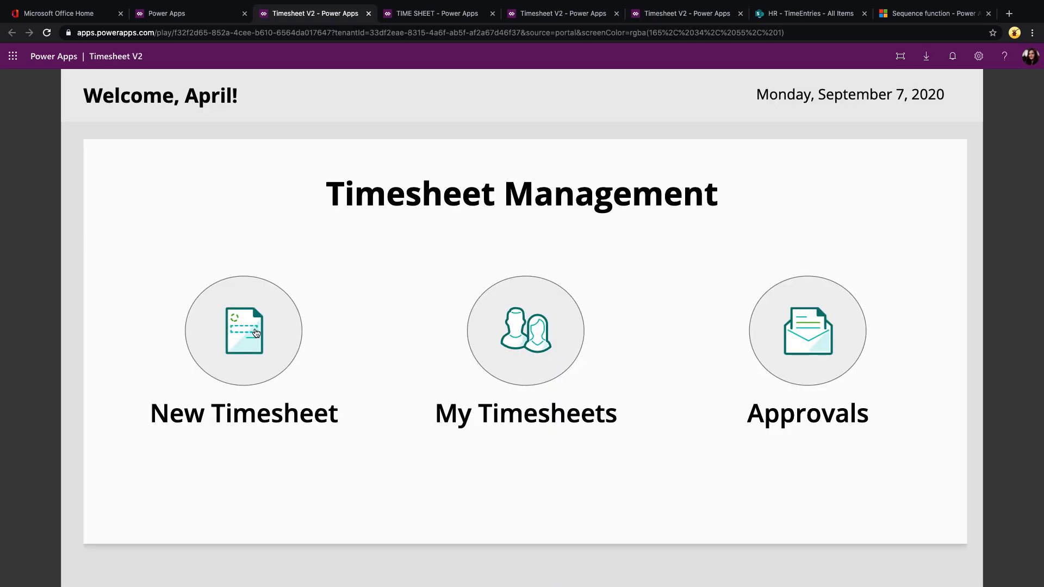
pyautogui.click(242, 331)
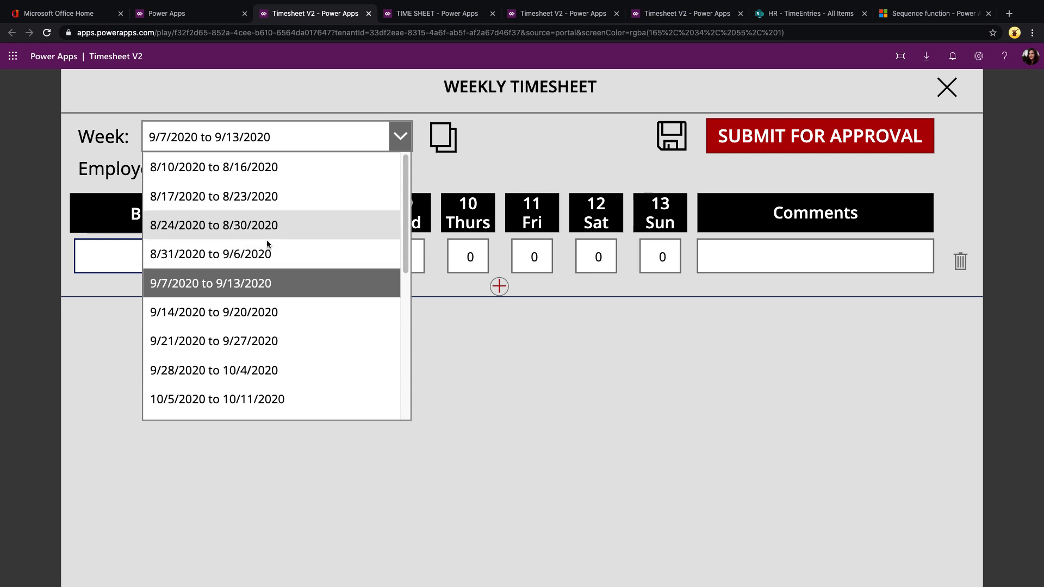
pyautogui.moveTo(300, 259)
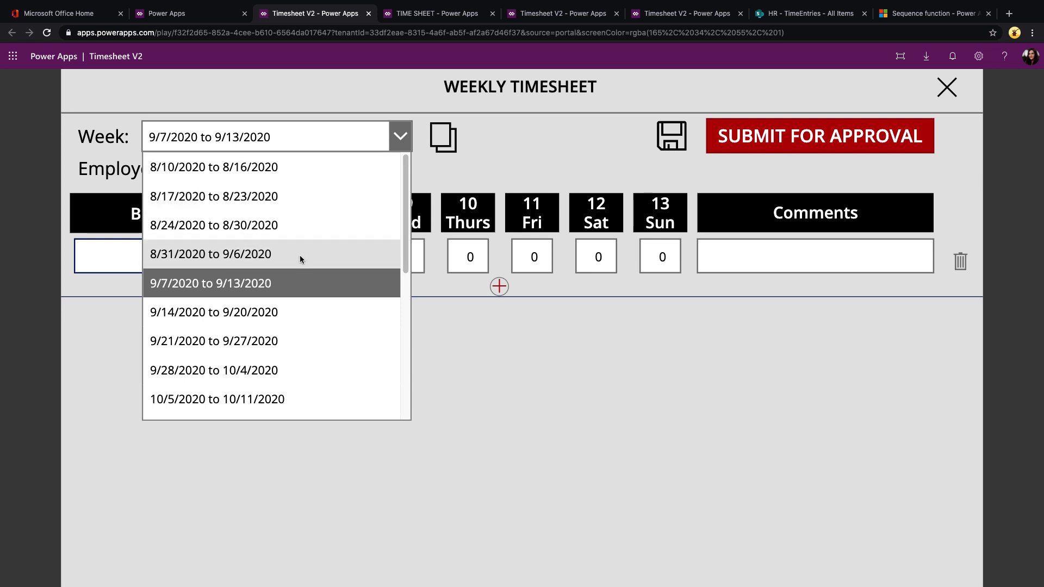
pyautogui.moveTo(281, 244)
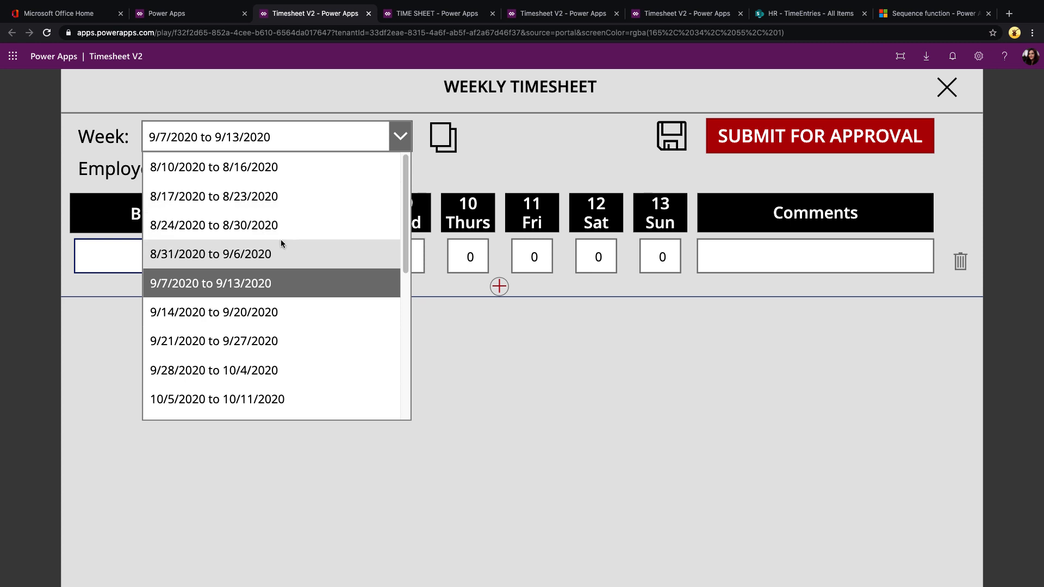
pyautogui.moveTo(260, 196)
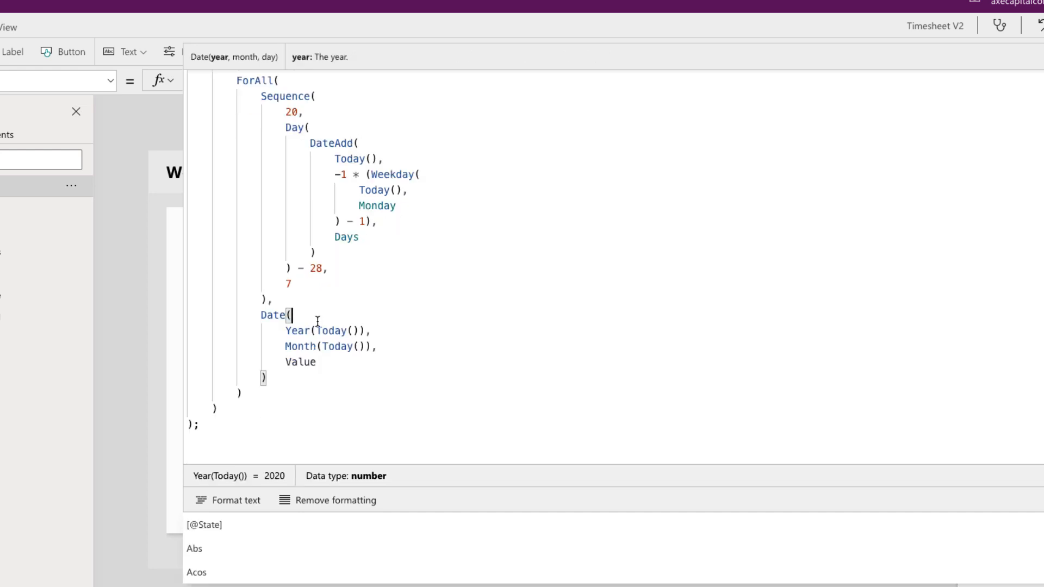
pyautogui.moveTo(440, 342)
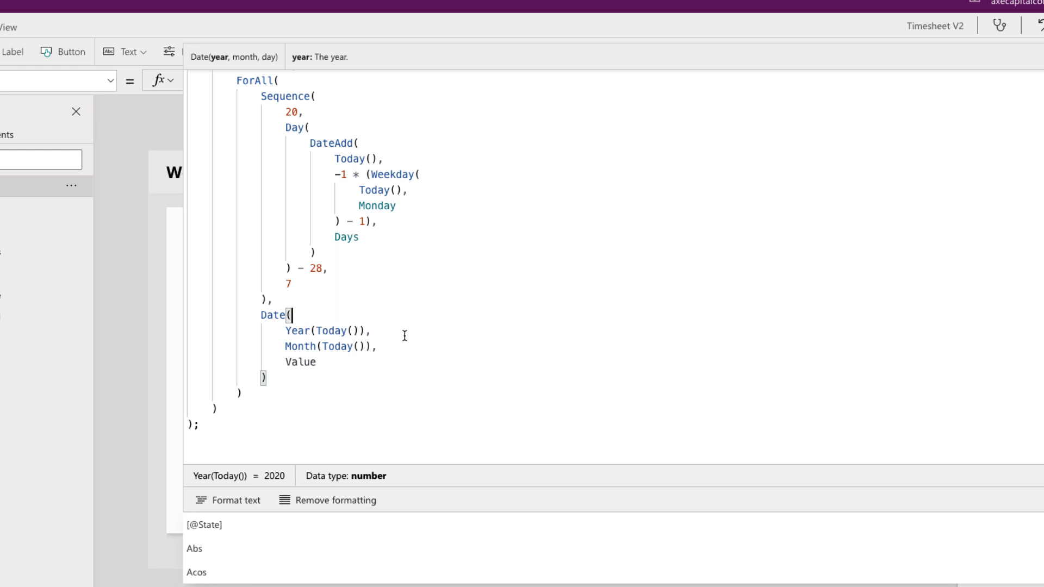
pyautogui.moveTo(361, 366)
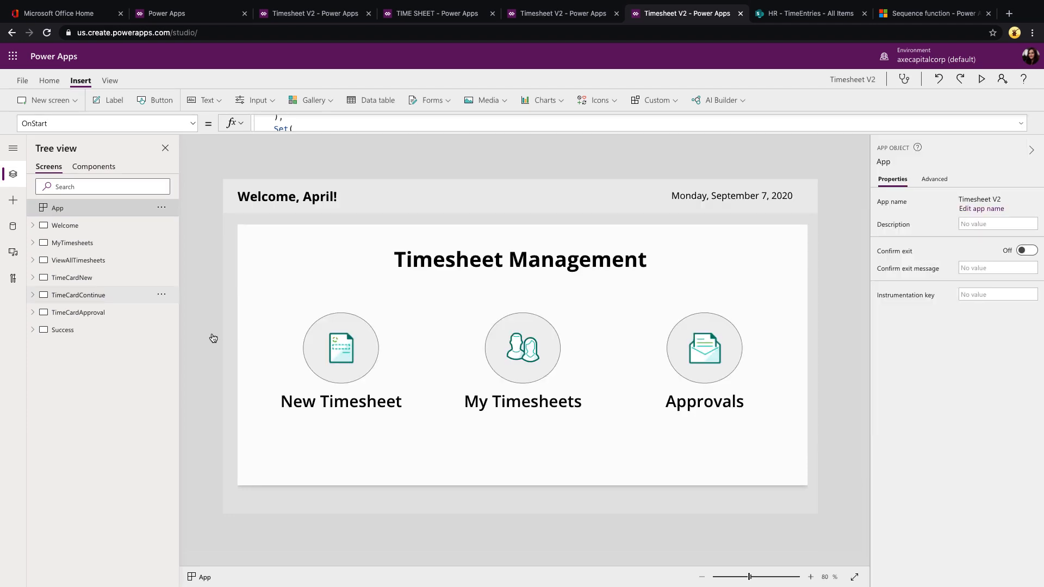
pyautogui.moveTo(72, 278)
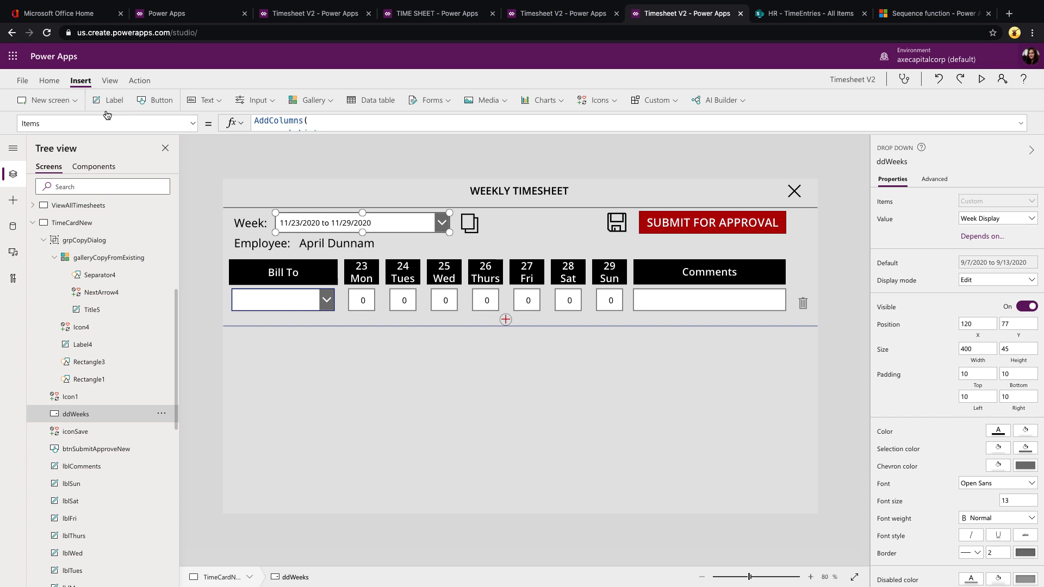
# Expand ddWeeks' Items formula showing AddColumns adding WeekEnd and Week Display.
pyautogui.click(234, 122)
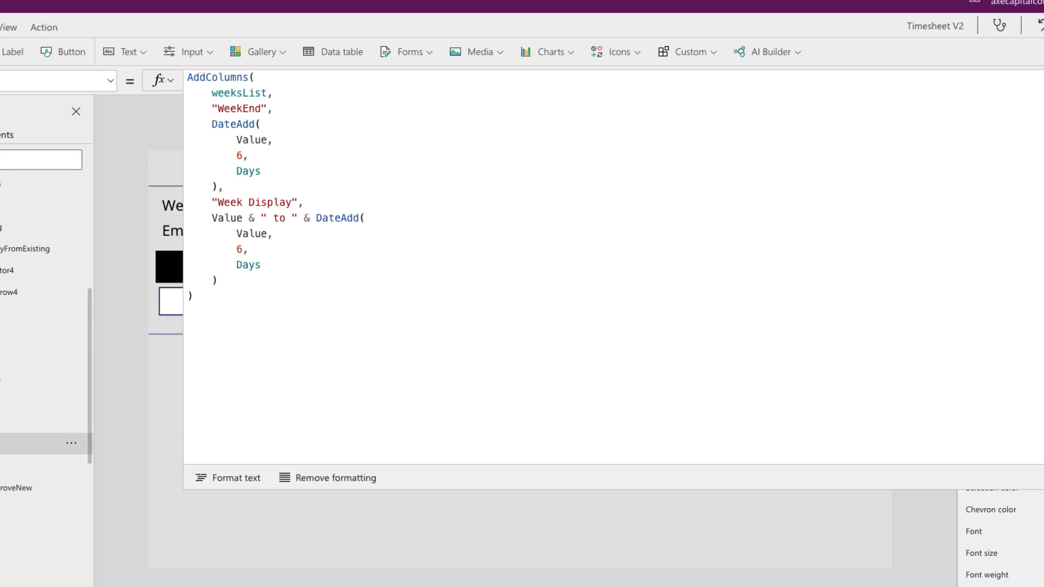
pyautogui.moveTo(341, 38)
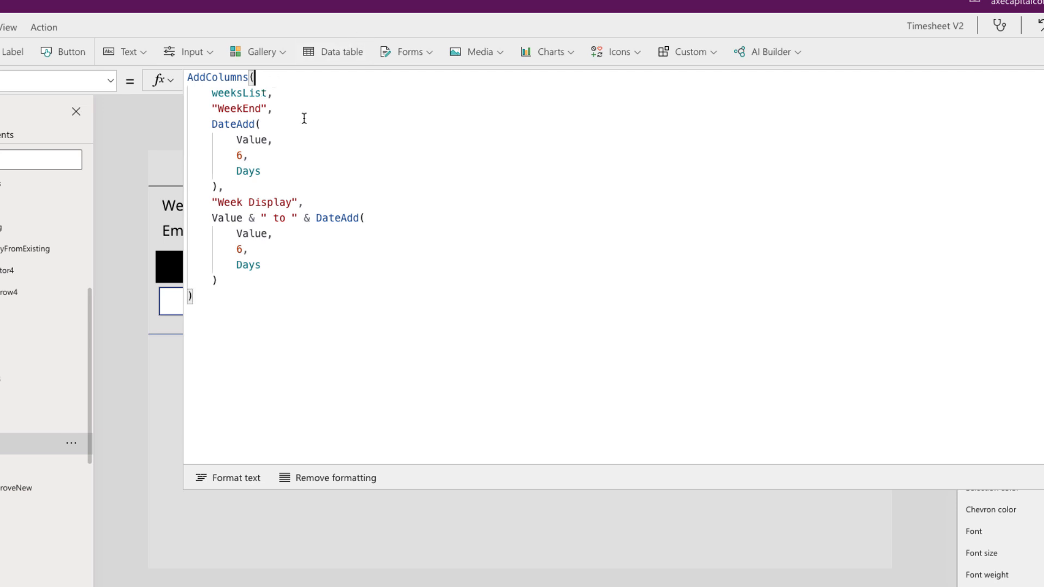
pyautogui.click(301, 116)
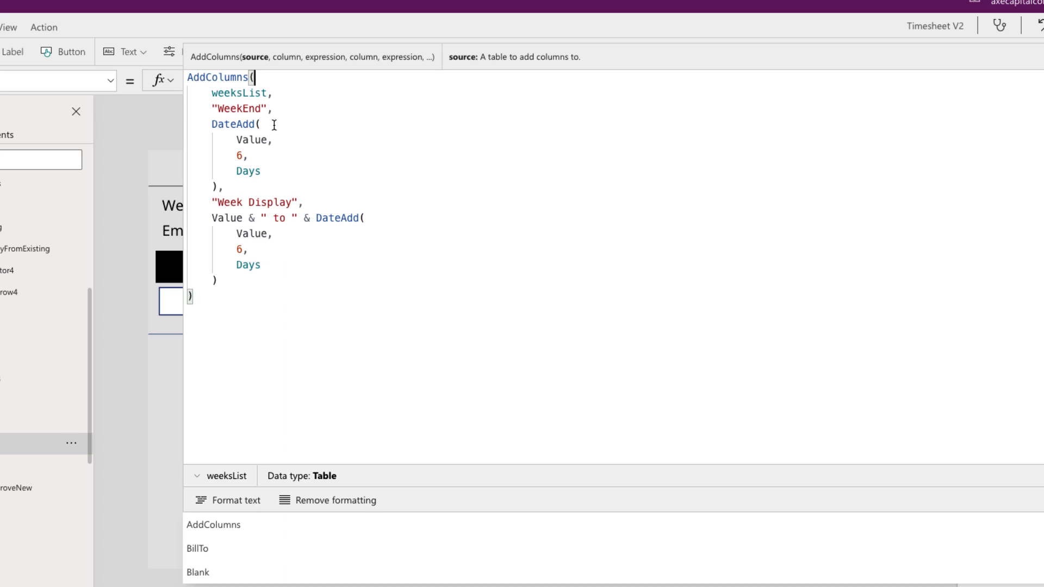
pyautogui.moveTo(258, 162)
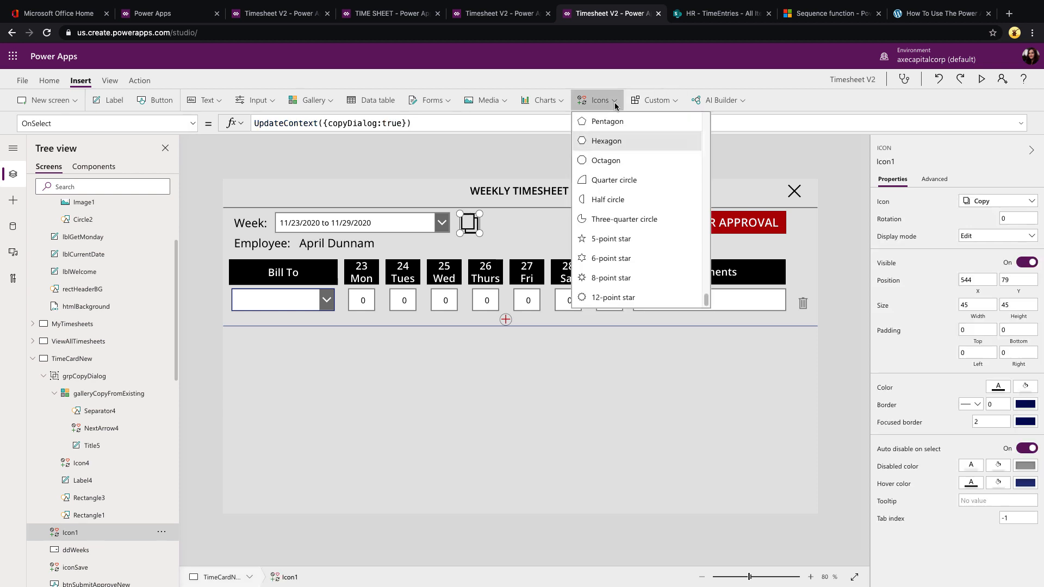
# Review the copy icon's UpdateContext setting copyDialog true, then reveal grpCopyDialog on the canvas.
pyautogui.scroll(-3)
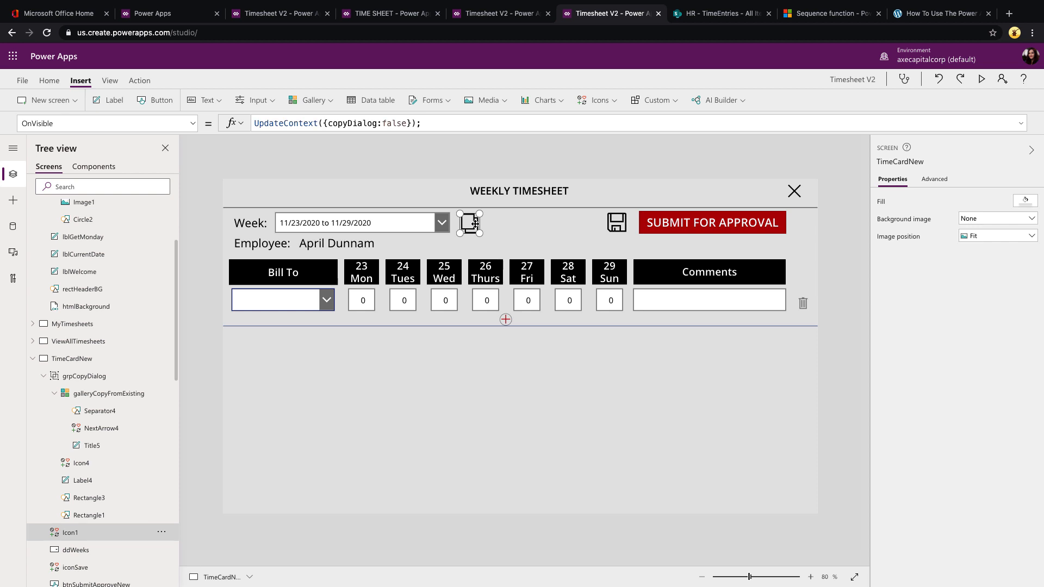
pyautogui.click(470, 222)
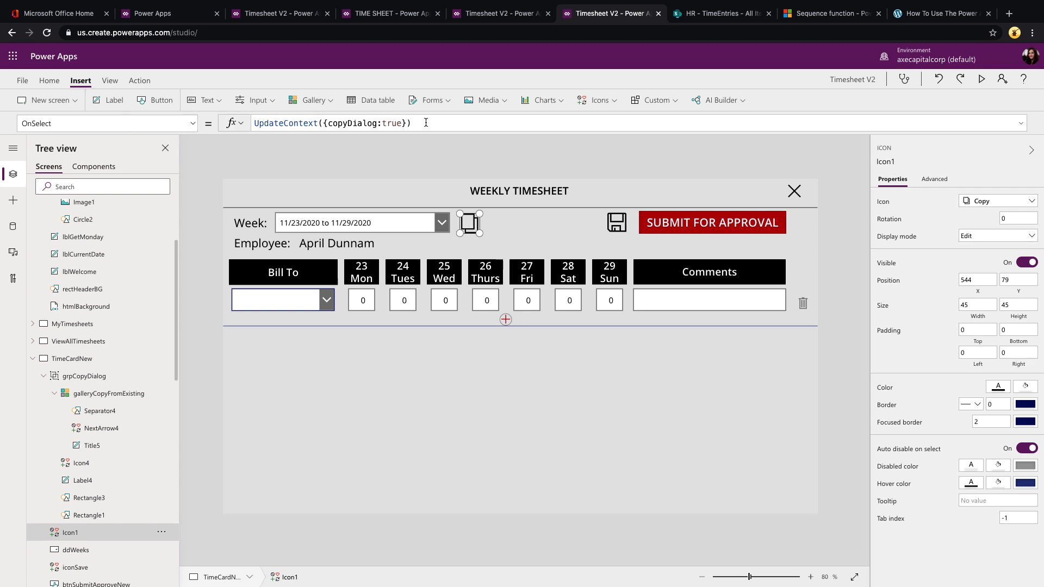
pyautogui.moveTo(87, 376)
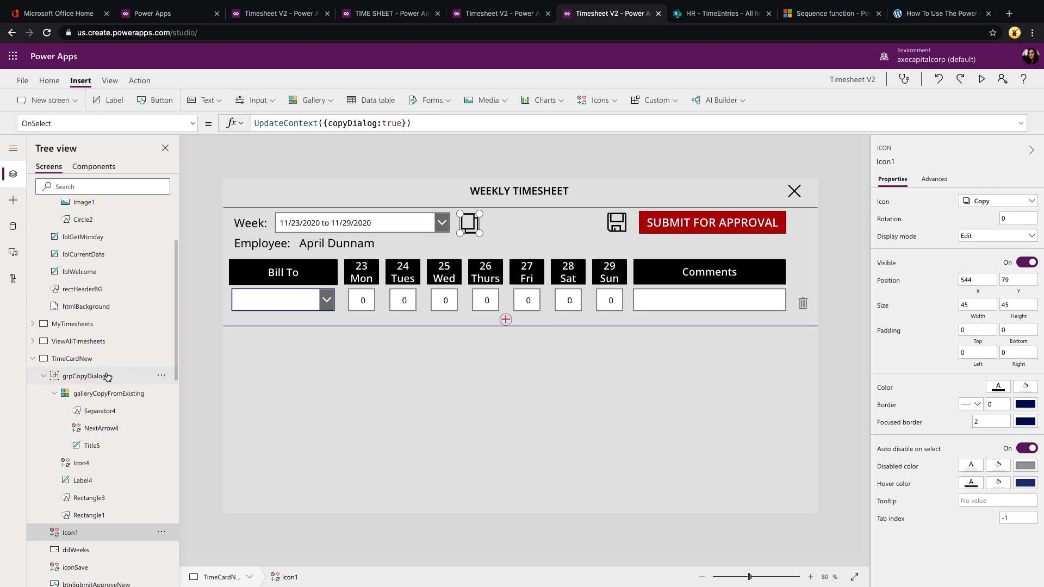
pyautogui.click(83, 376)
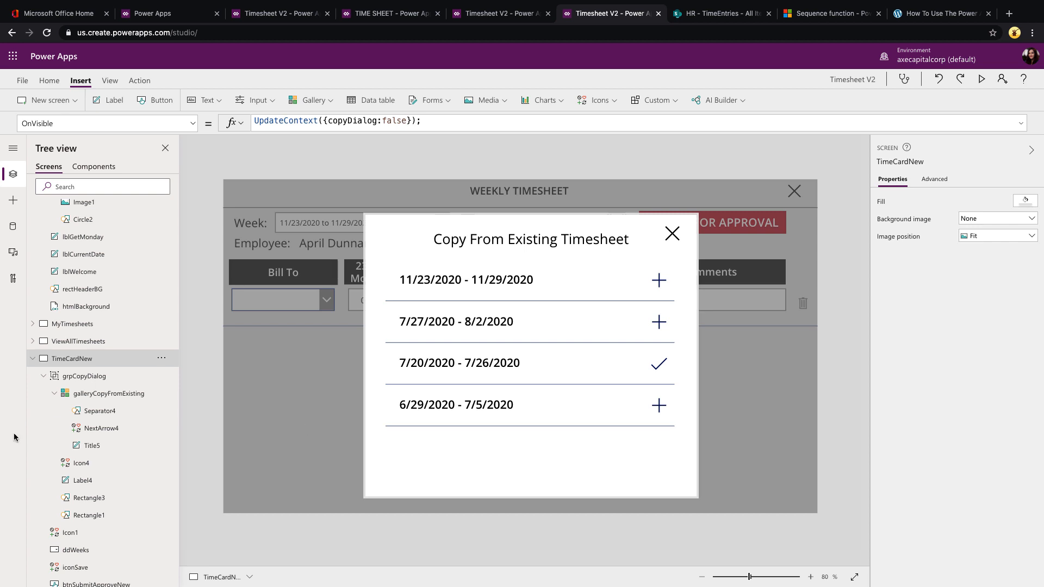
pyautogui.moveTo(618, 506)
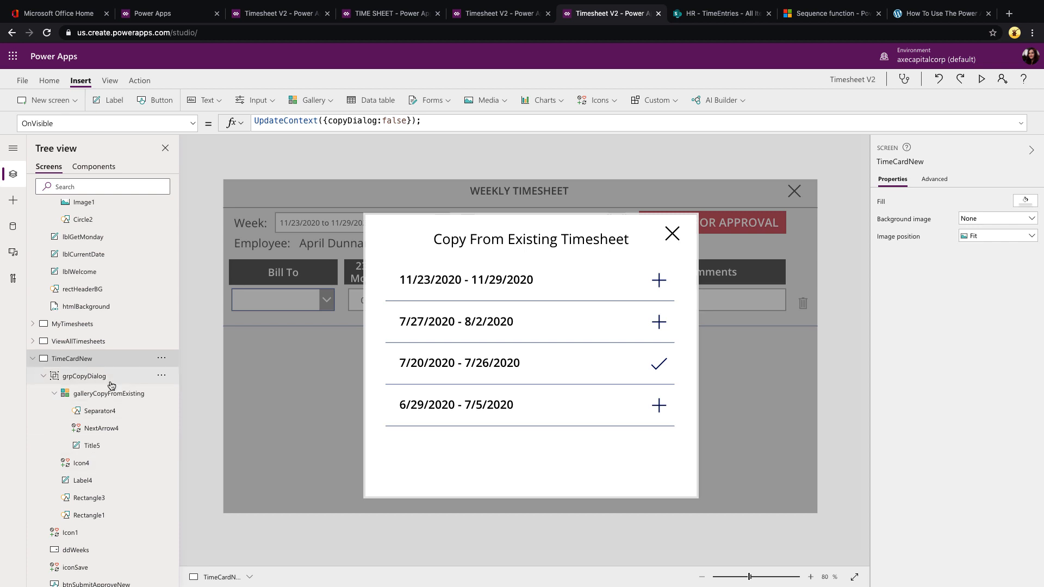
pyautogui.moveTo(103, 427)
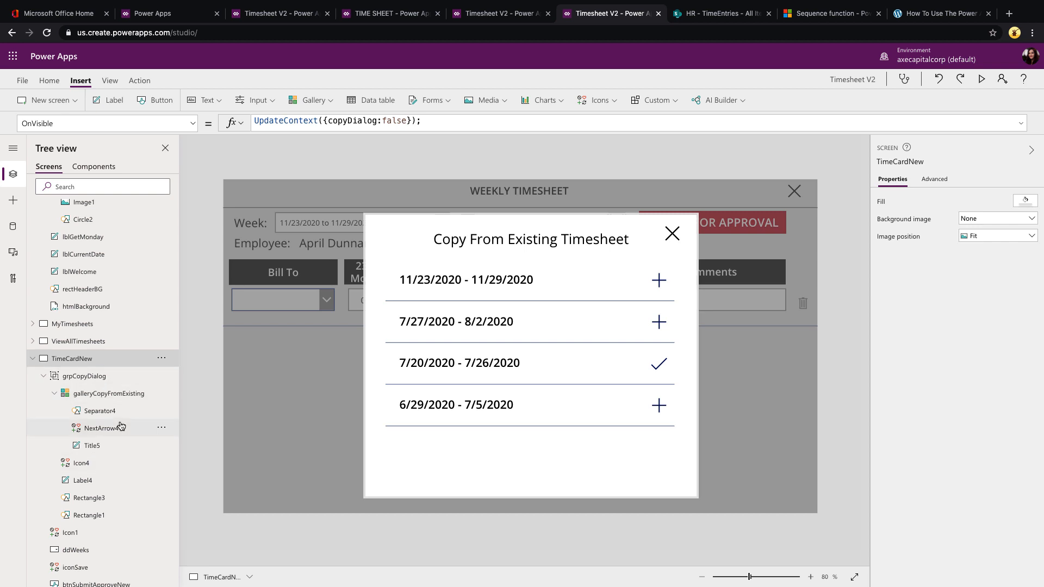
# Show grpCopyDialog's Visible bound to copyDialog, then select galleryCopyFromExisting's Items.
pyautogui.click(84, 376)
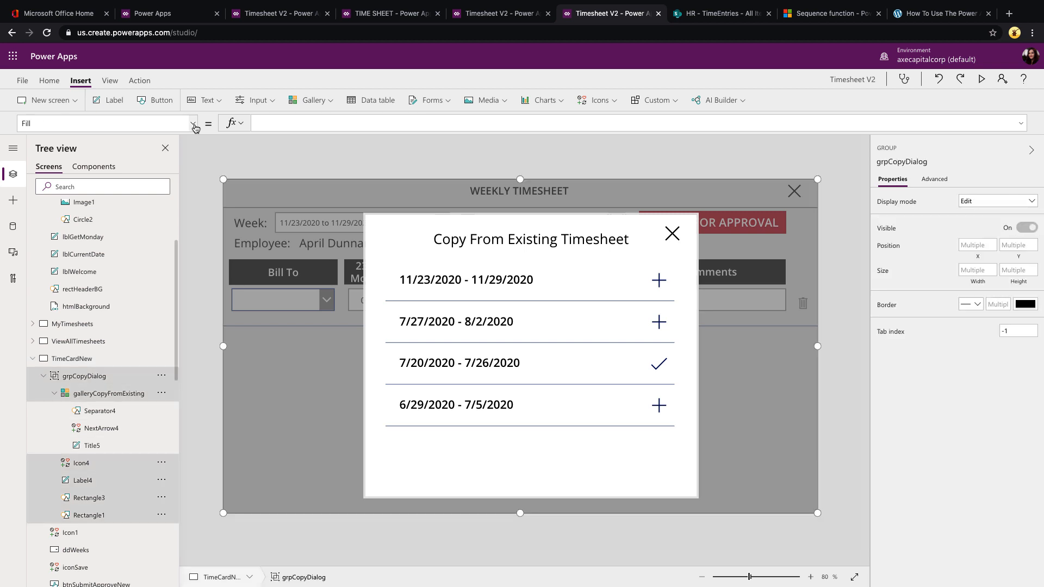
pyautogui.click(193, 123)
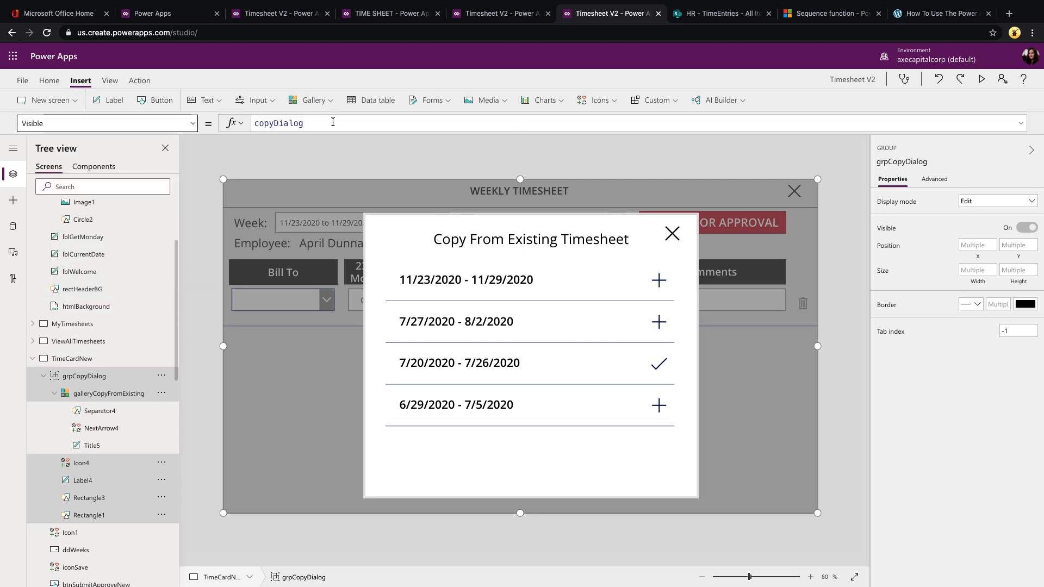
pyautogui.click(107, 123)
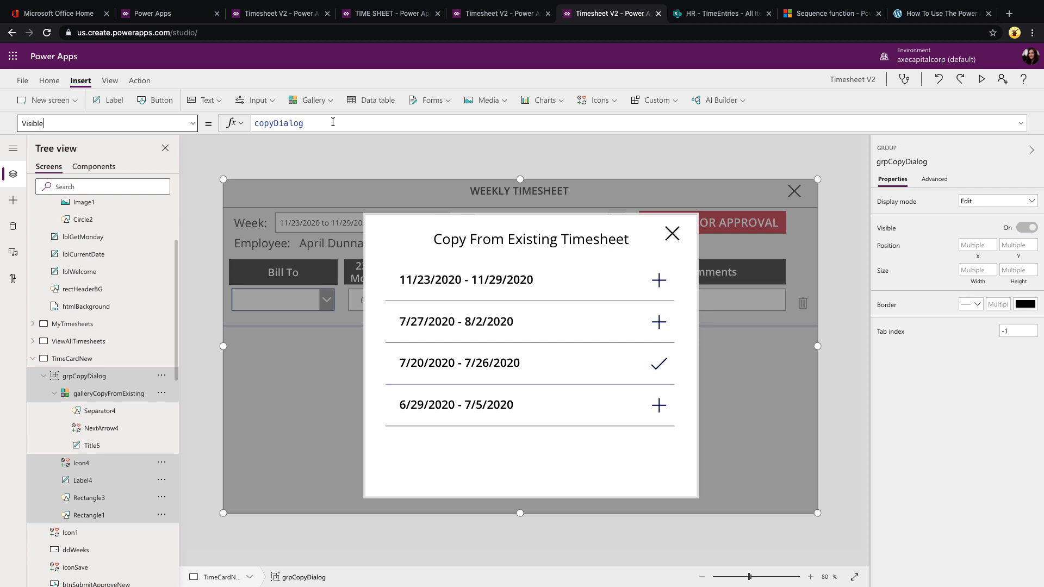
pyautogui.click(106, 393)
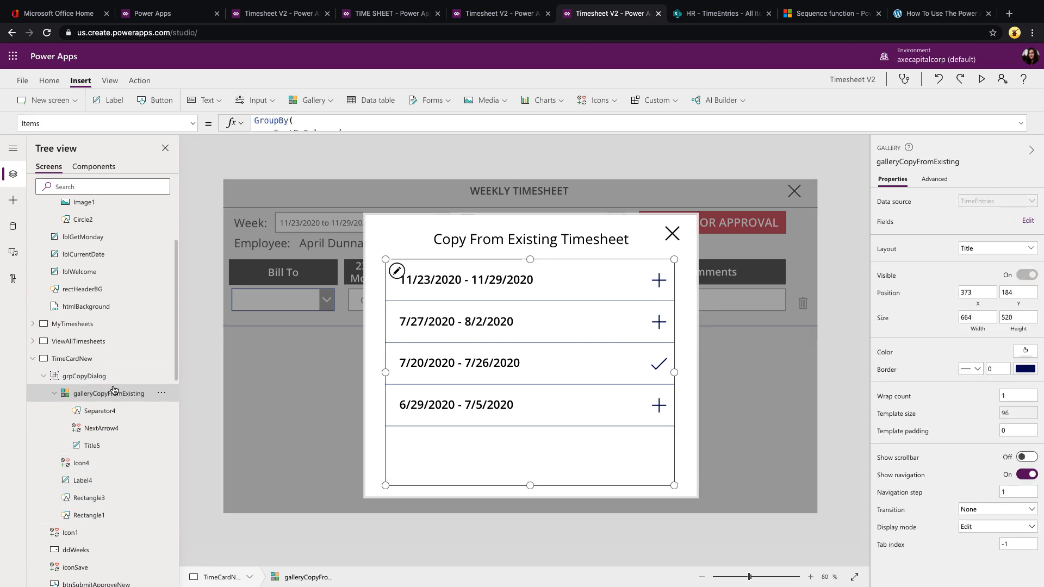
pyautogui.moveTo(87, 405)
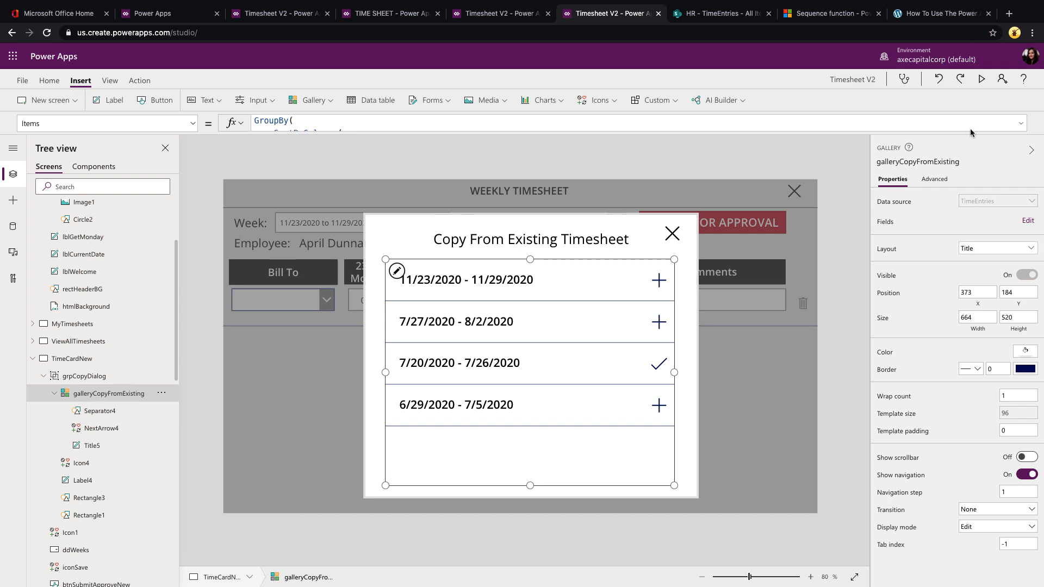
pyautogui.moveTo(1024, 127)
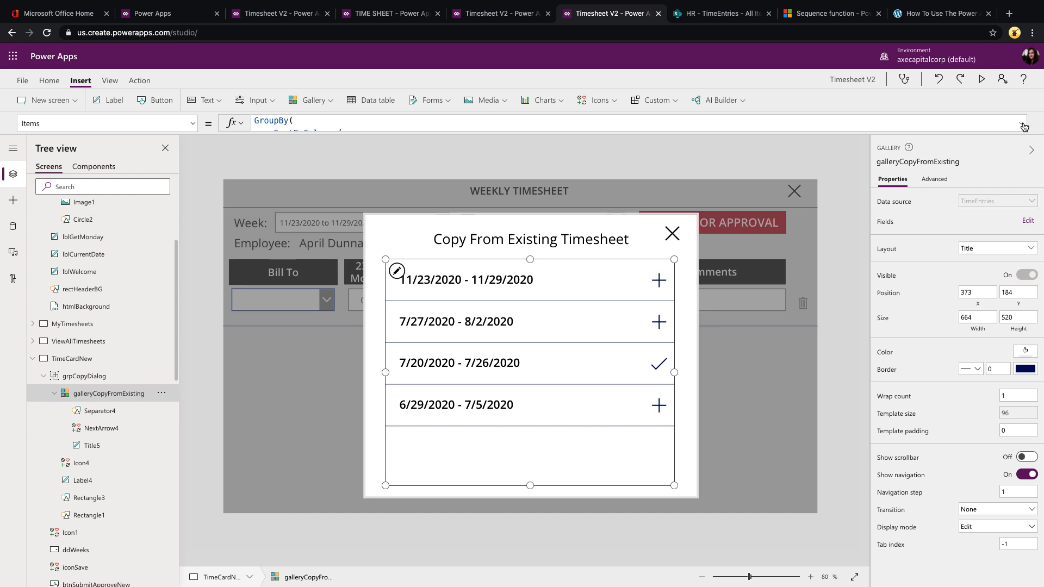
# Expand the gallery's Items formula: GroupBy over SortByColumns of TimeEntries by WeekStart descending.
pyautogui.click(1022, 123)
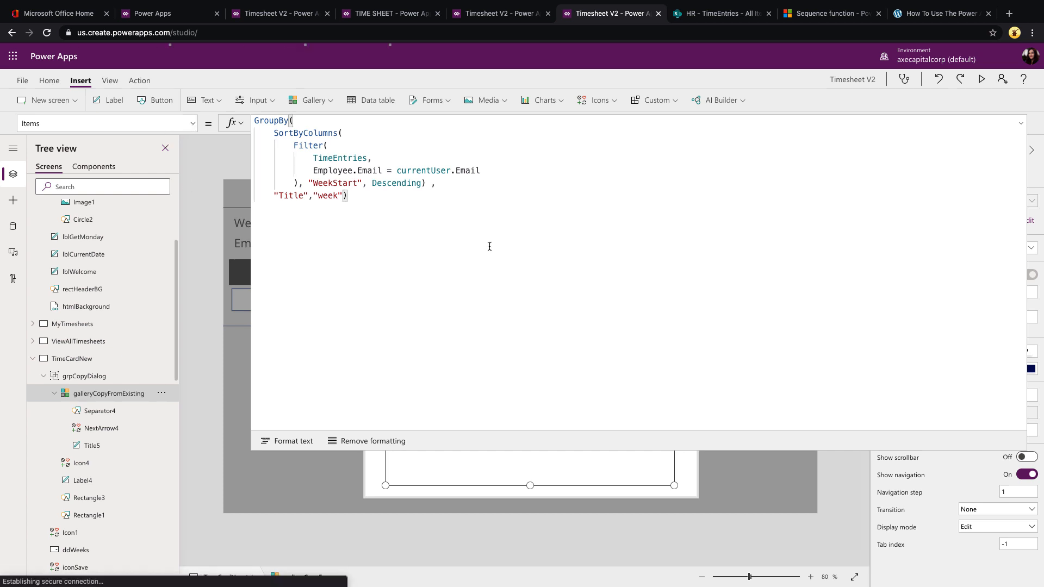
# View the HR TimeEntries SharePoint list with week-range titles and daily hours.
pyautogui.click(720, 13)
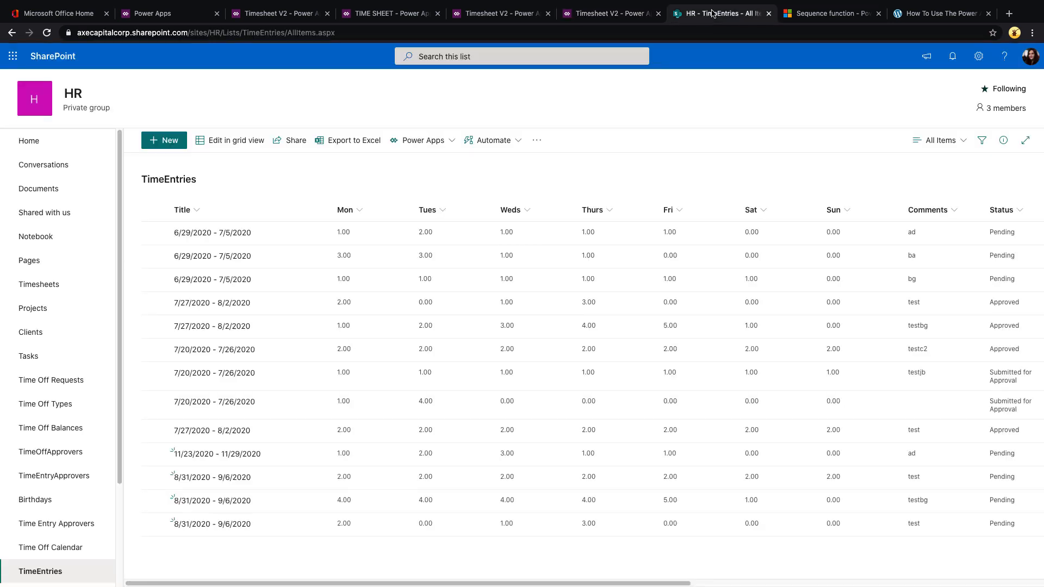
pyautogui.moveTo(213, 459)
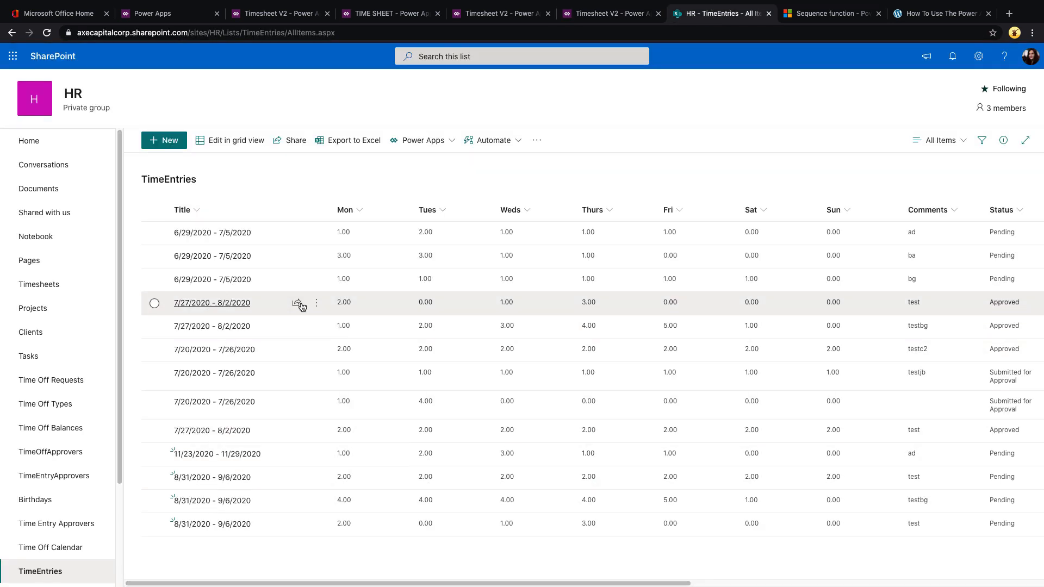
pyautogui.moveTo(257, 372)
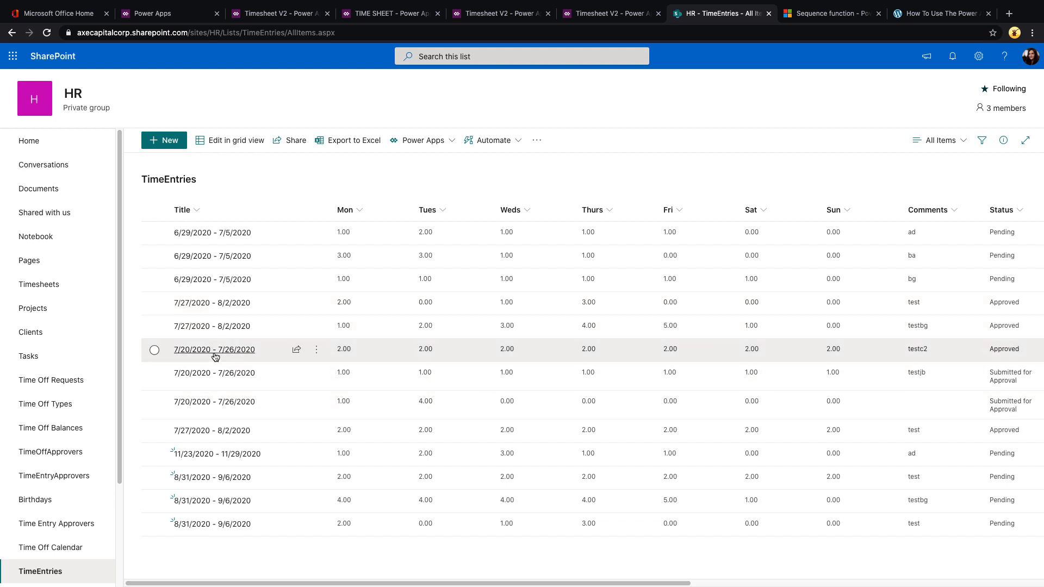
pyautogui.moveTo(200, 364)
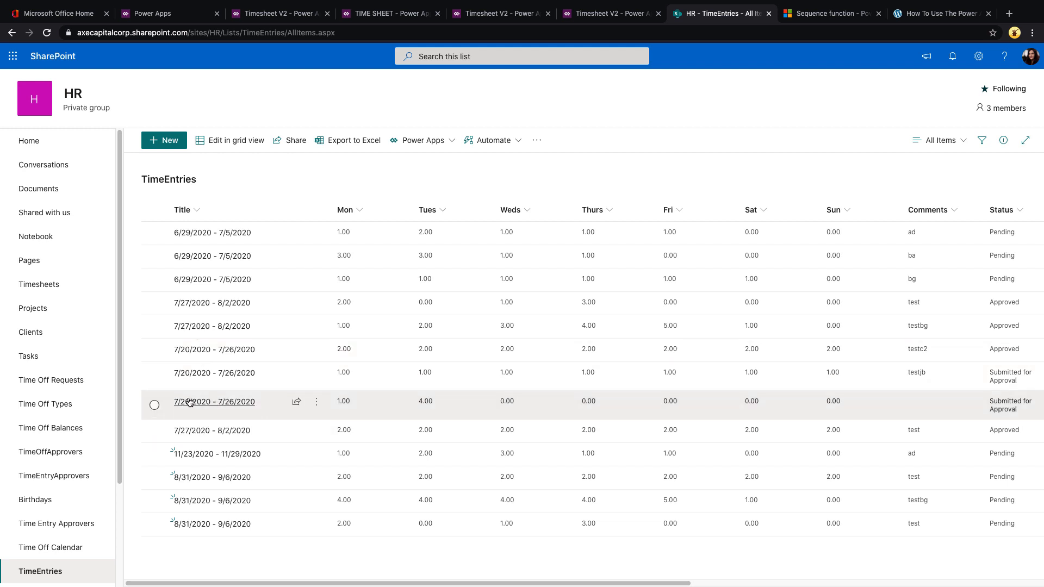
pyautogui.moveTo(215, 401)
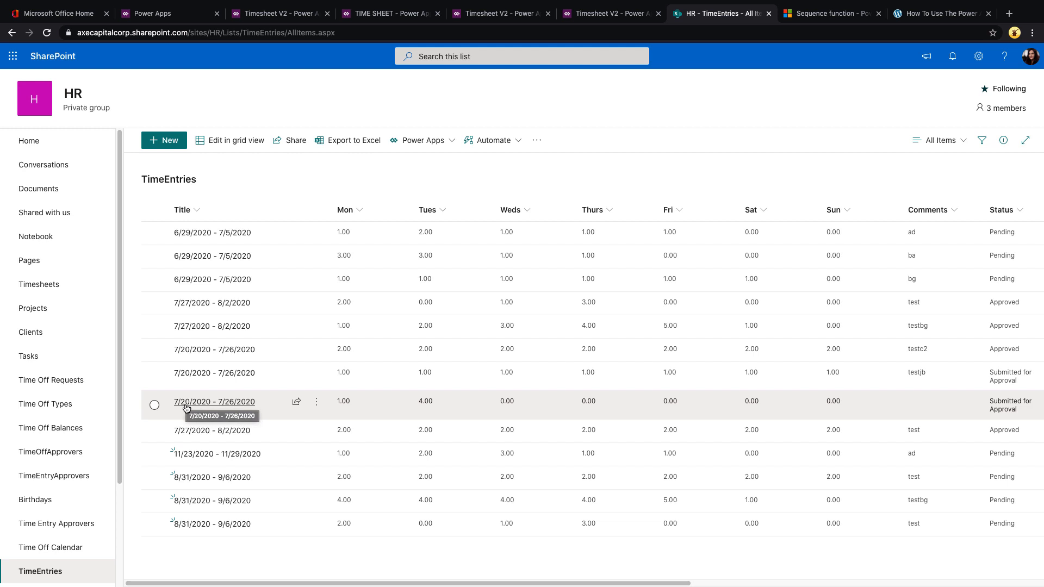
pyautogui.moveTo(178, 407)
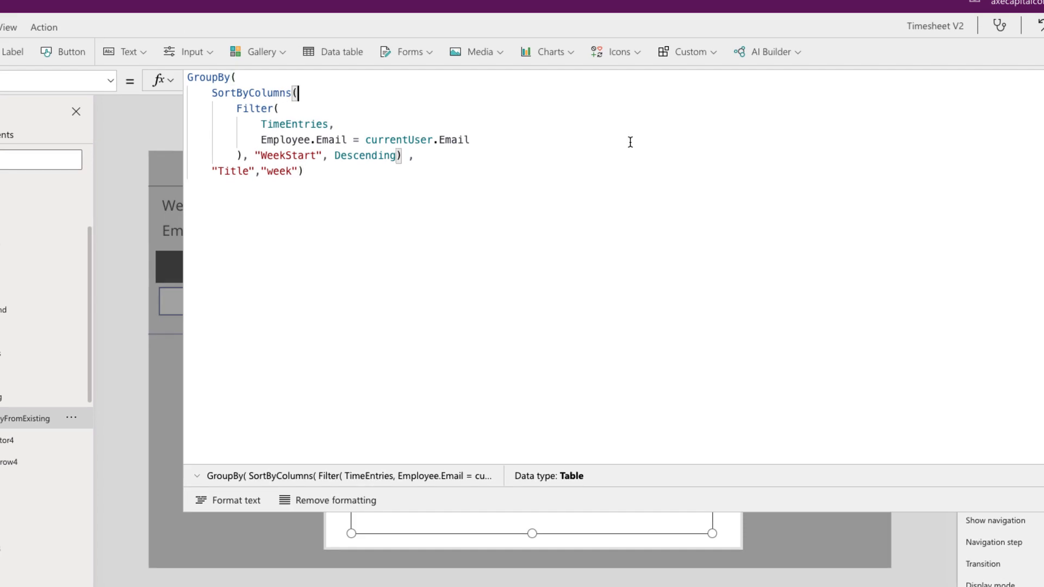
# Show the gallery's GroupBy formula grouping TimeEntries by Title into a week column, compared with the SharePoint list.
pyautogui.click(295, 94)
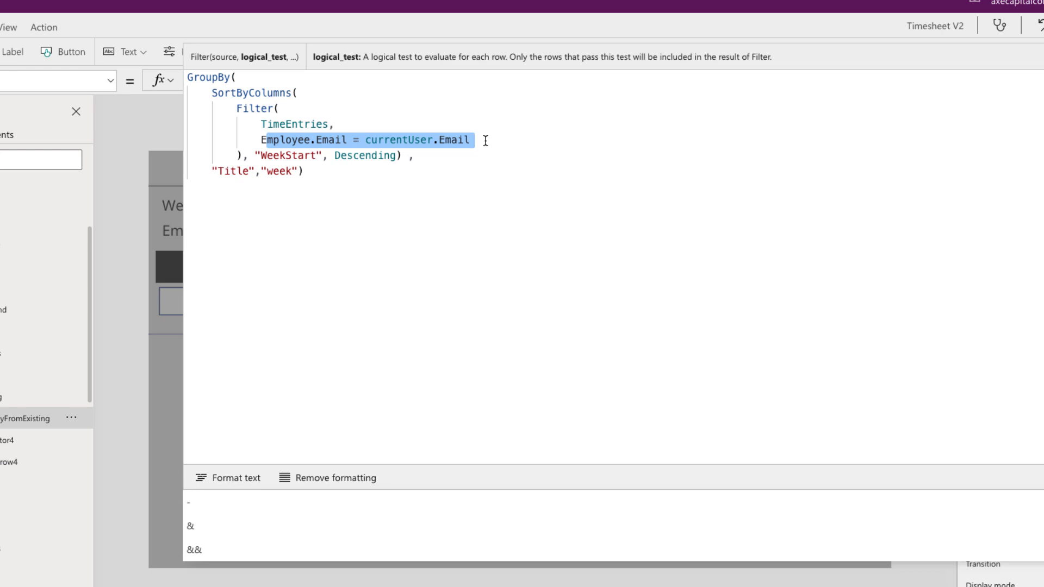
pyautogui.click(470, 140)
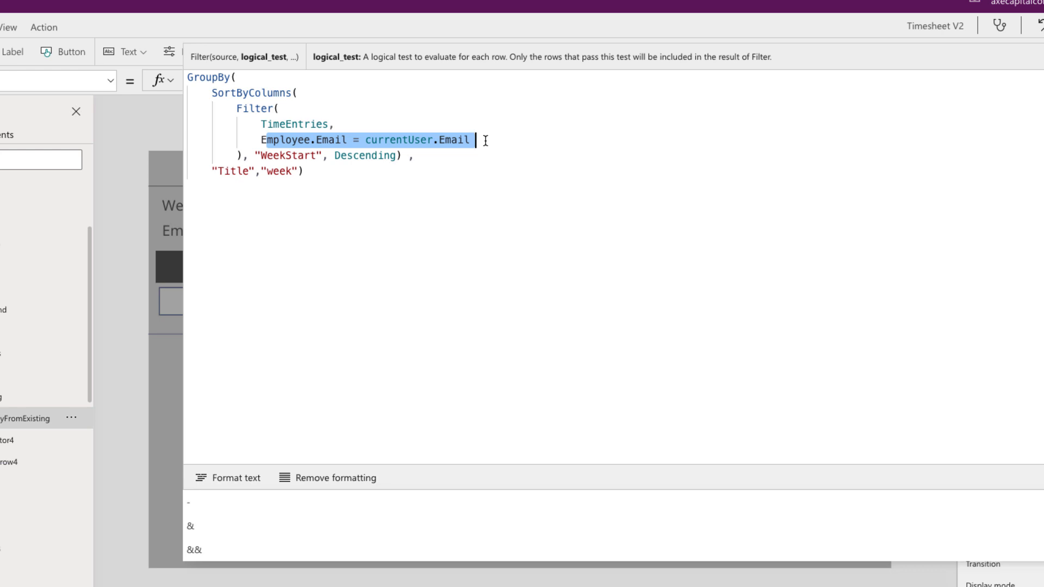
pyautogui.click(231, 171)
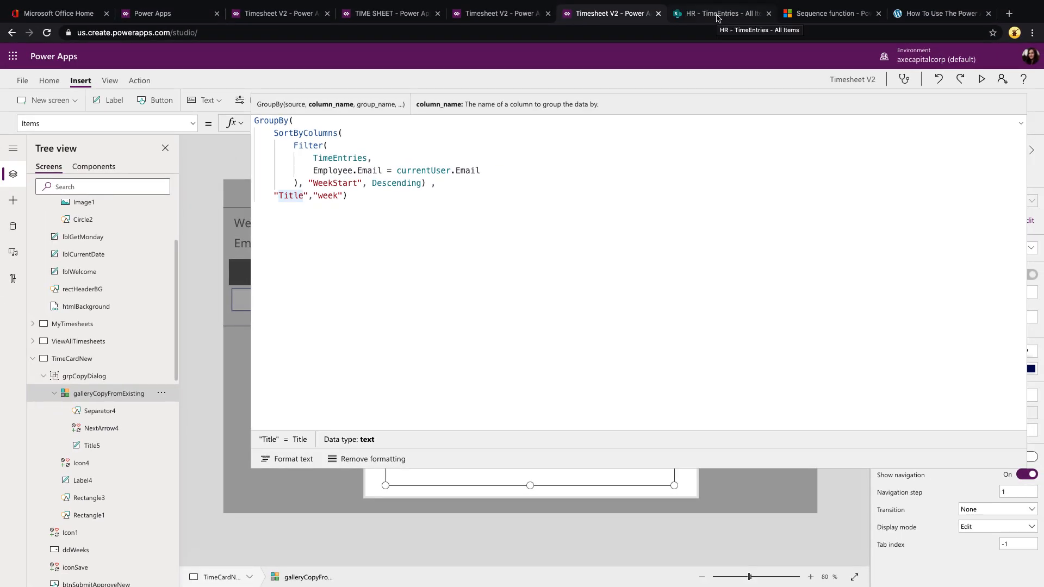
pyautogui.click(718, 13)
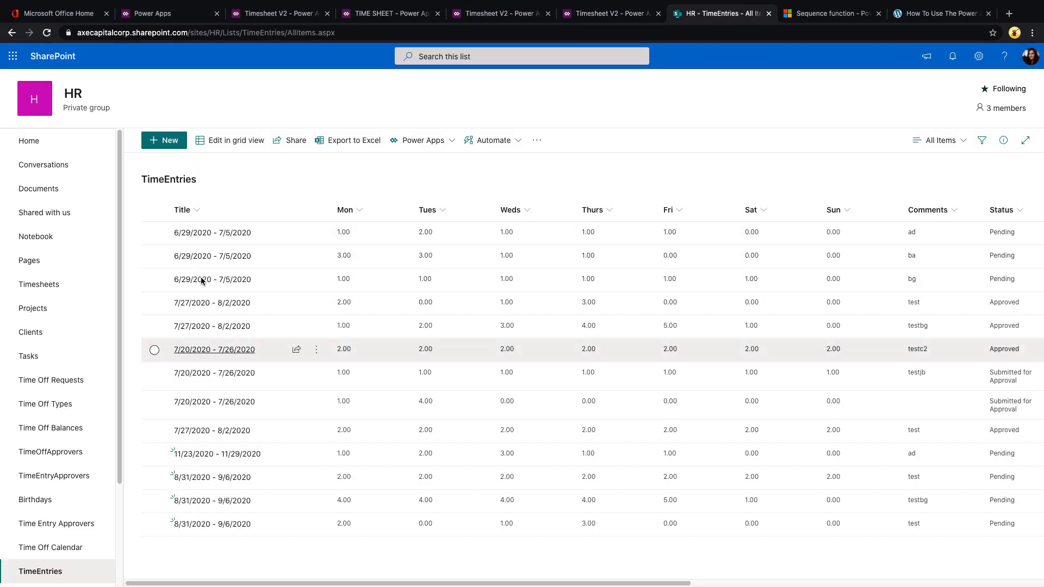
pyautogui.click(608, 13)
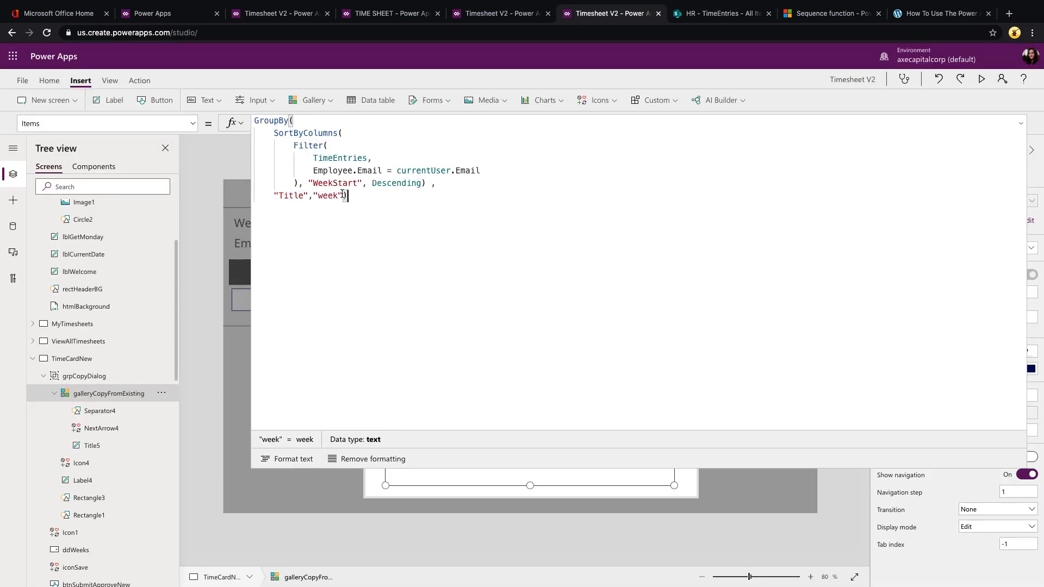
# Collapse the formula so the Copy From Existing Timesheet gallery of four past weeks shows.
pyautogui.doubleClick(330, 194)
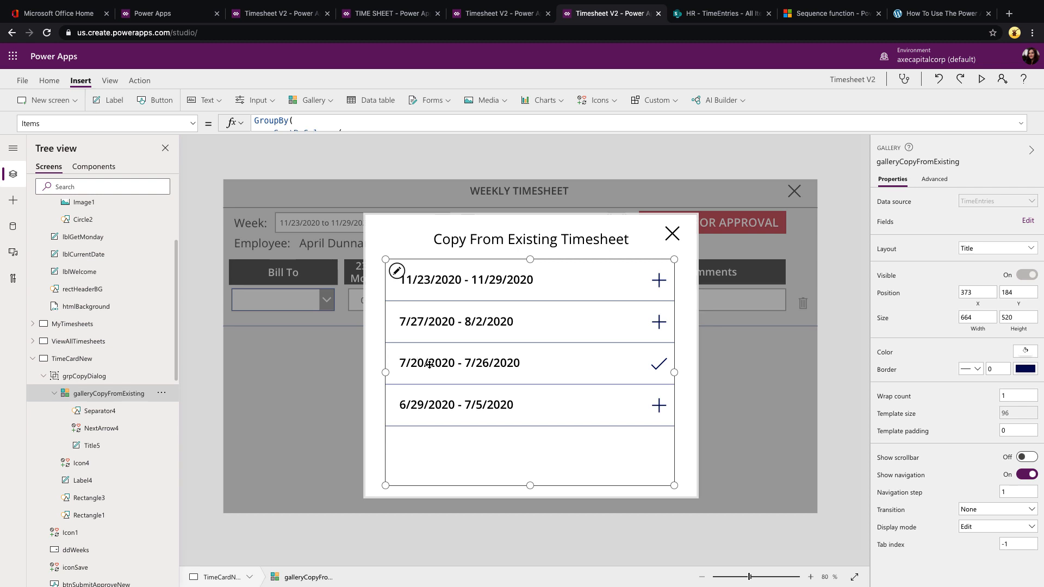
pyautogui.moveTo(653, 375)
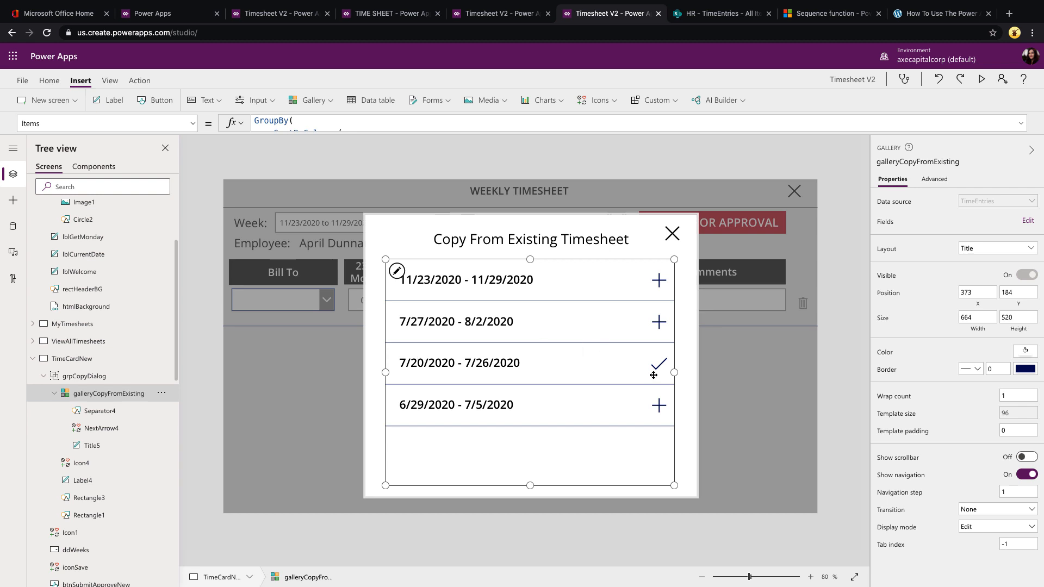
pyautogui.moveTo(653, 373)
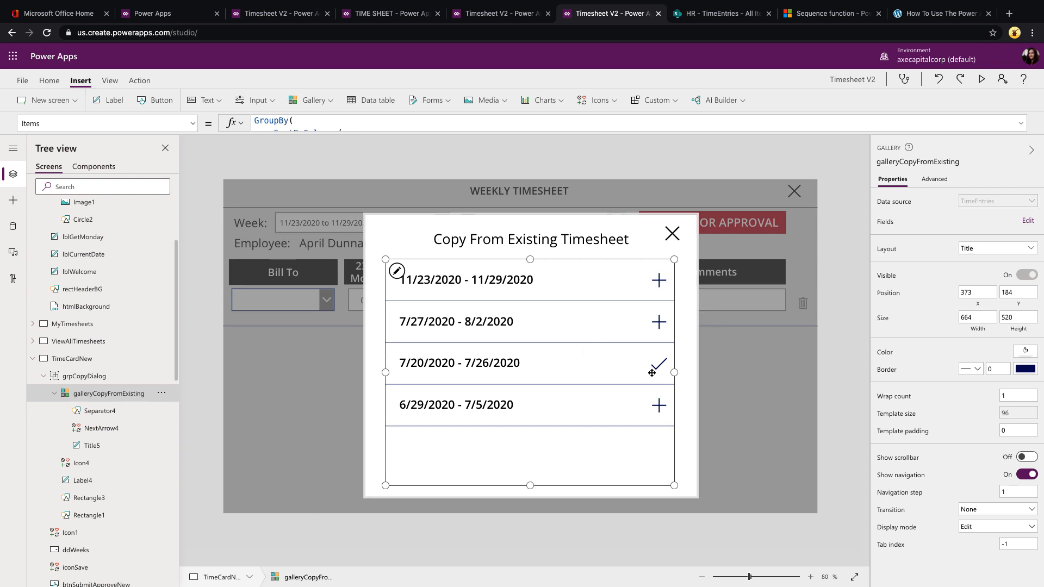
pyautogui.moveTo(650, 300)
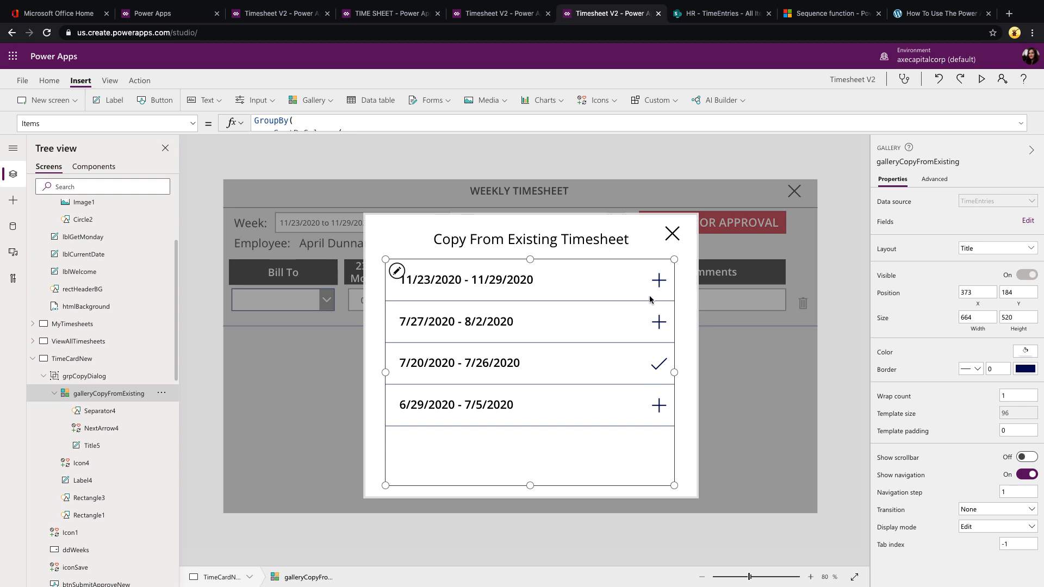
pyautogui.moveTo(656, 291)
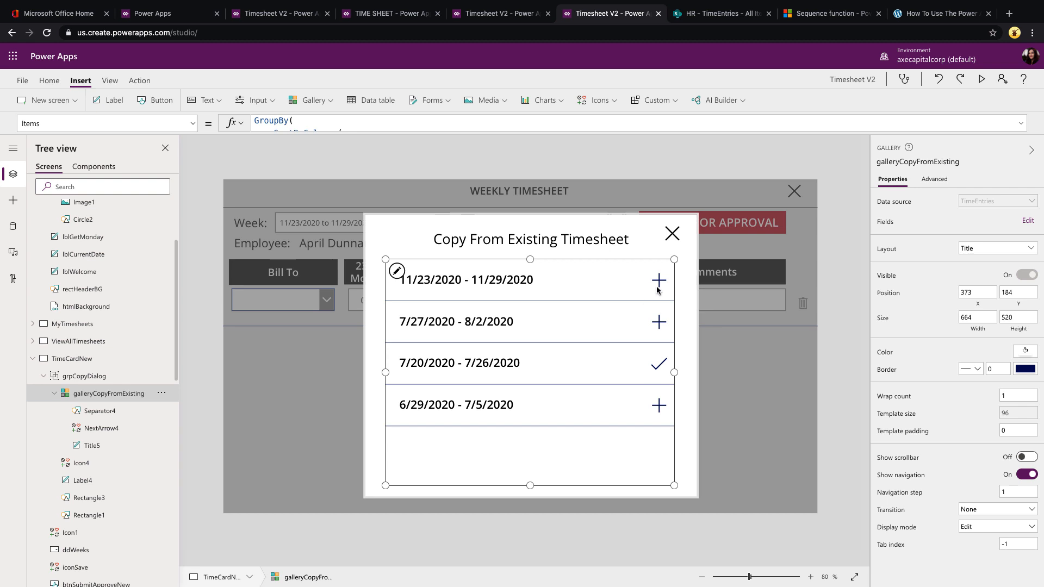
# Set NextArrow4 OnSelect to Set(copyItems, ThisItem.week) and ClearCollect(newTimeEntry, copyItems).
pyautogui.click(657, 279)
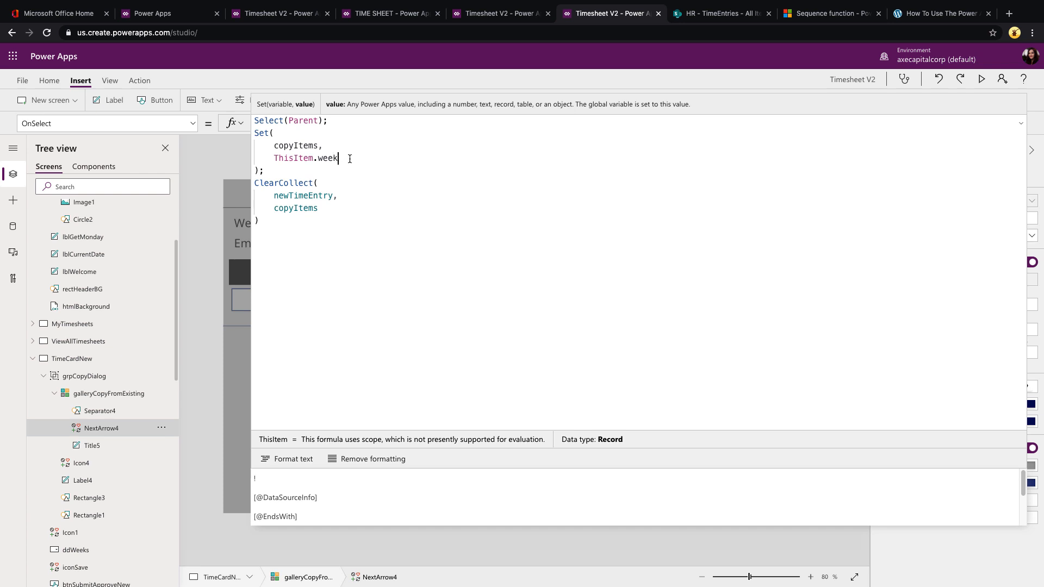
pyautogui.press('Backspace')
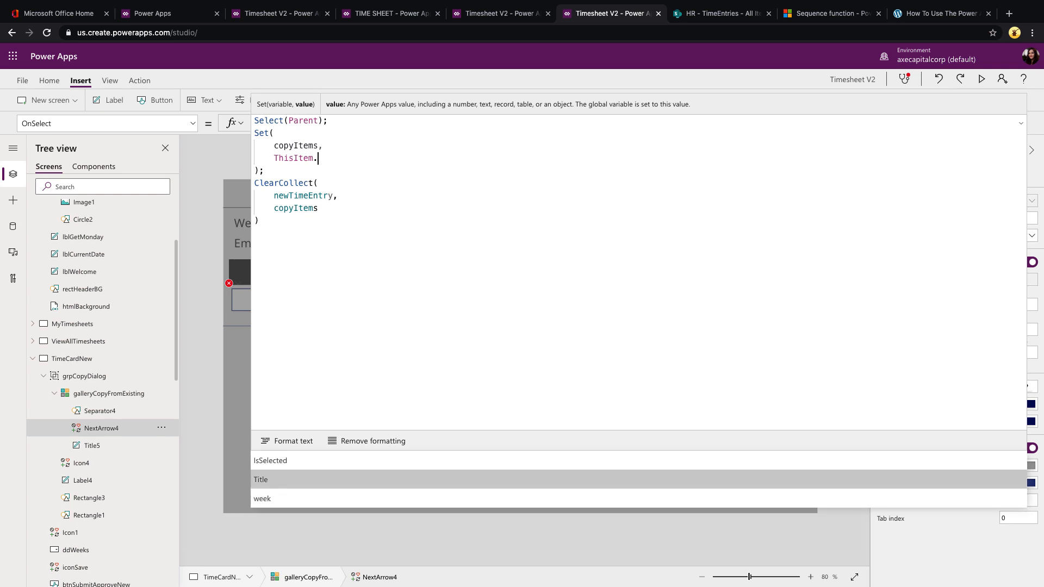
pyautogui.moveTo(317, 158)
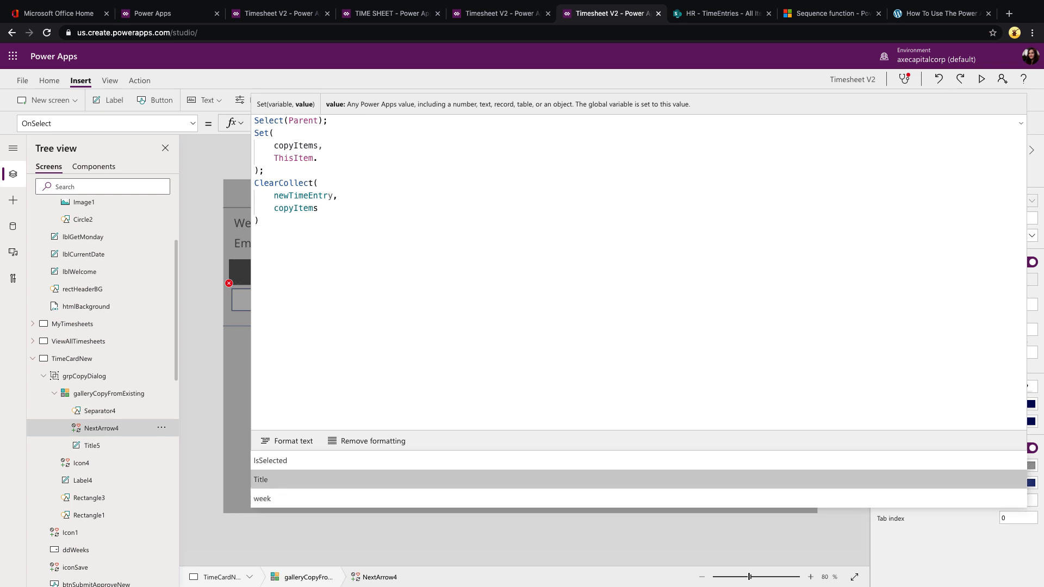
pyautogui.click(319, 157)
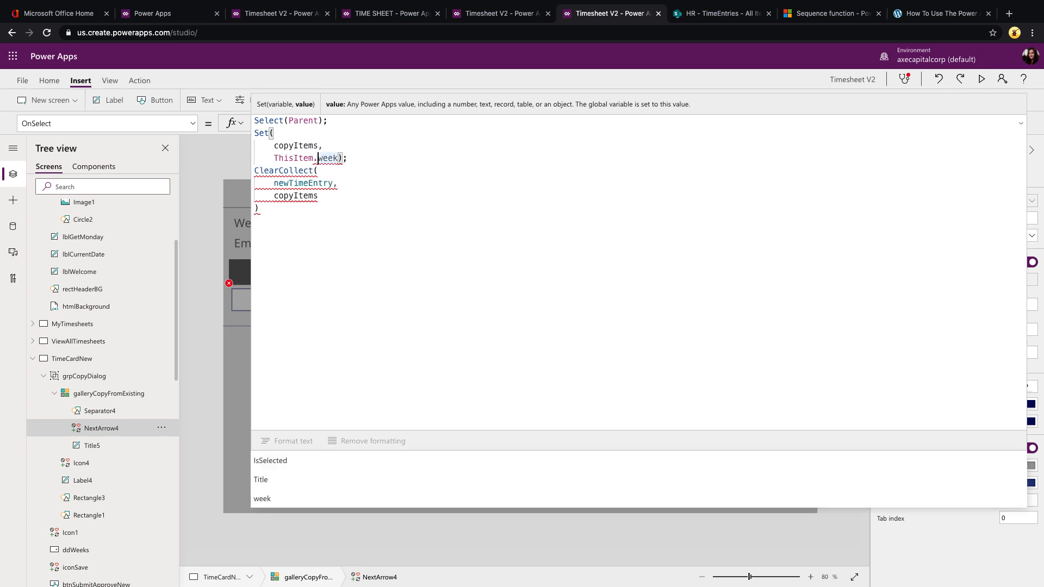
pyautogui.click(340, 158)
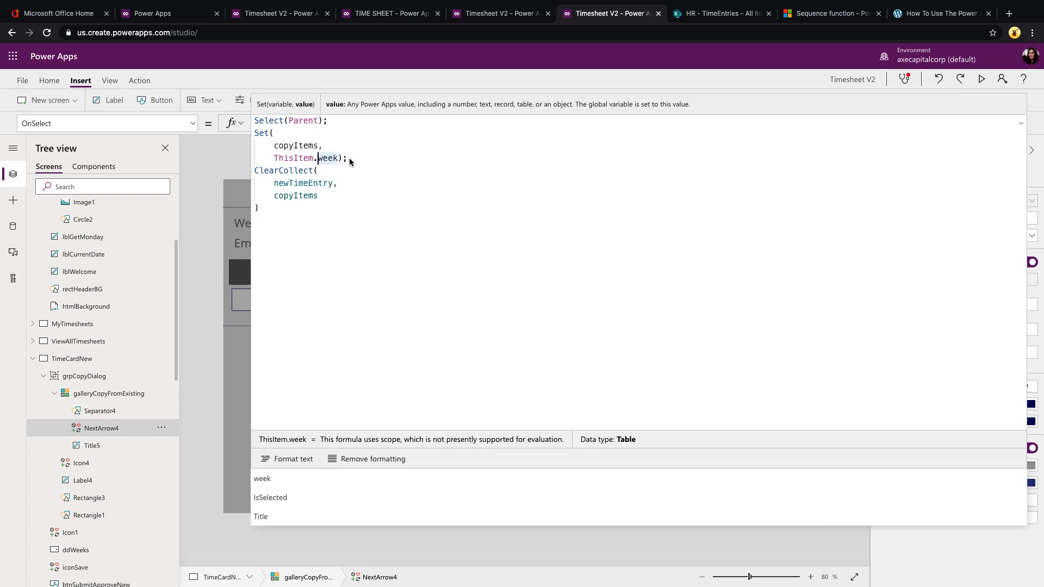
pyautogui.click(718, 13)
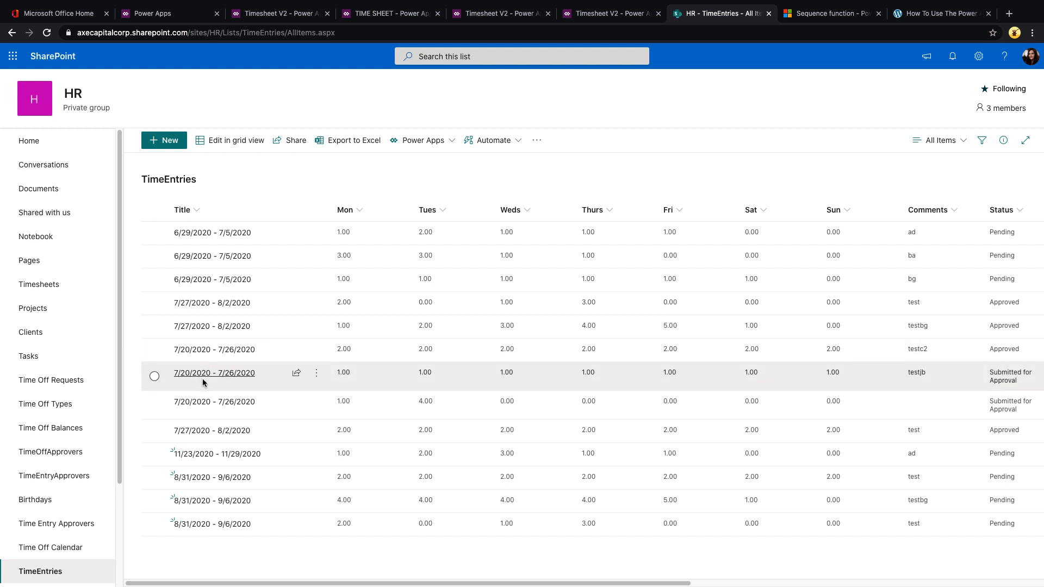
pyautogui.click(608, 13)
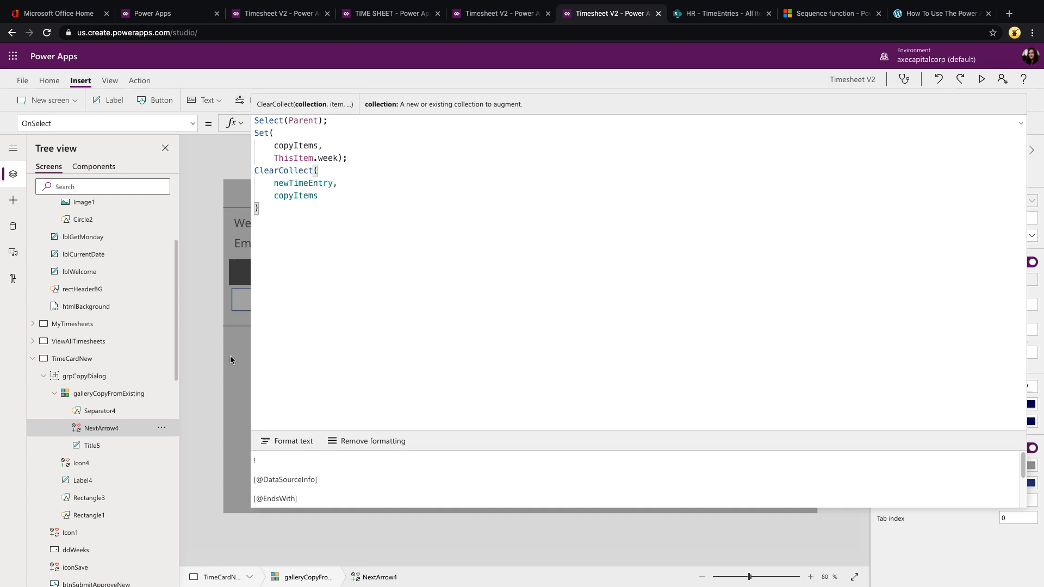
pyautogui.doubleClick(295, 194)
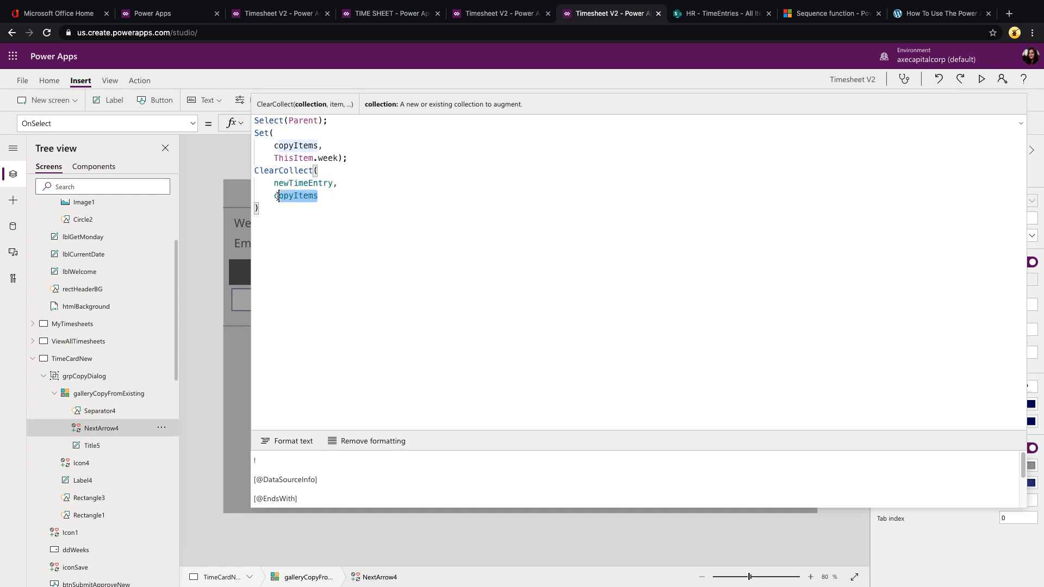
pyautogui.click(268, 194)
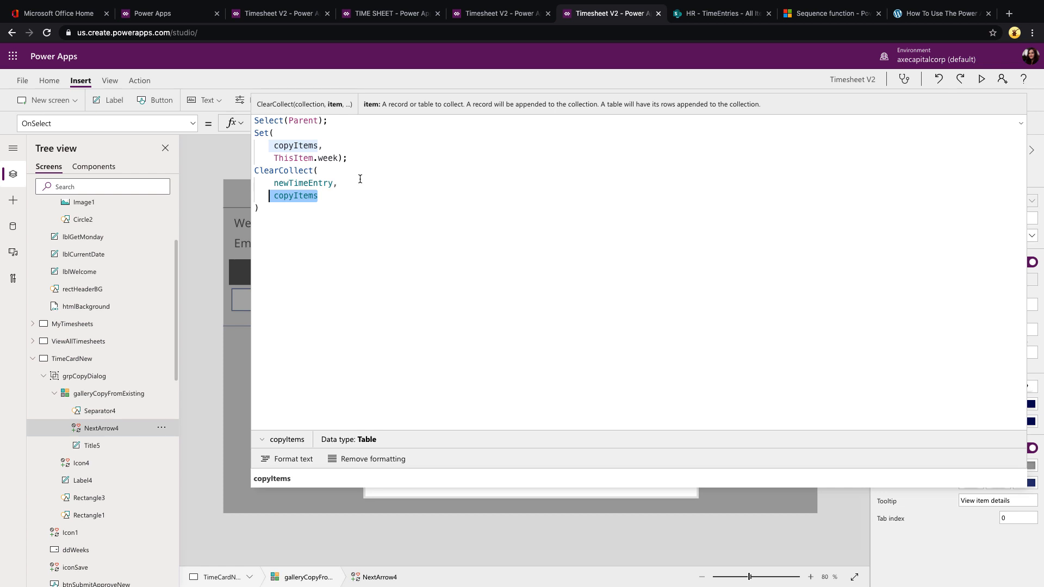
pyautogui.click(270, 195)
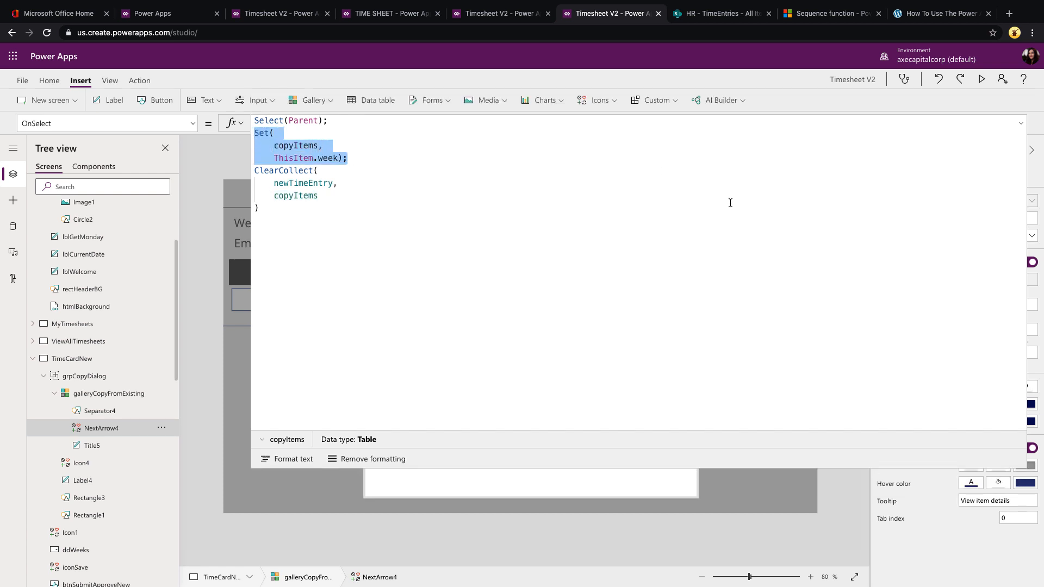
pyautogui.click(980, 78)
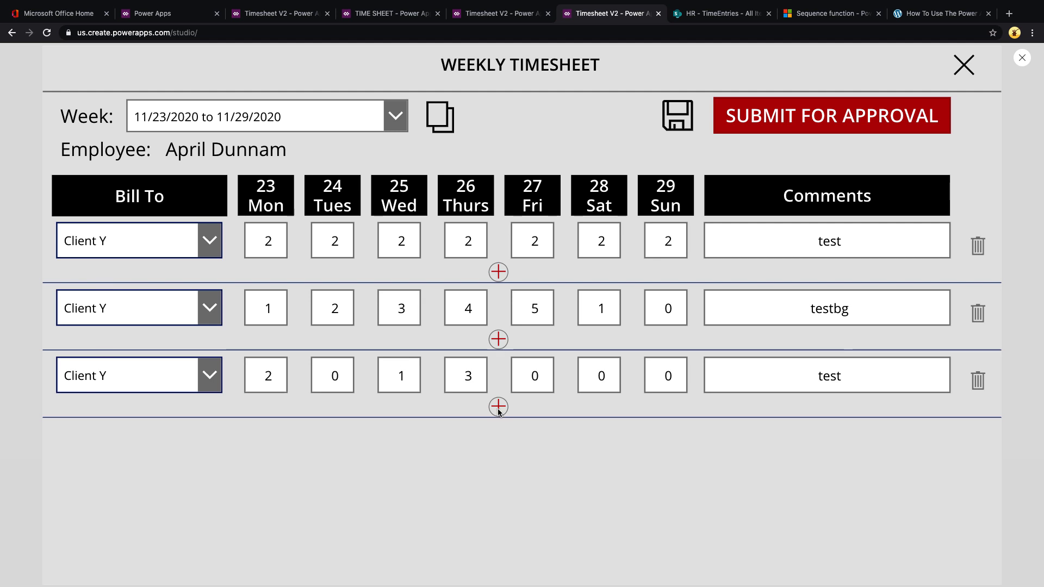
# Add a fourth timesheet line billed to Cost Center 2 in the preview.
pyautogui.click(497, 406)
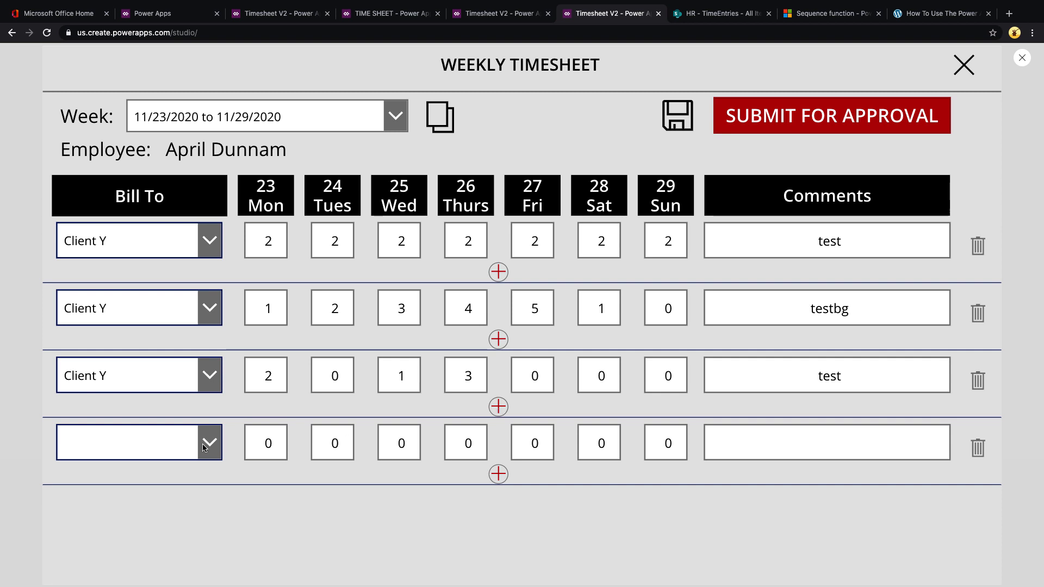
pyautogui.click(265, 375)
pyautogui.write('3434')
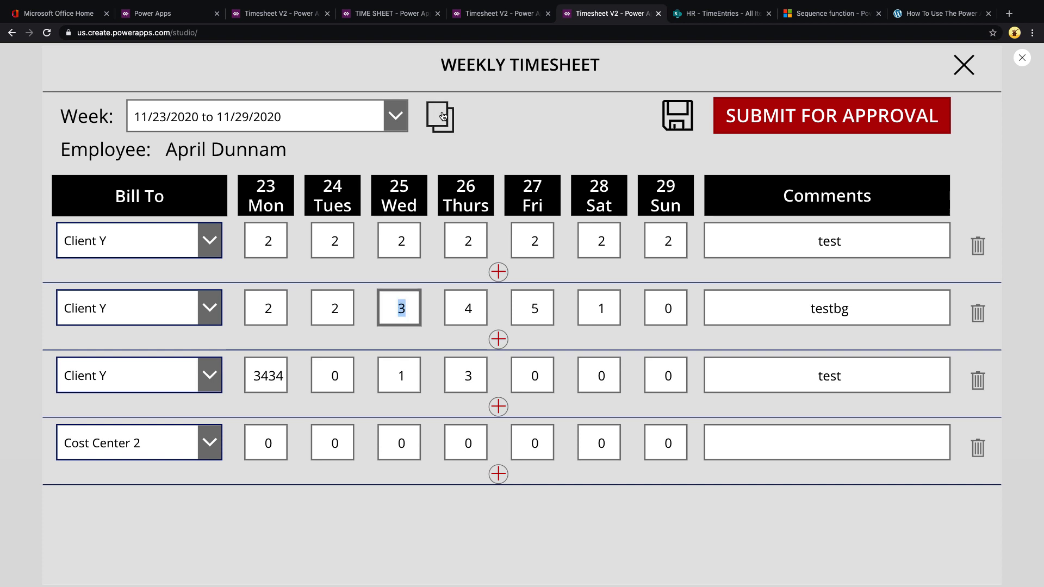
# Copy the 7/20/2020 - 7/26/2020 week's three entries into the 11/23/2020 timesheet via the copy dialog.
pyautogui.click(438, 115)
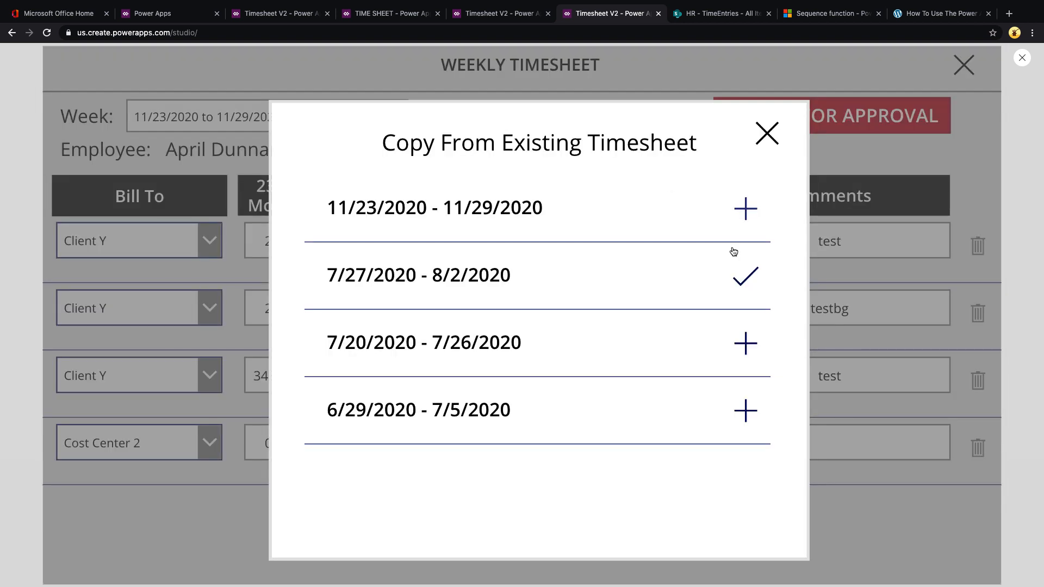
pyautogui.click(745, 207)
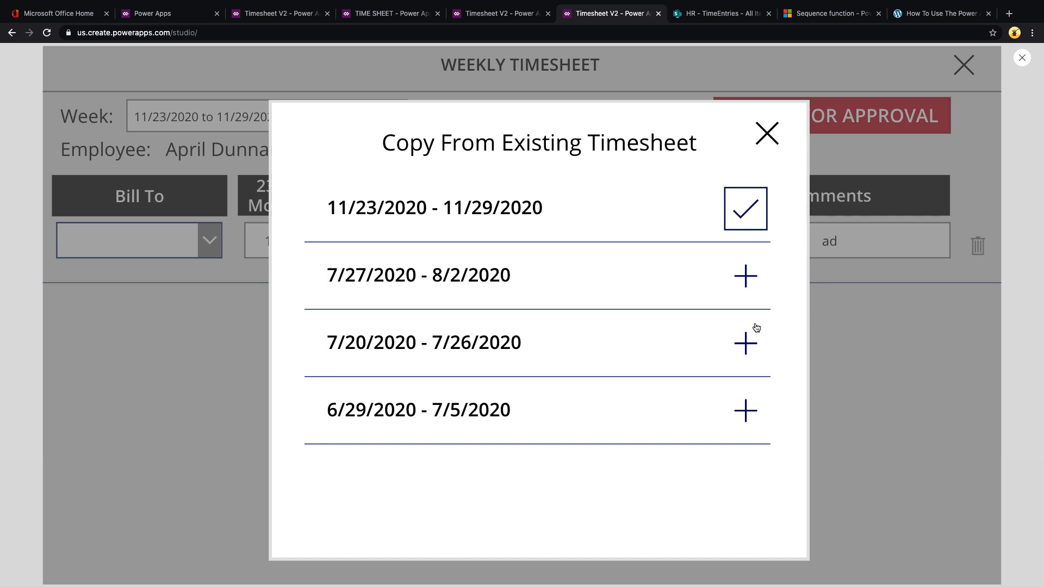
pyautogui.click(745, 342)
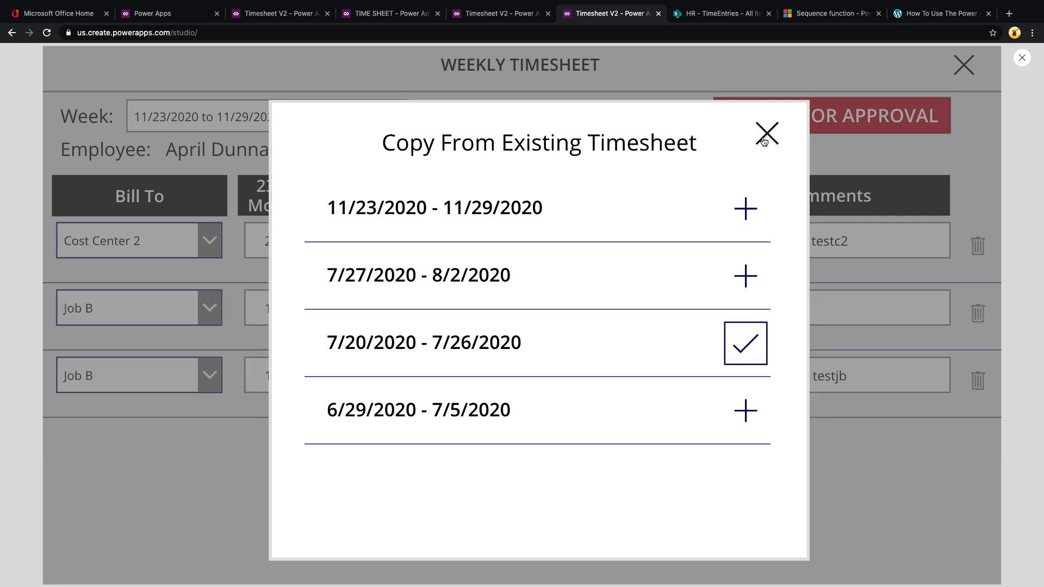
pyautogui.click(766, 133)
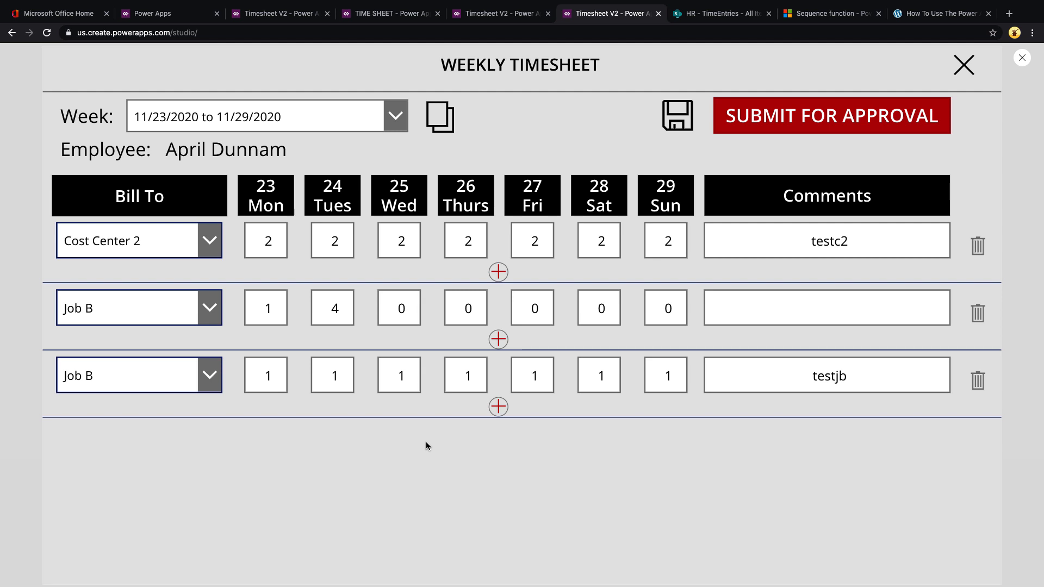
pyautogui.moveTo(973, 91)
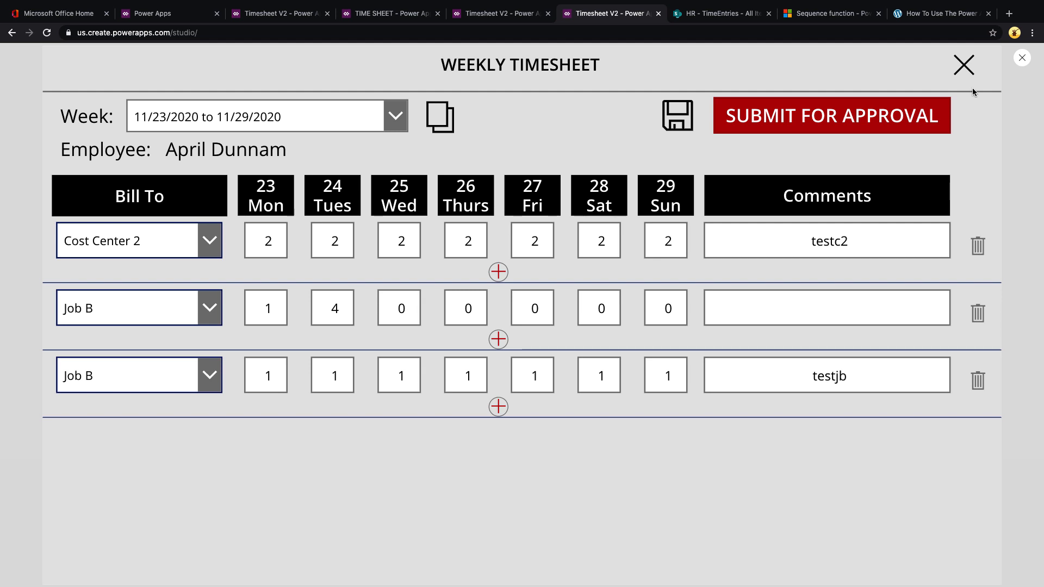
pyautogui.moveTo(1020, 58)
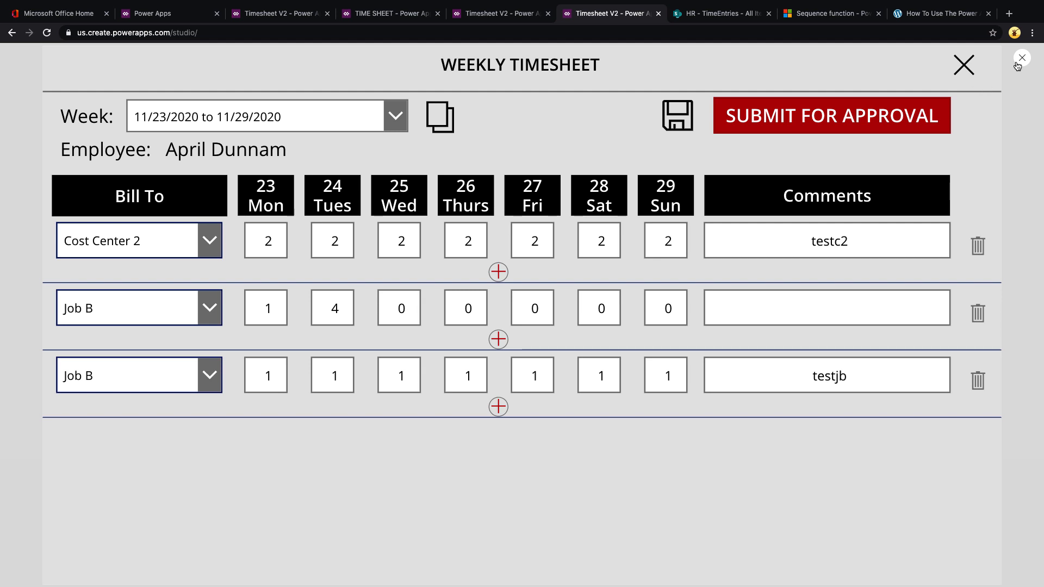